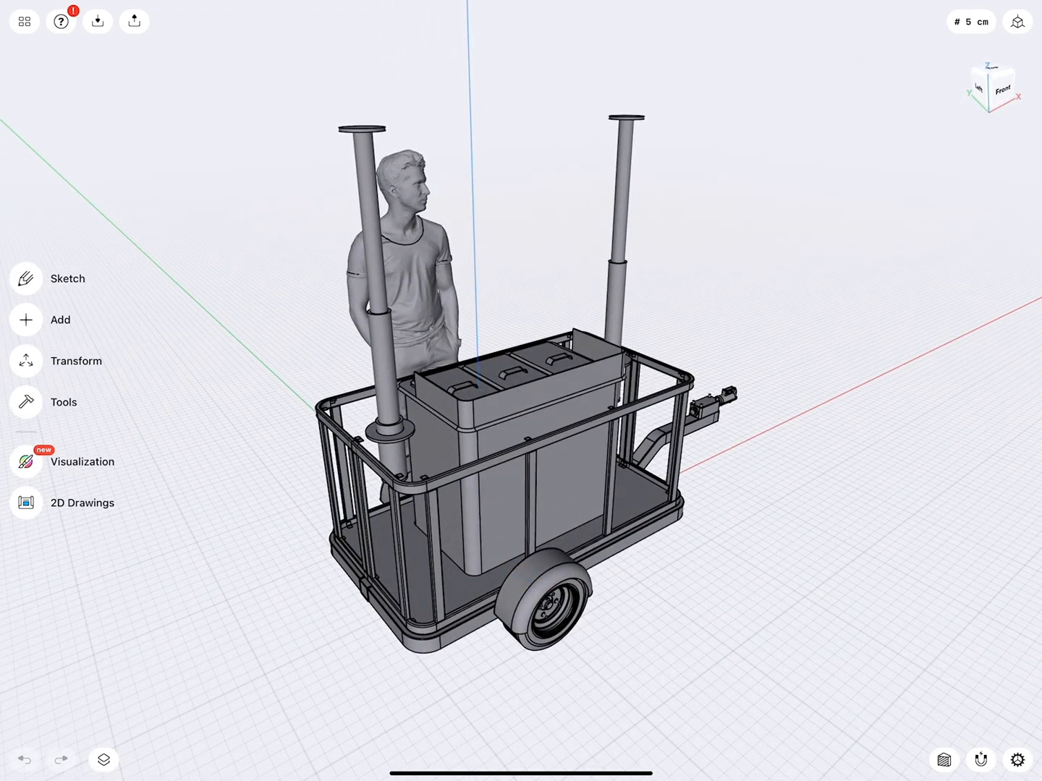
Step: Preview the finished coloured cart render, return to modelling, and show the All Items folder list
click(24, 21)
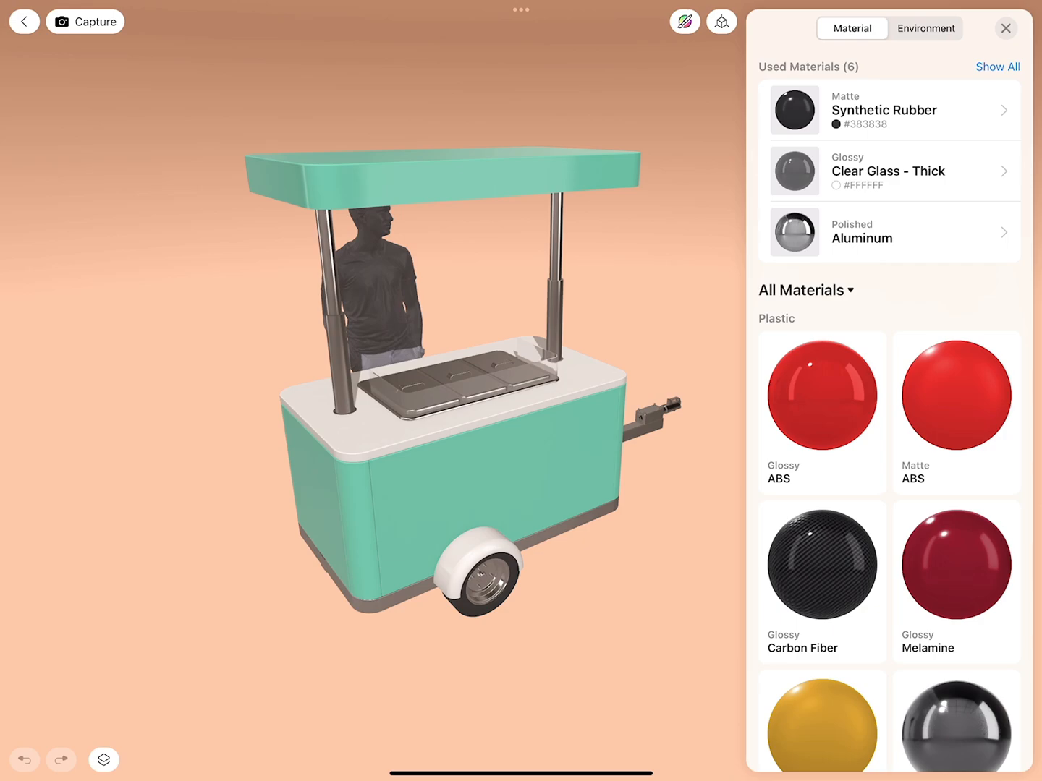
click(1005, 29)
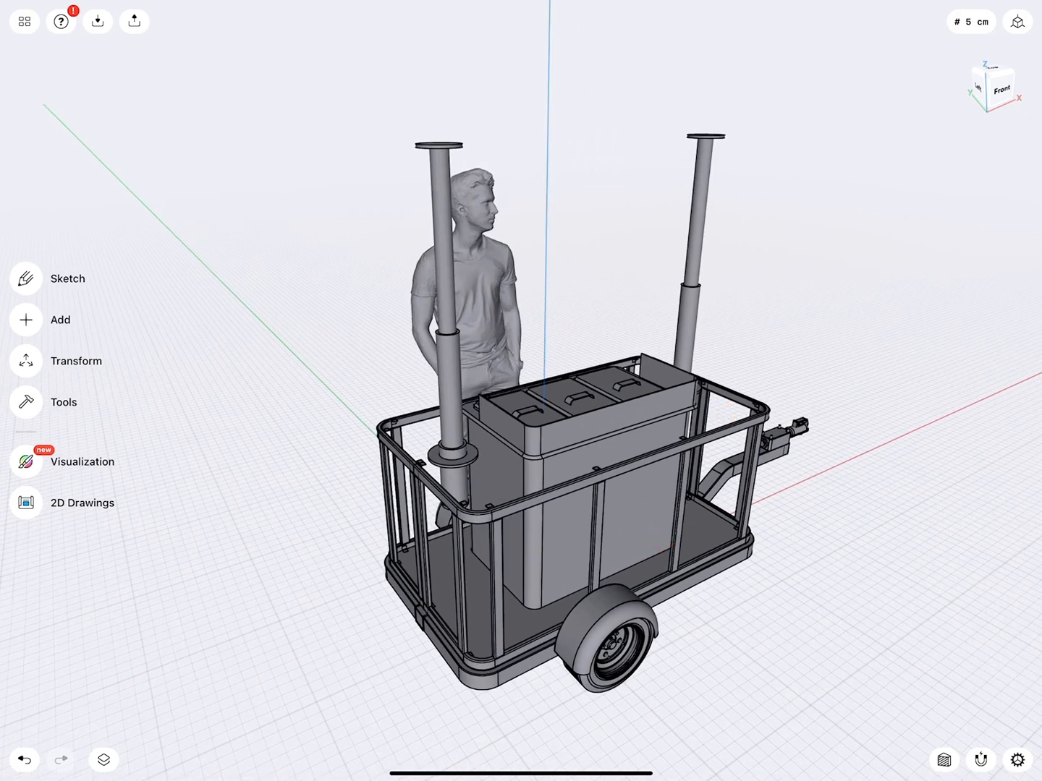
click(104, 760)
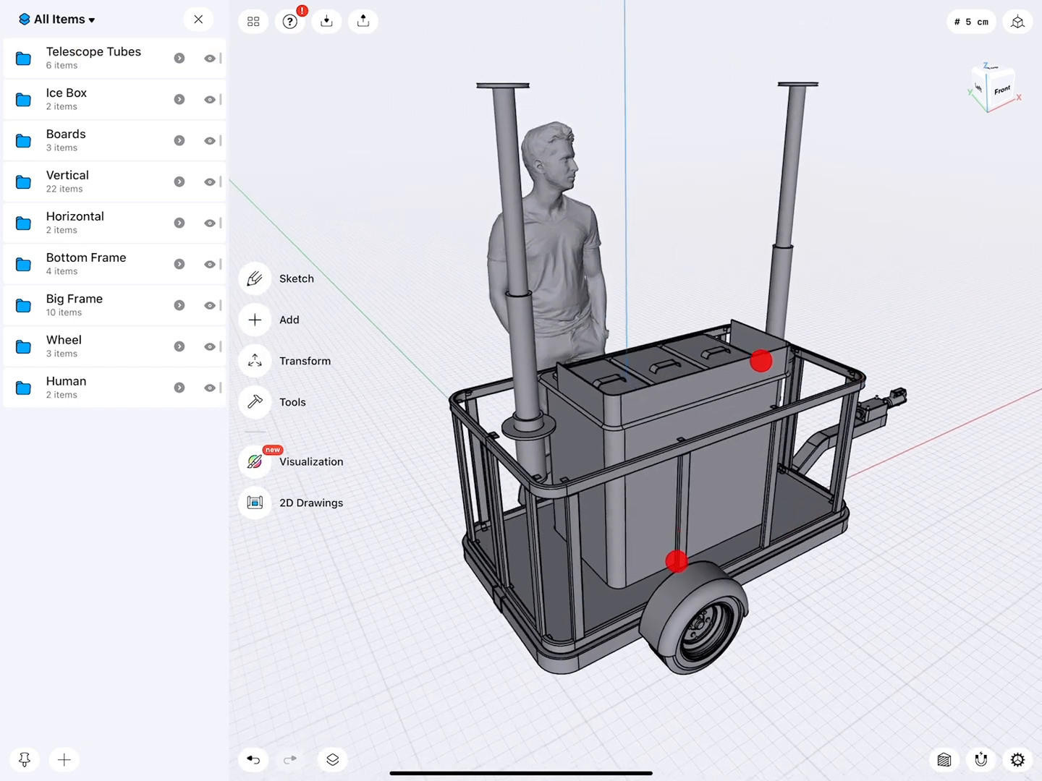
click(198, 20)
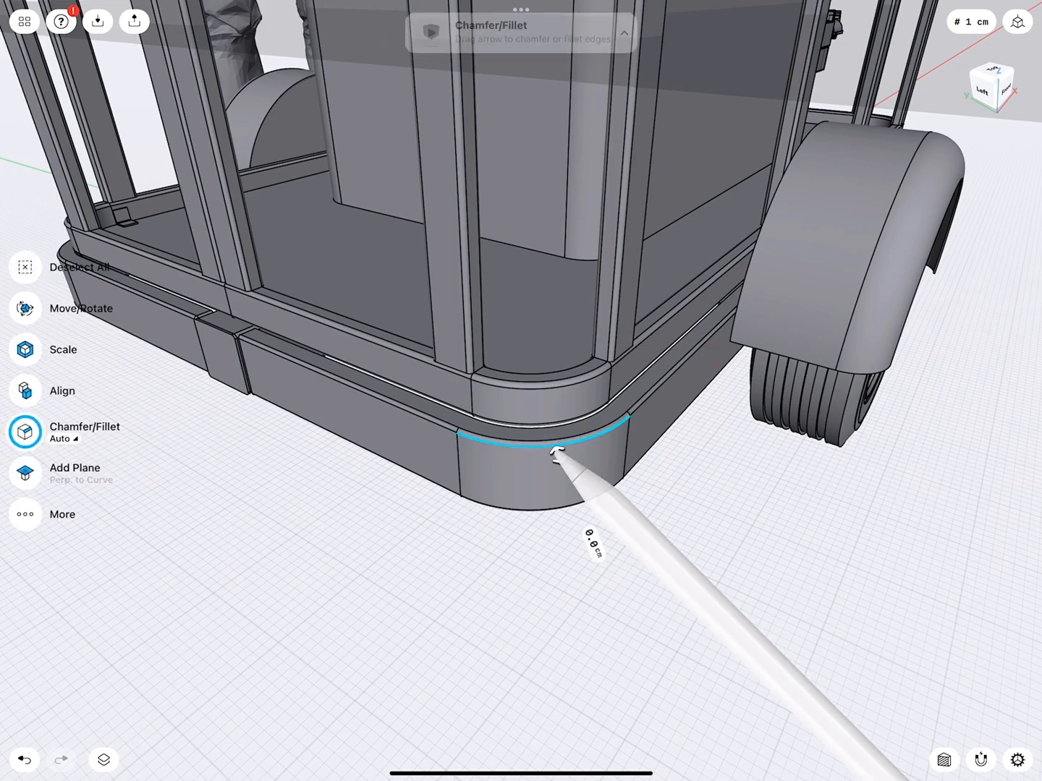
Step: Drag a fillet onto the base frame's corner edge to round it
drag(557, 452, 592, 551)
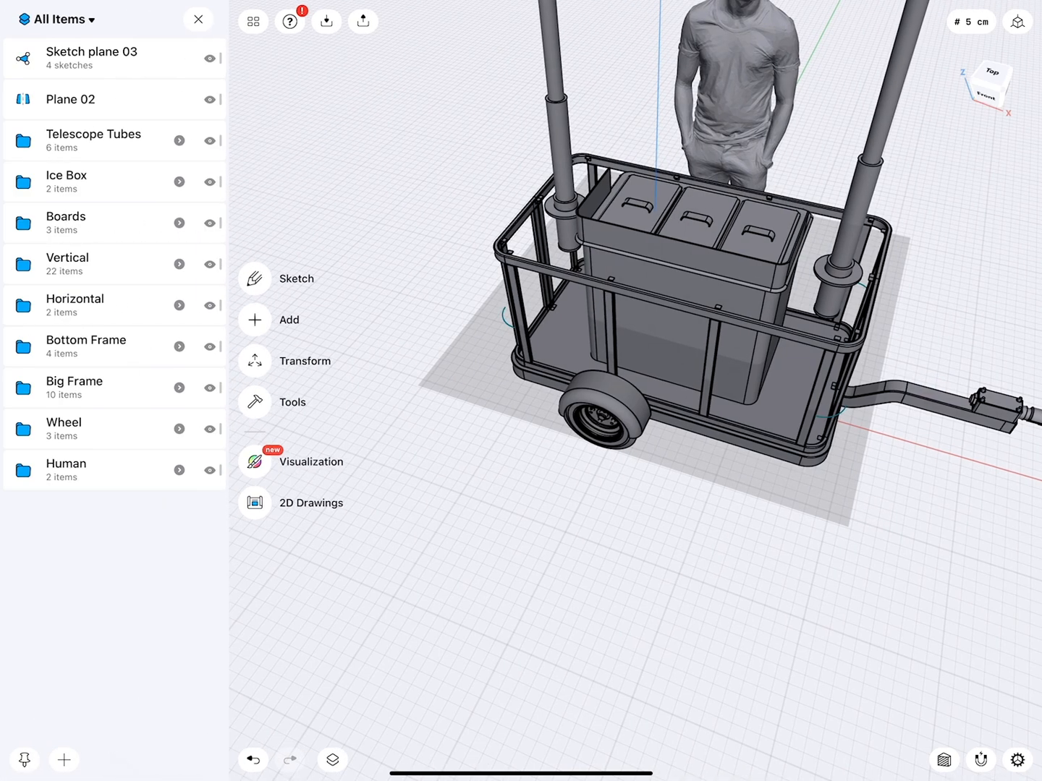
click(91, 58)
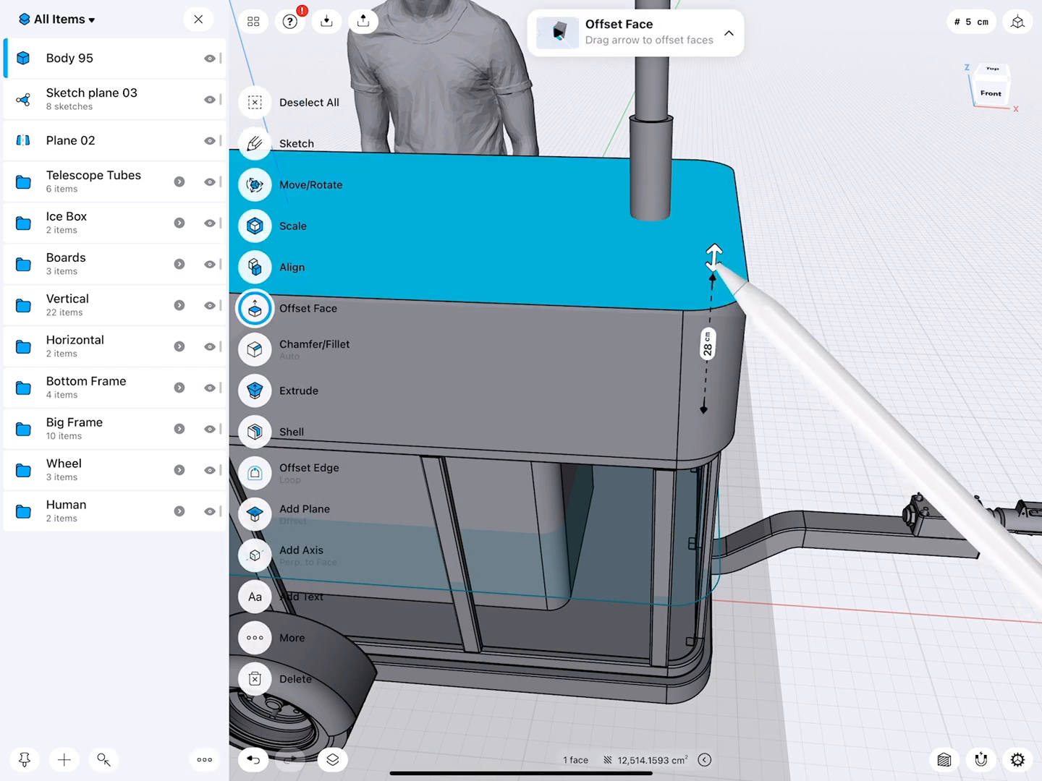
Step: Offset Body 95's top face up about 28 cm to enclose the cart frame as a counter
drag(713, 257, 705, 380)
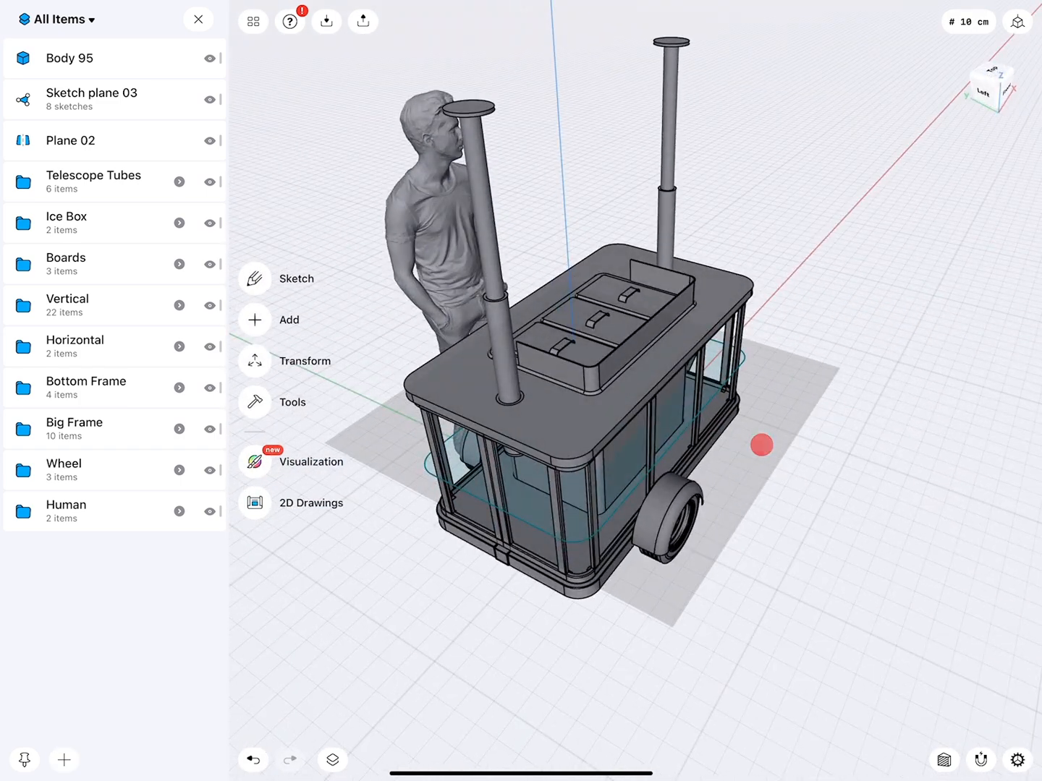
click(71, 141)
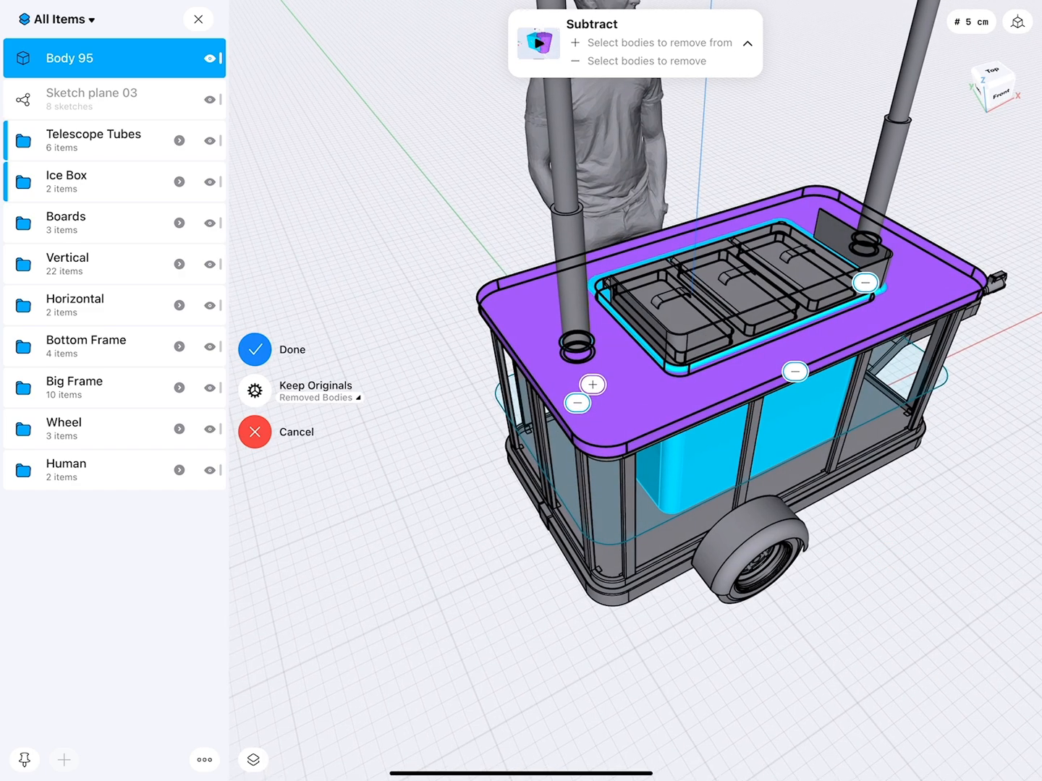
Step: Subtract the Ice Box and Telescope Tubes from Body 95, keeping the originals
click(315, 391)
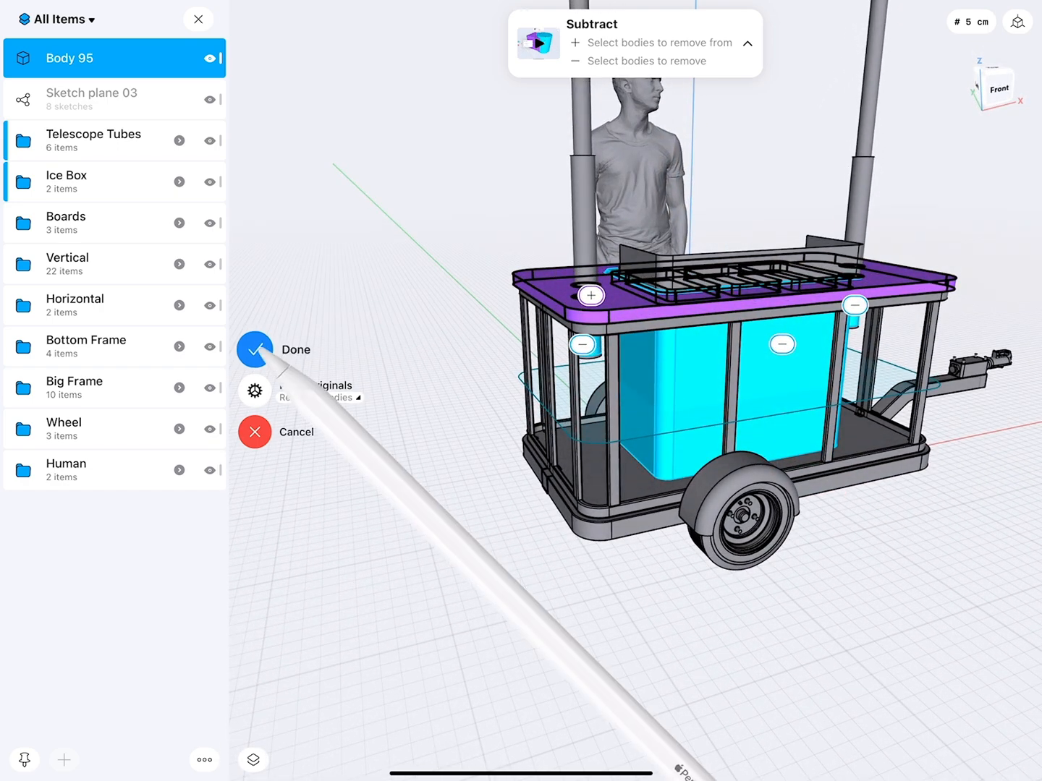
click(254, 349)
text(c)
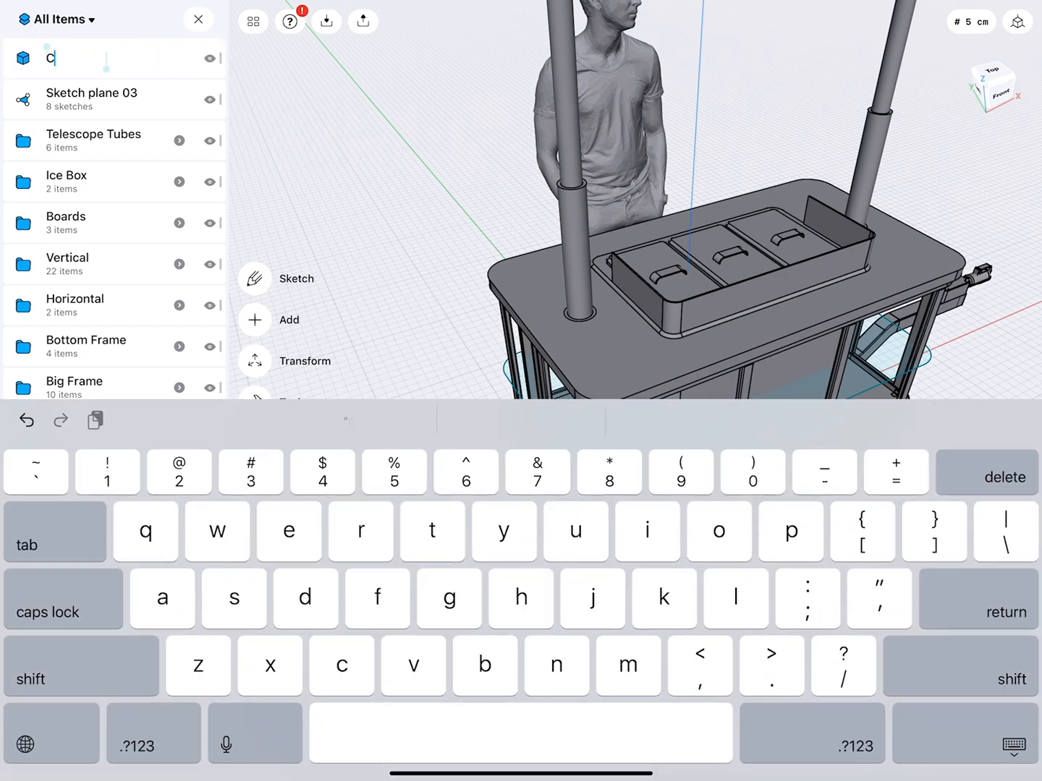
Step: Name Body 95 'Counter top' in the Items list
text(ounter top)
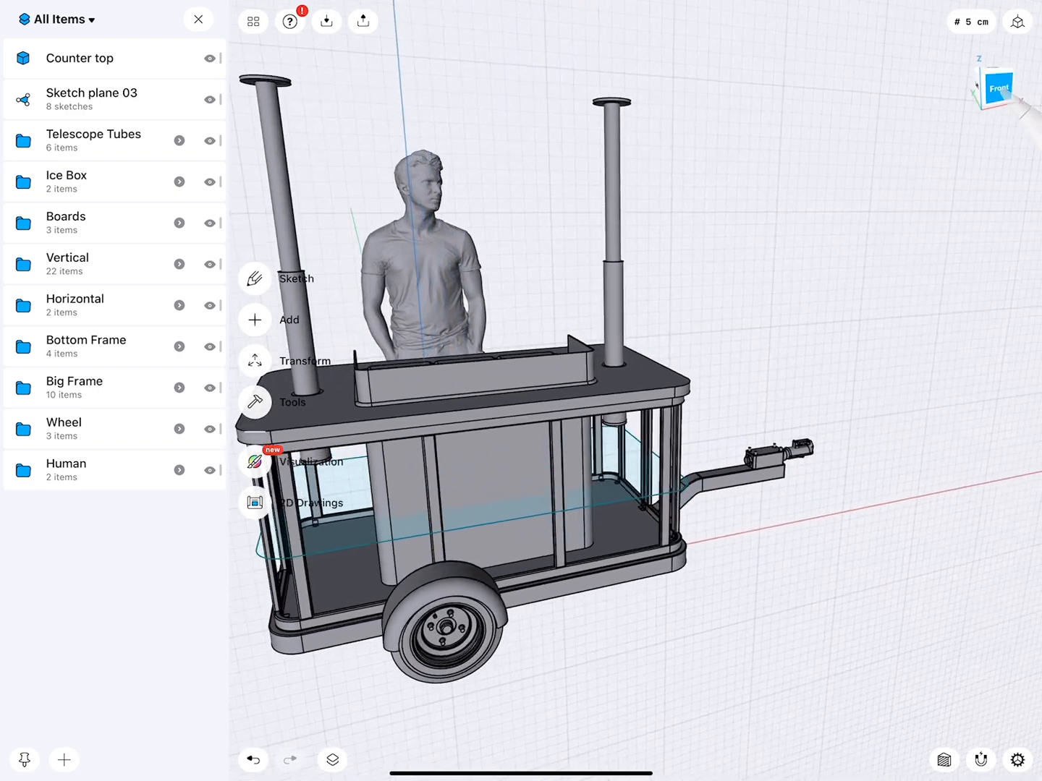
Step: With Section View on, move the telescope tubes up through the counter — inner tube 4 cm, left tube 8 cm
click(996, 89)
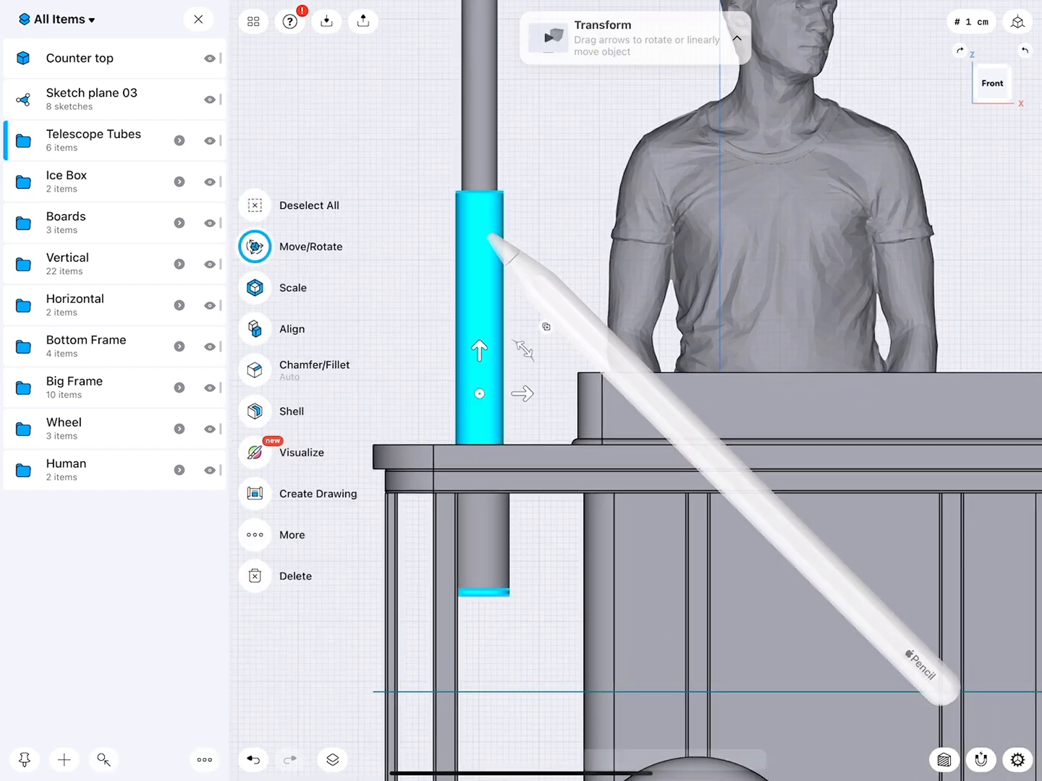
drag(480, 350, 550, 253)
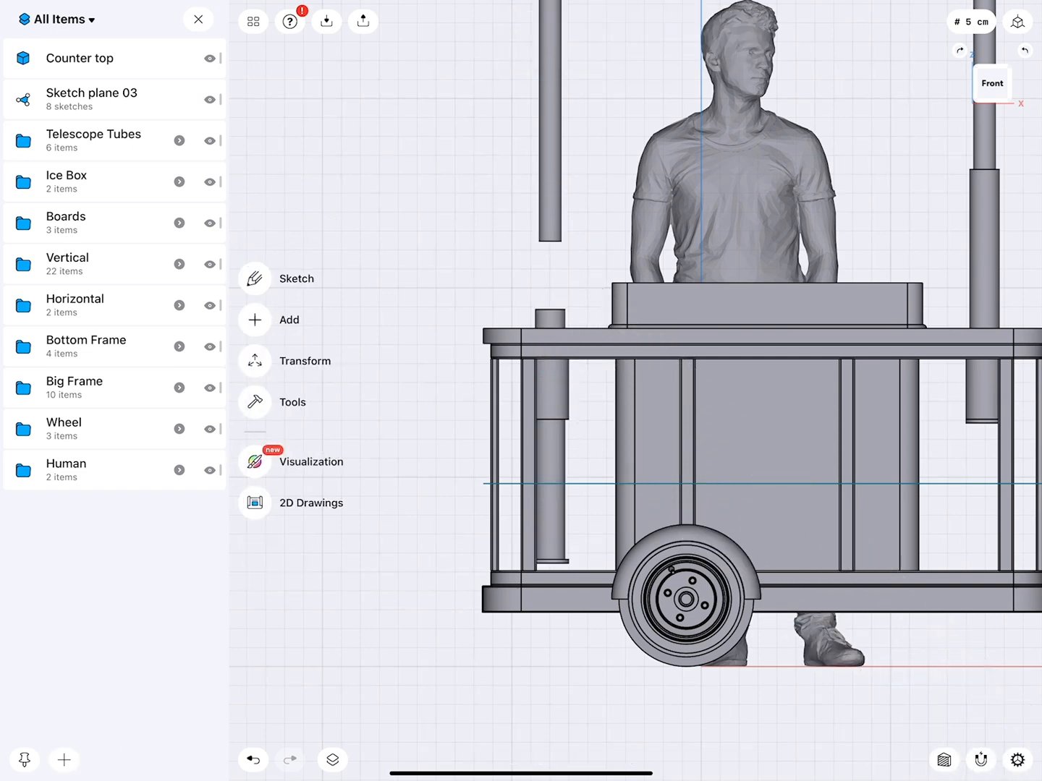
click(943, 759)
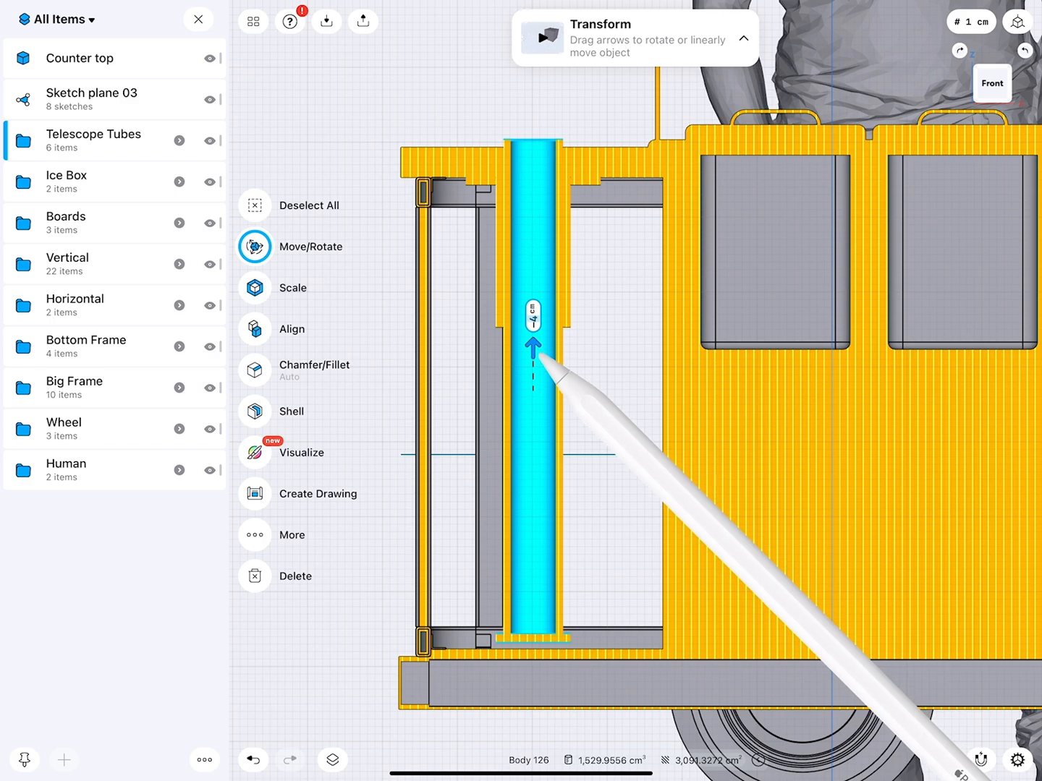
drag(534, 343, 534, 300)
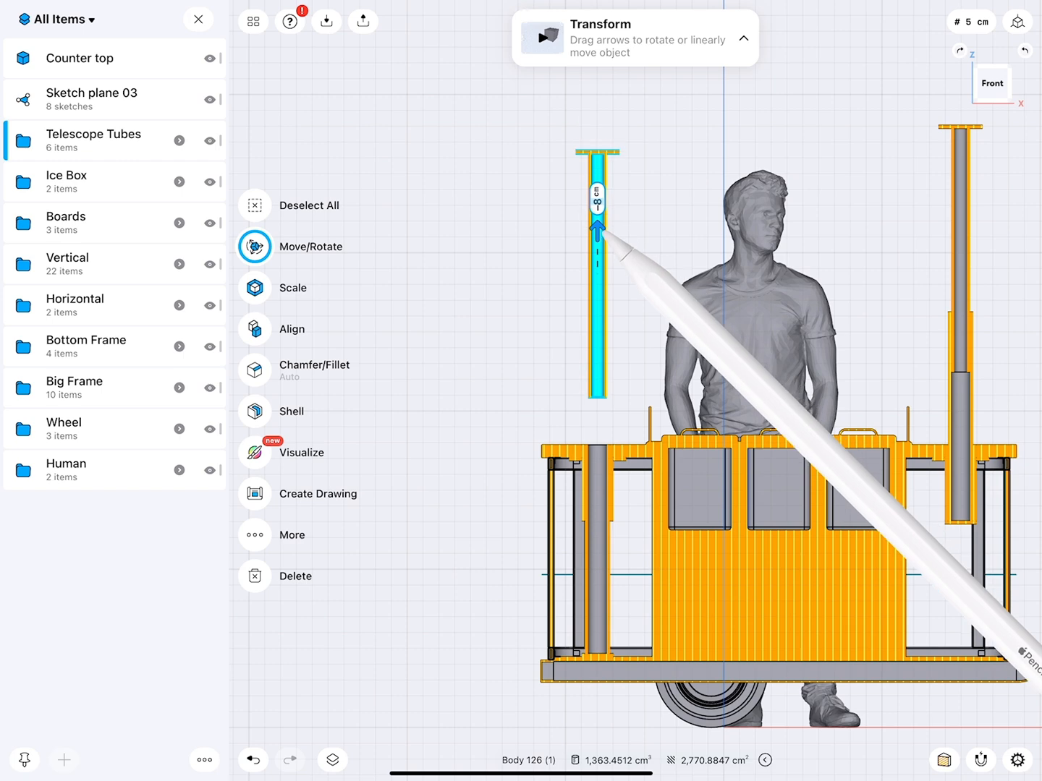
drag(597, 232, 597, 466)
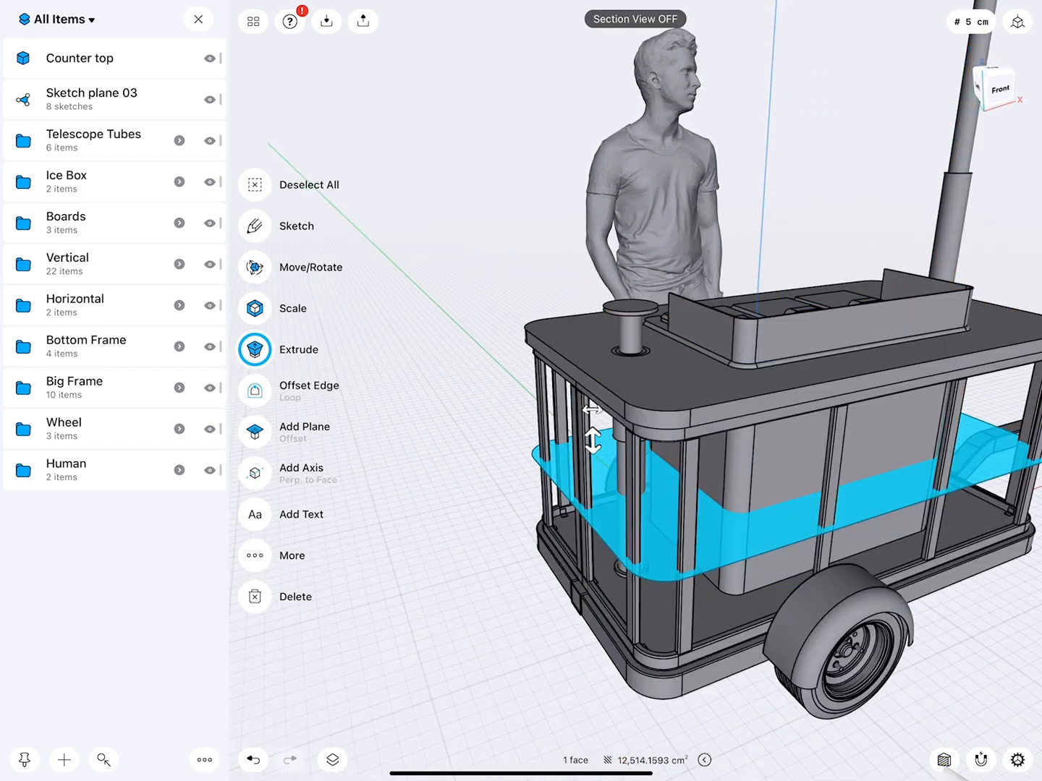
Step: Extrude the rounded rectangle sketch upward into a solid roof slab above the cart
click(254, 349)
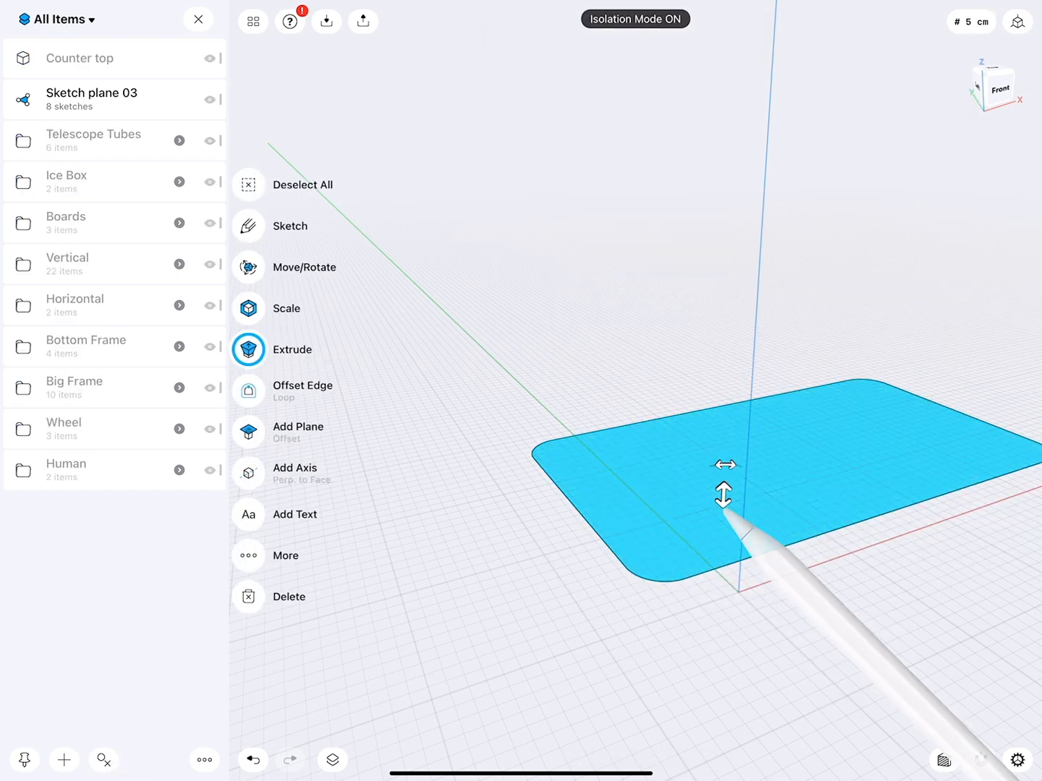
drag(724, 495, 723, 460)
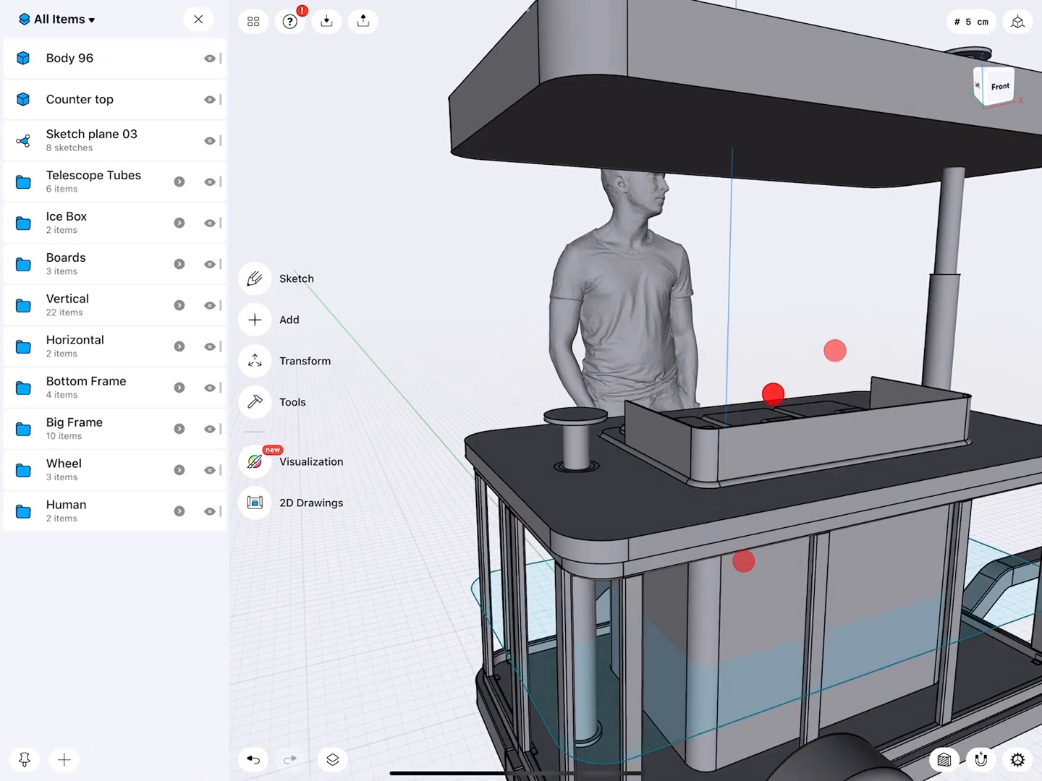
Step: Move Body 96 into position and offset its face to an exact 12 cm thickness
click(69, 58)
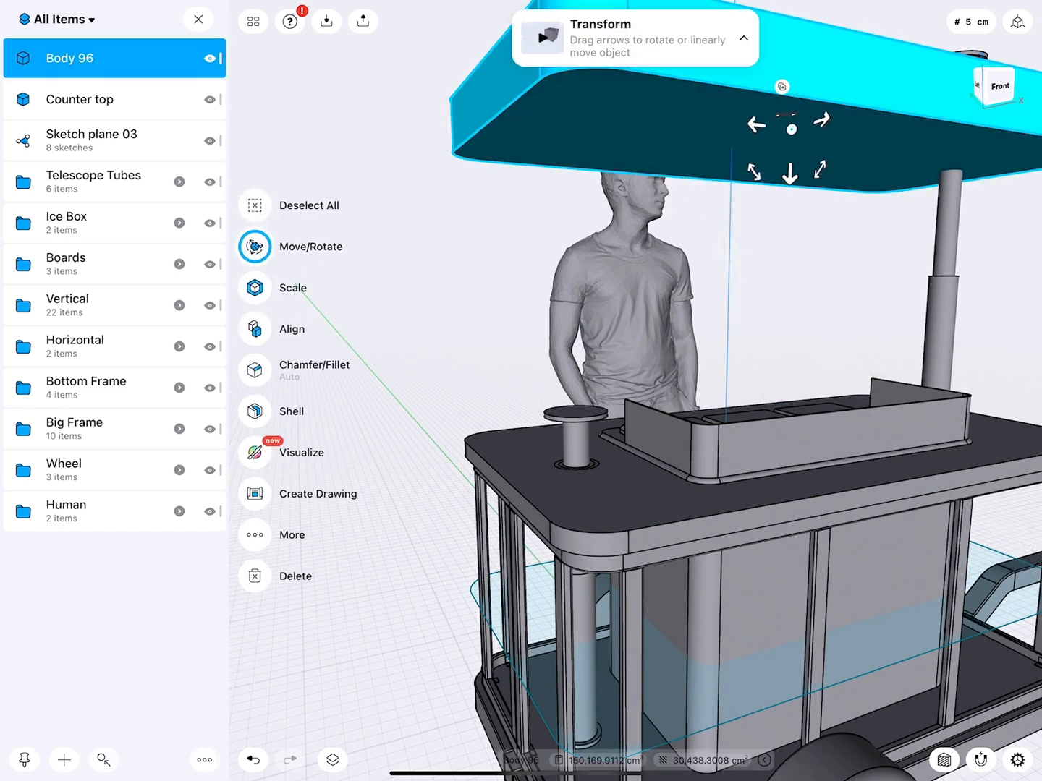
drag(791, 172, 780, 452)
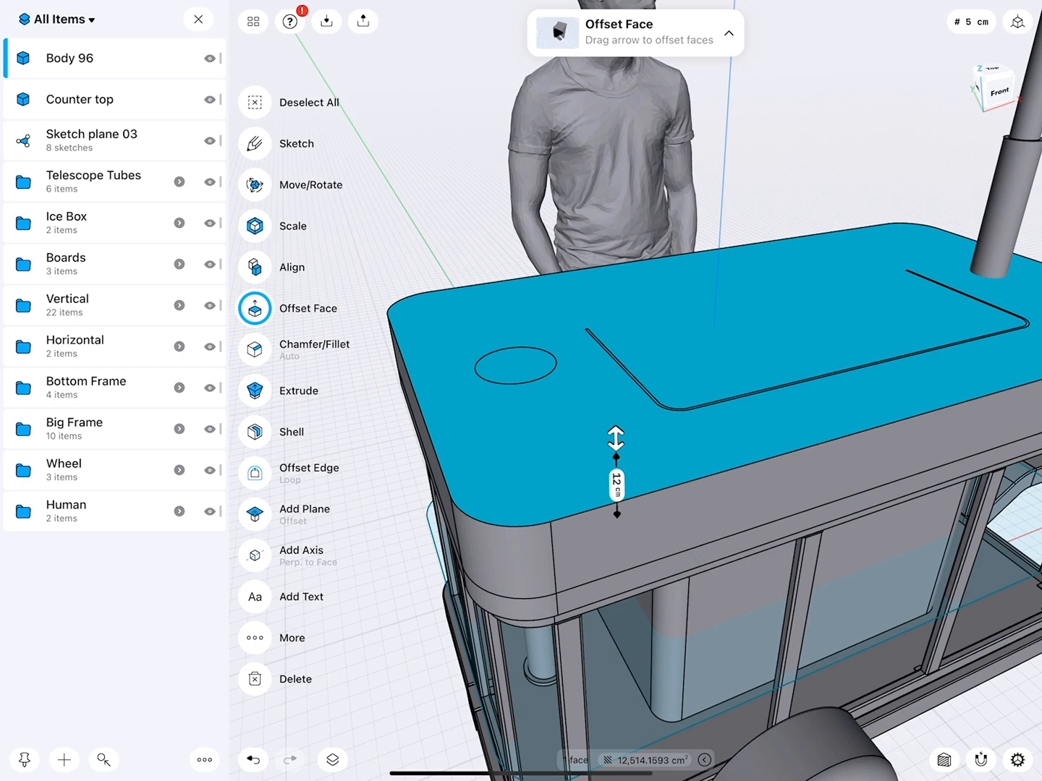
click(617, 481)
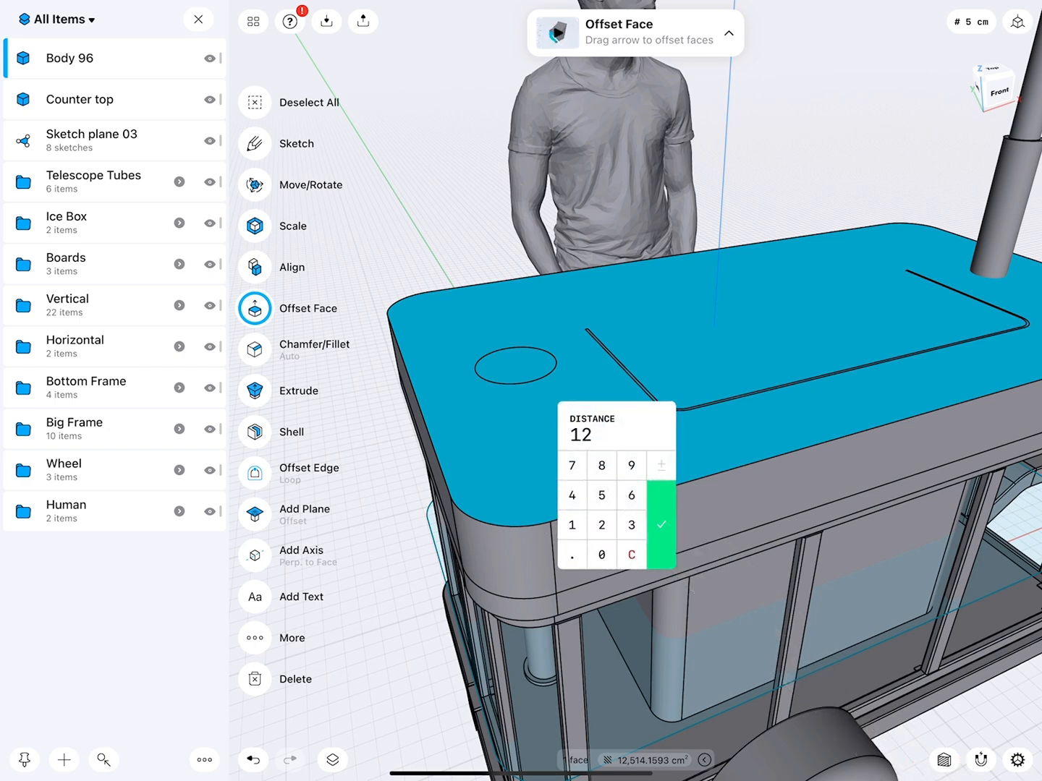
click(661, 524)
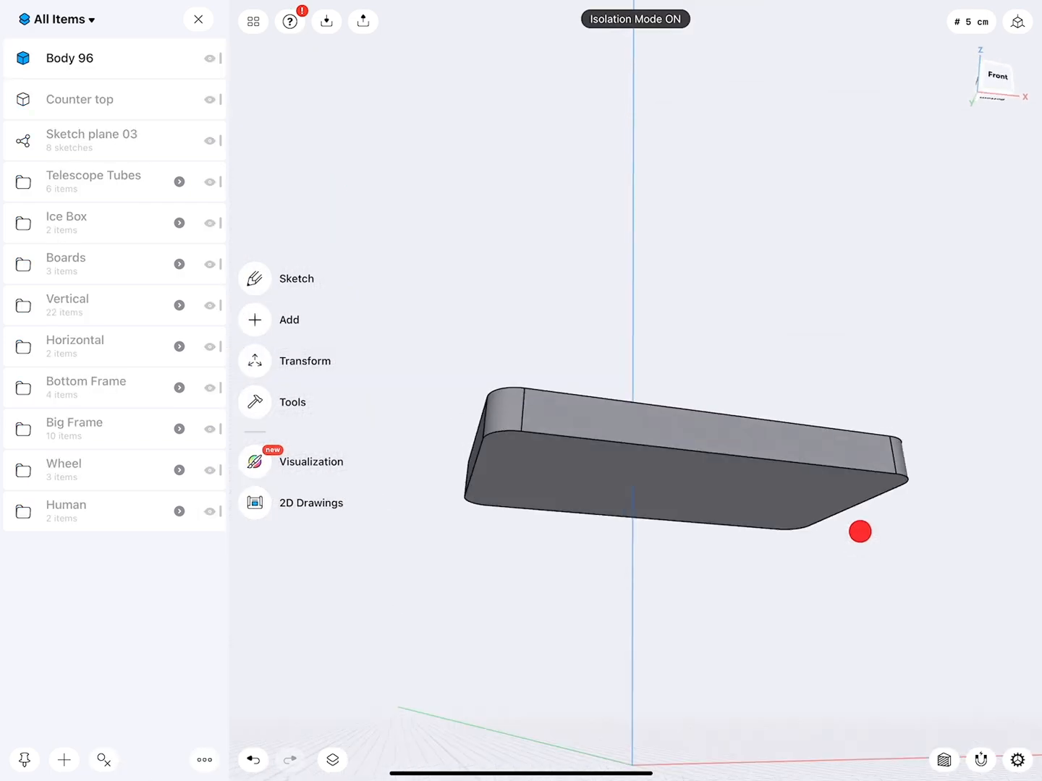
Step: Shell the slab into a tray with 0.5 cm walls, then offset its inner floor by 0.5 cm
click(860, 532)
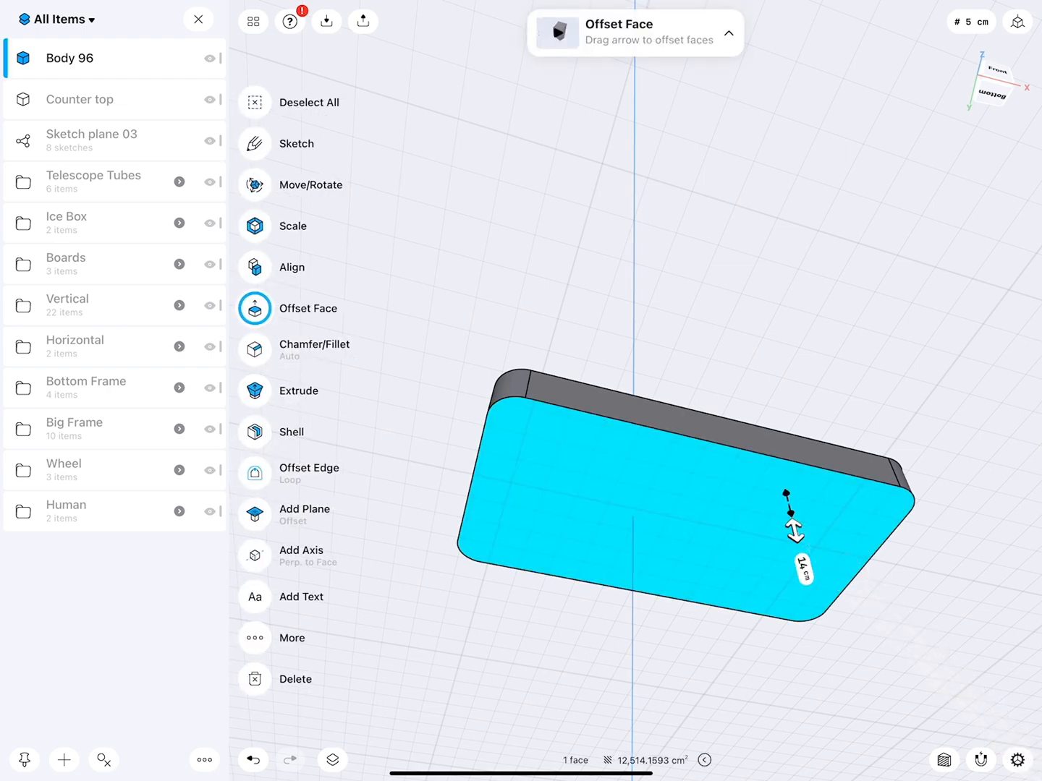
click(293, 432)
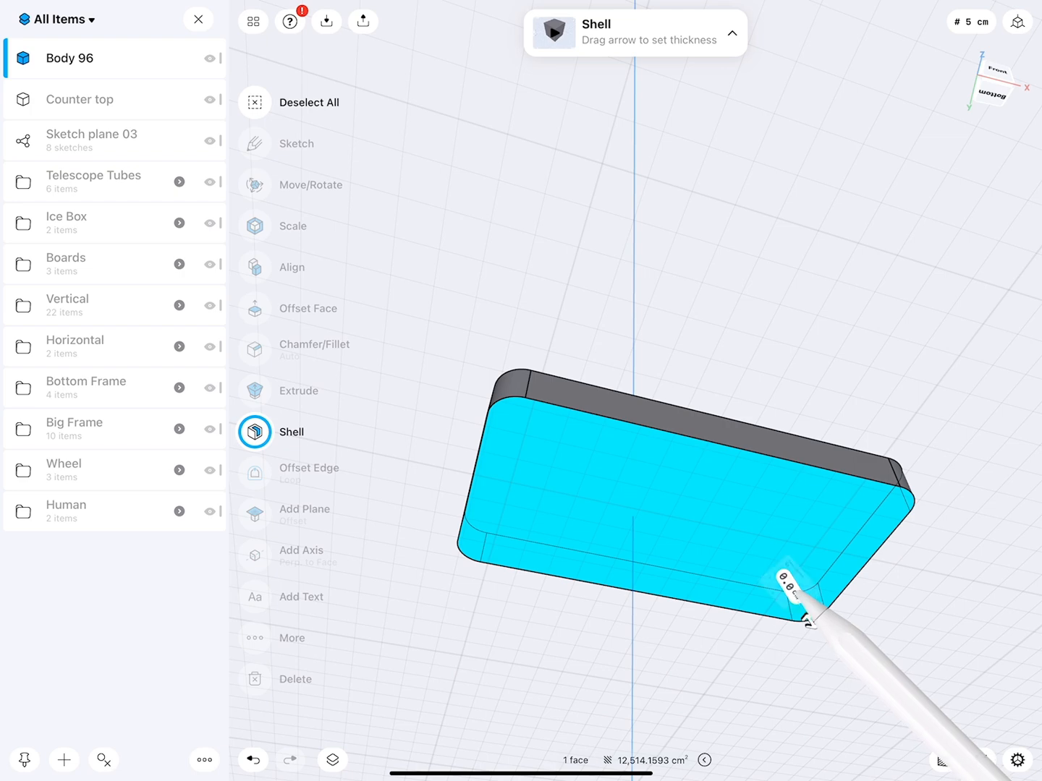
click(796, 579)
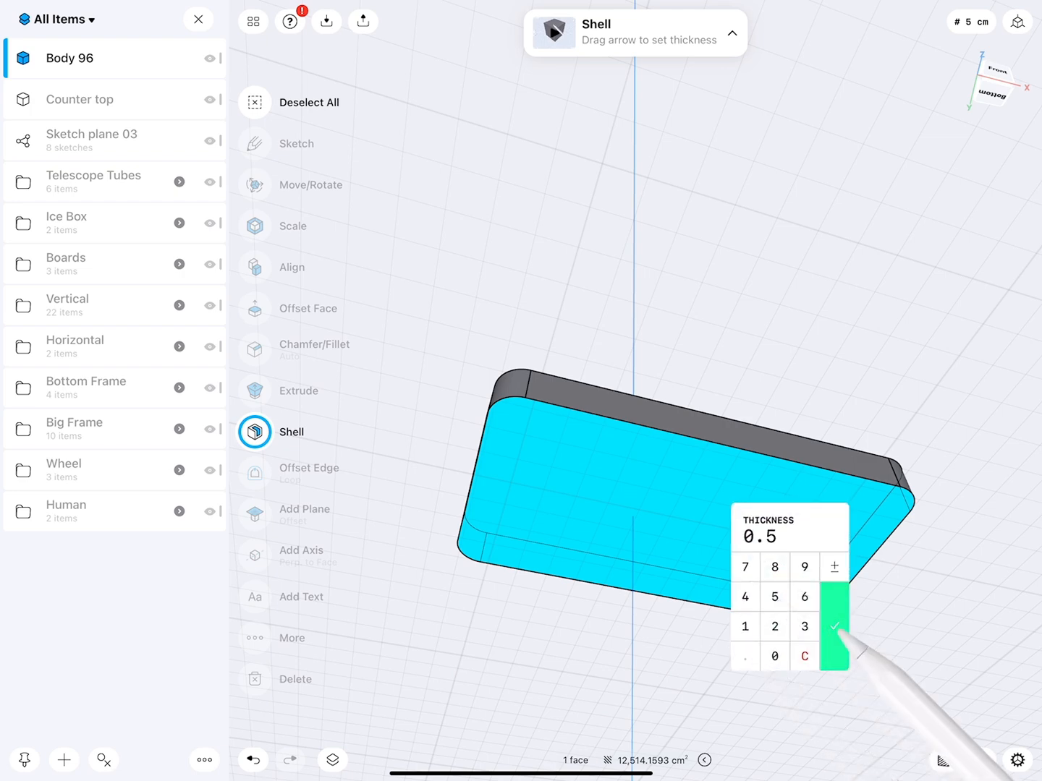
click(832, 627)
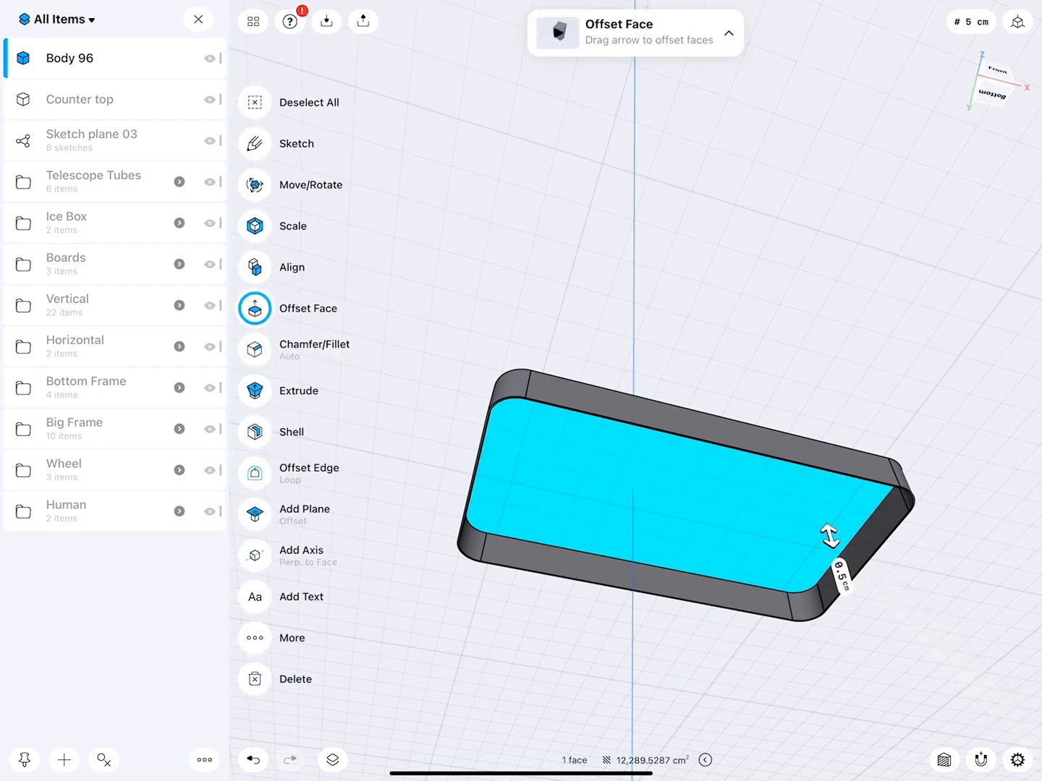
click(831, 537)
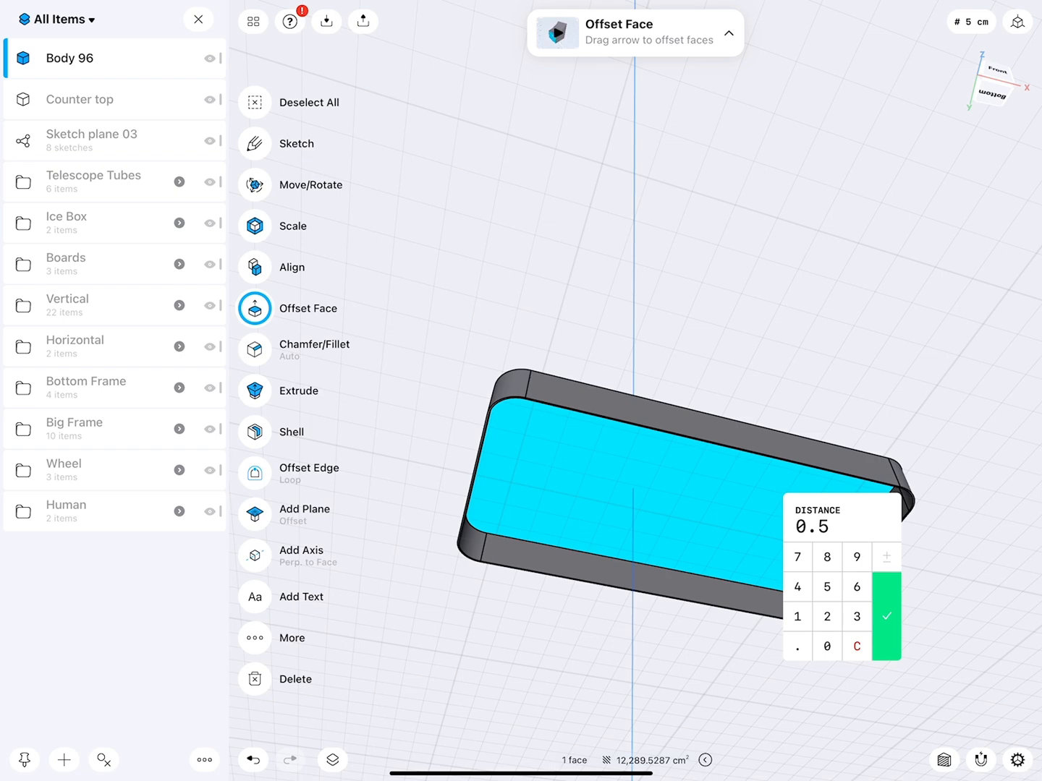
click(883, 617)
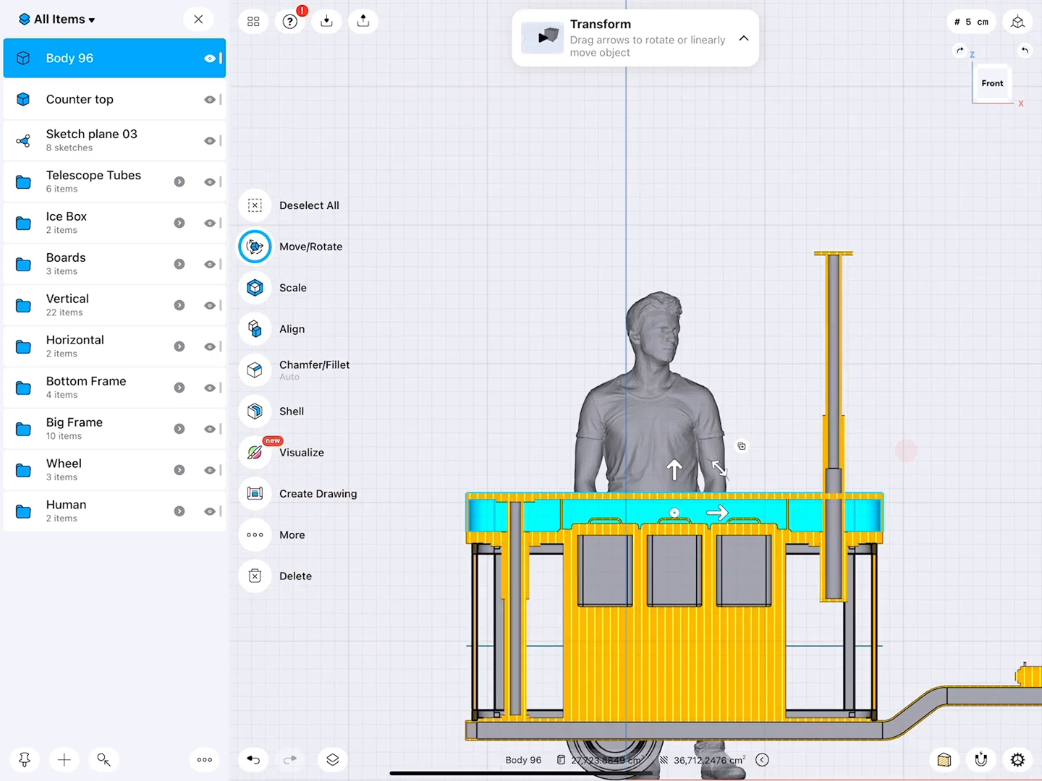
Step: Move Body 96 onto the counter in Front view and raise one telescope tube 15 cm
drag(673, 469, 673, 217)
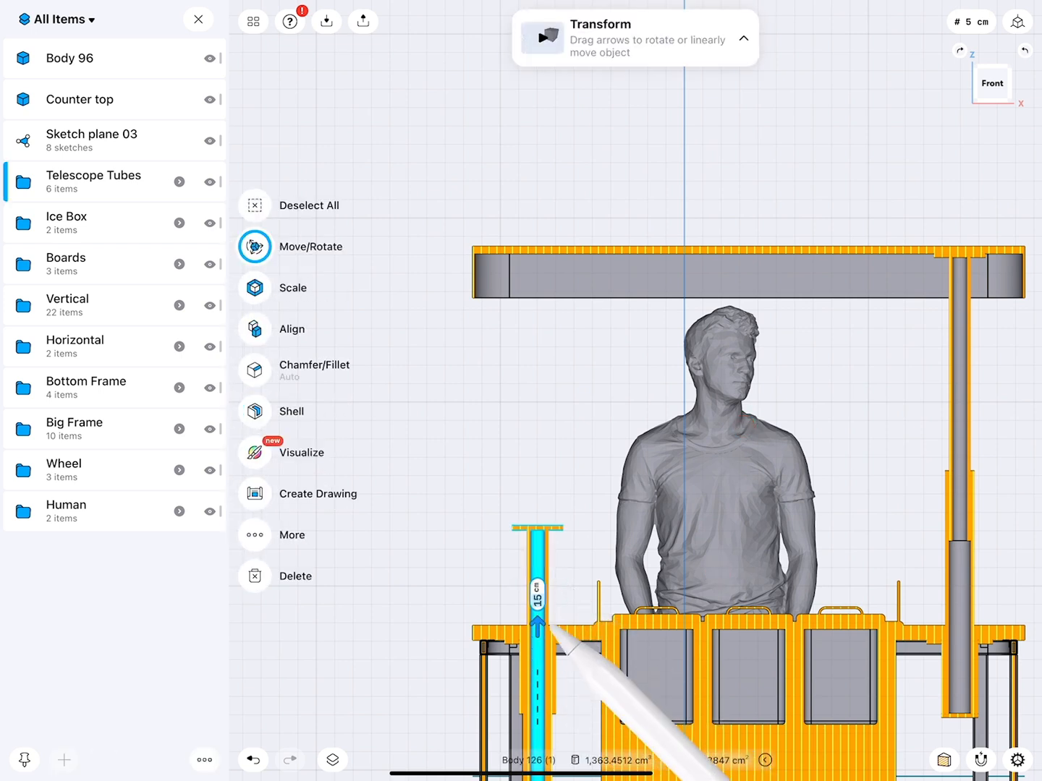
drag(537, 601, 537, 340)
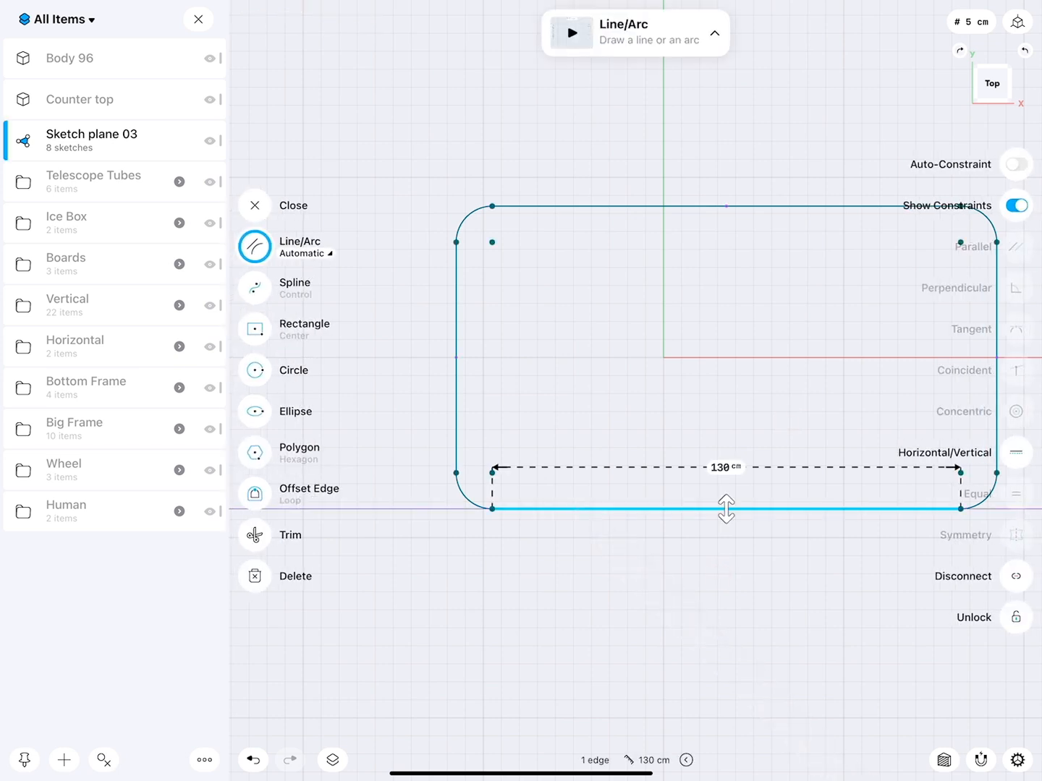
Step: Offset the rounded rectangle loop inward 2 cm and push out the bottom frame's side face
click(254, 494)
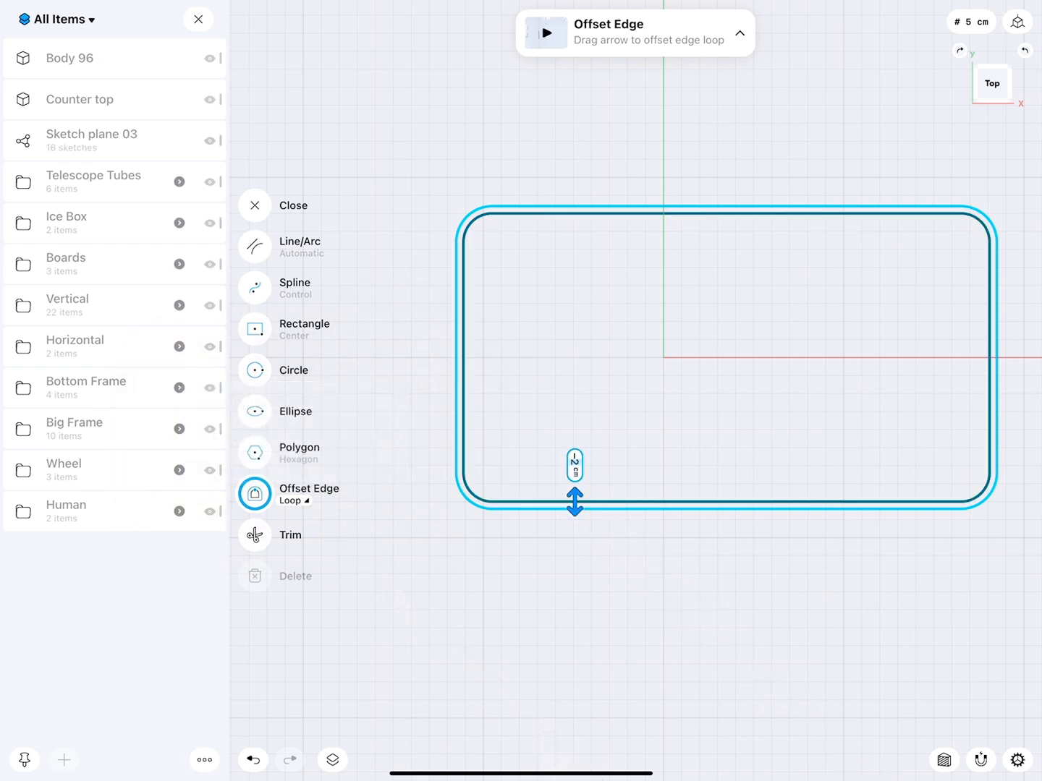
click(254, 246)
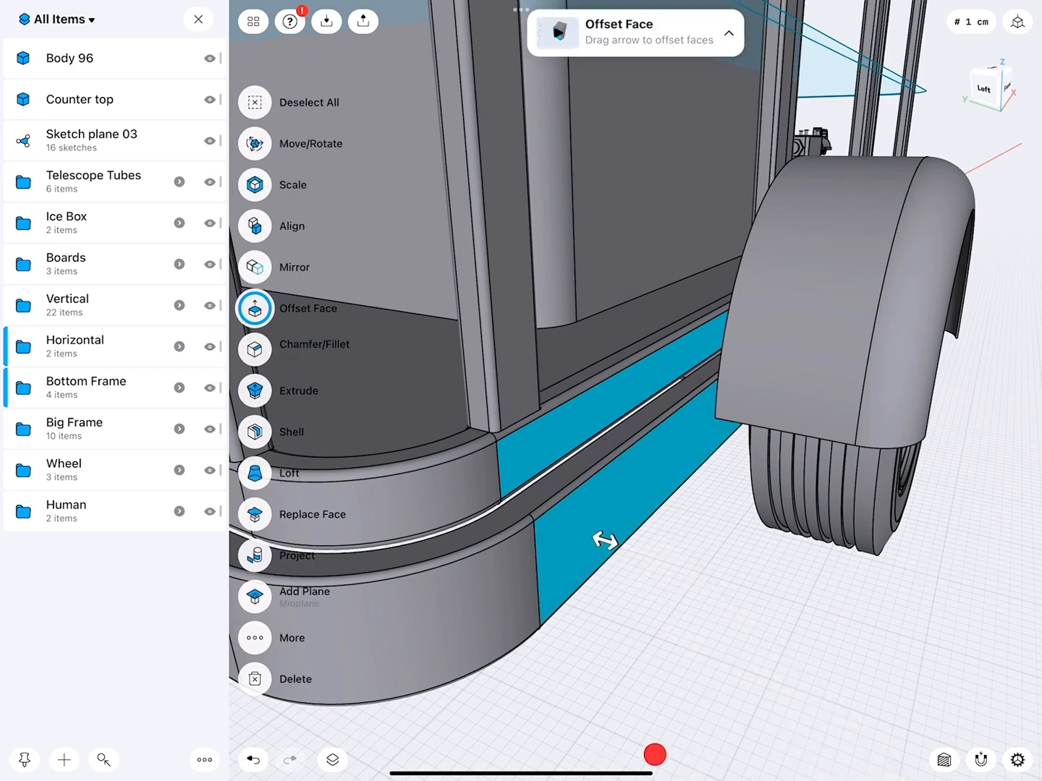
drag(607, 542, 747, 432)
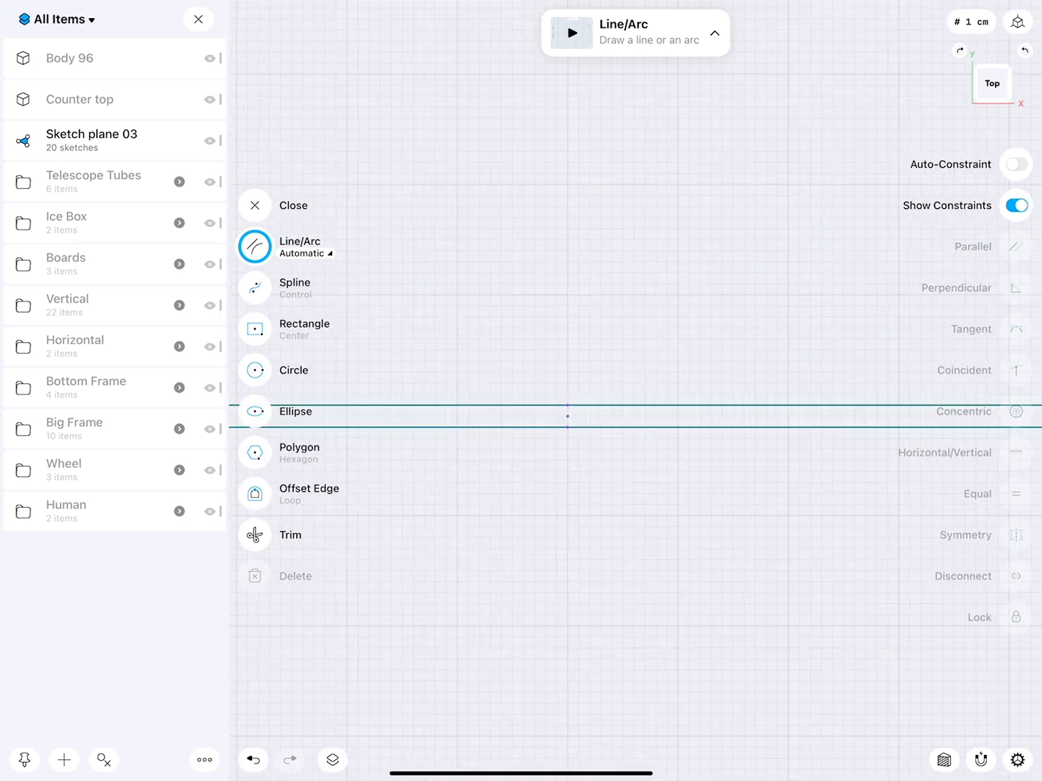
Step: Draw a line crossing the two parallel outline edges and finish the sketch
click(255, 205)
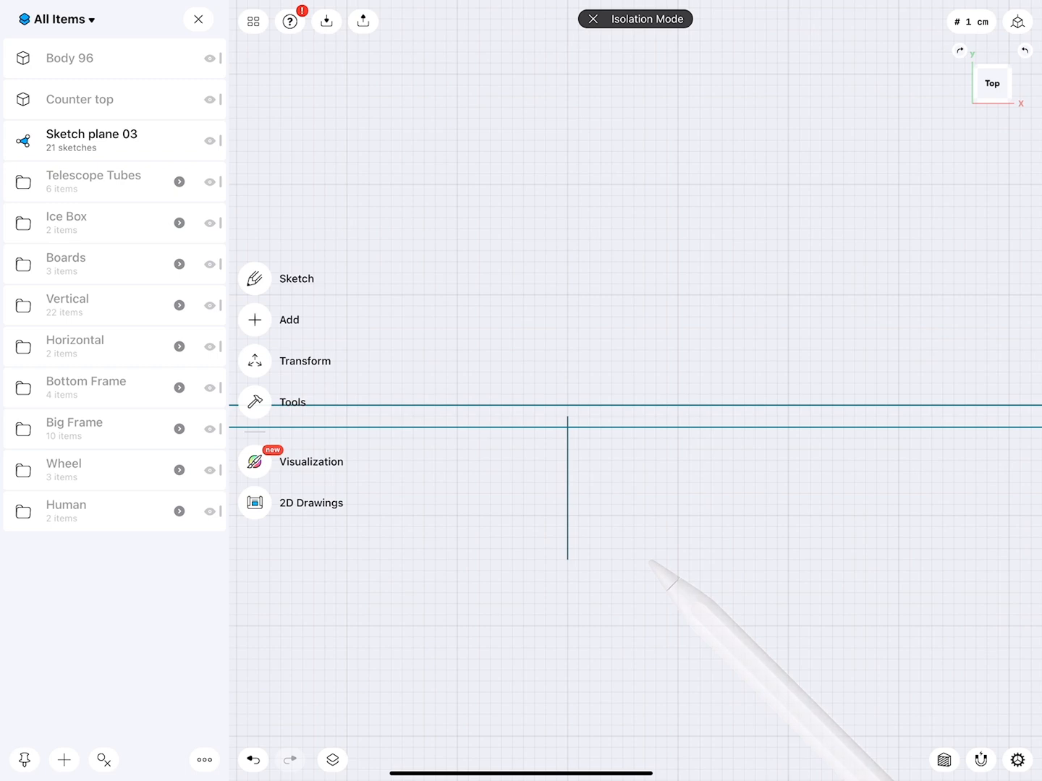
click(296, 278)
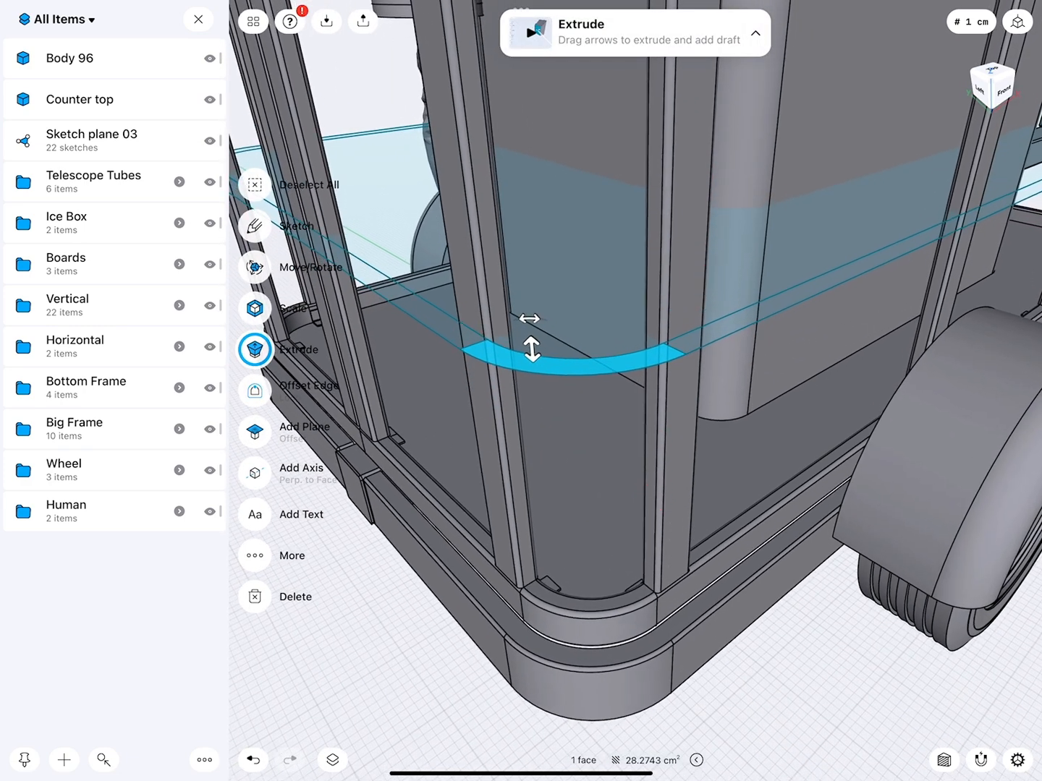
Step: Extrude the curved corner strip down about 19 cm and two side strips -5 cm, then pick the frame faces
drag(532, 351, 557, 597)
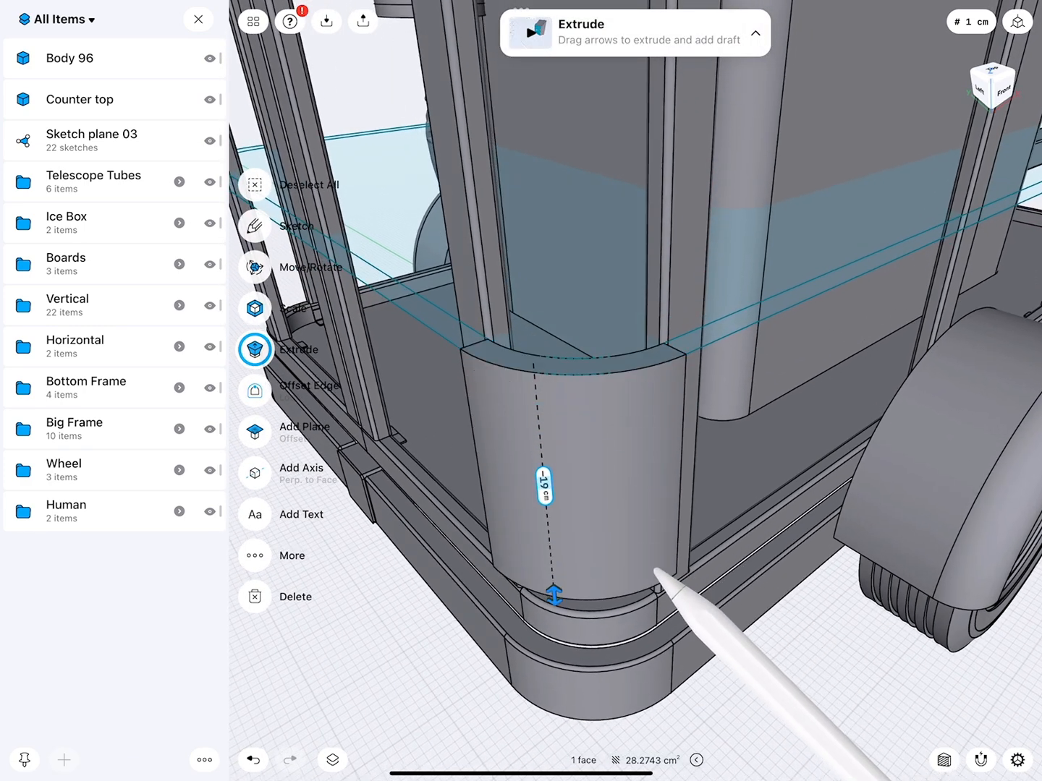
drag(555, 595, 559, 658)
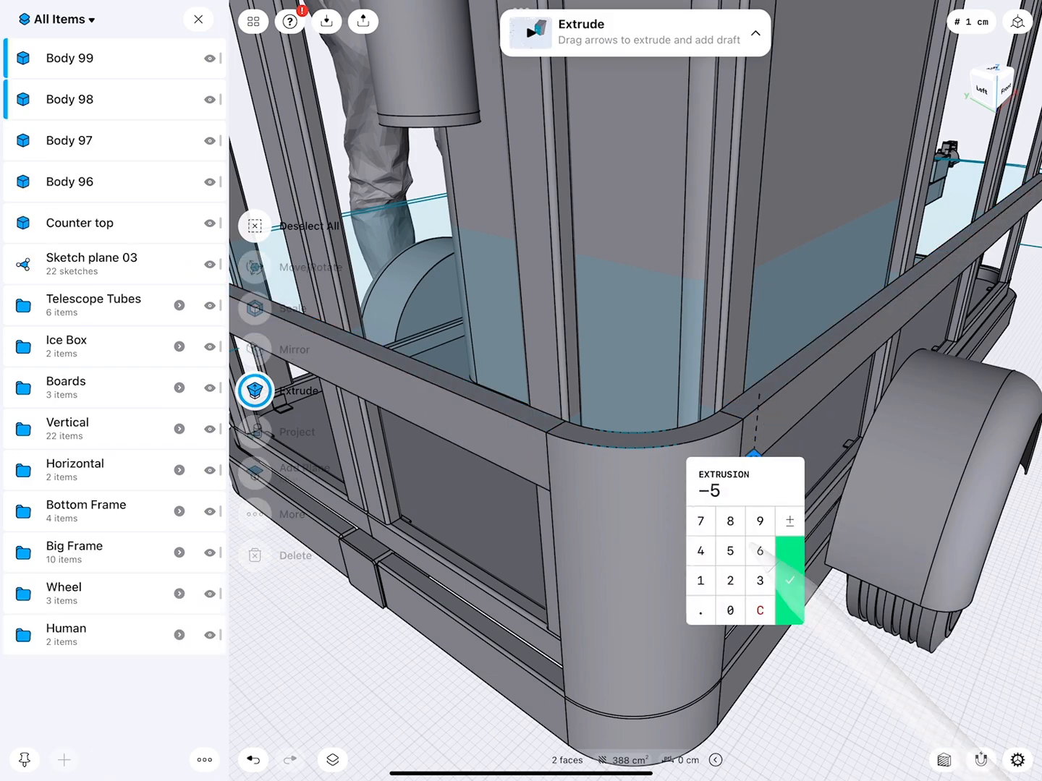
click(789, 581)
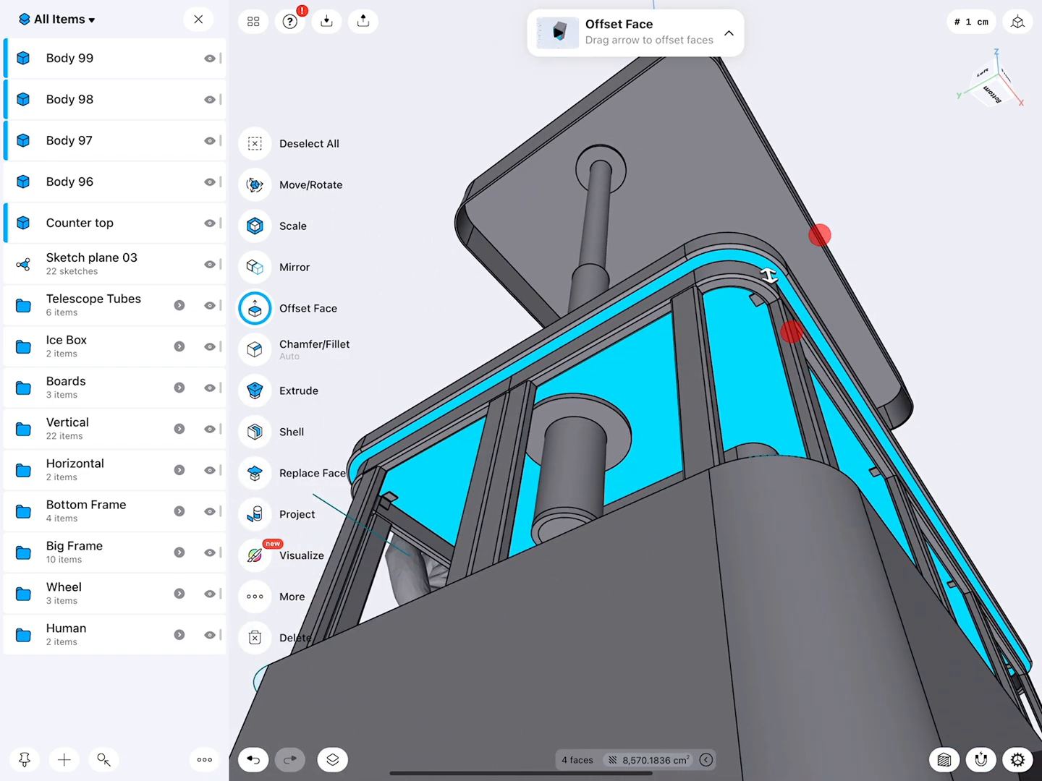
click(311, 472)
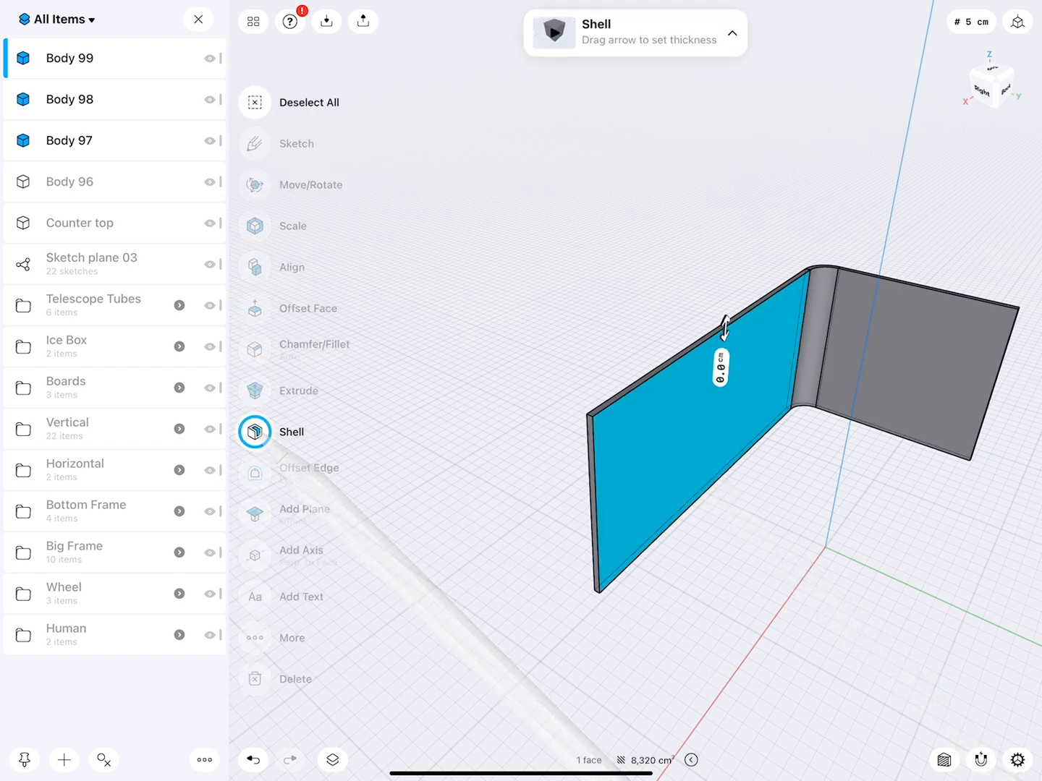
Step: Shell the L-shaped side wall into a thin sheet and fillet the curved corner piece's 8 edges
click(721, 367)
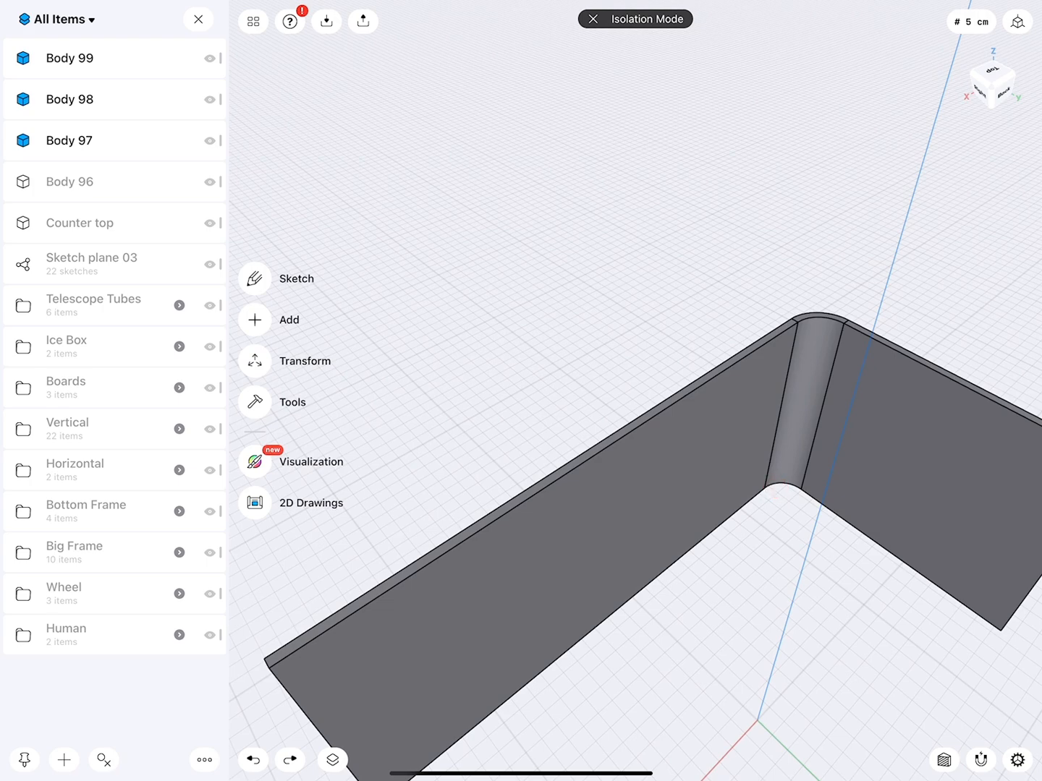
click(70, 140)
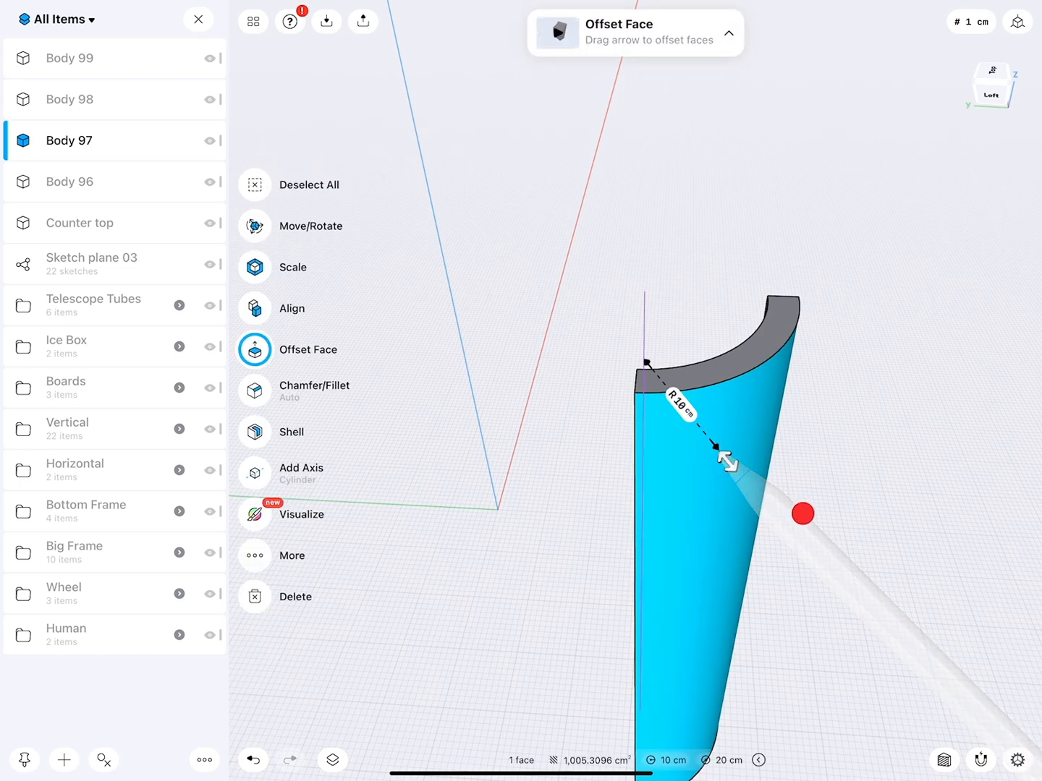
click(326, 328)
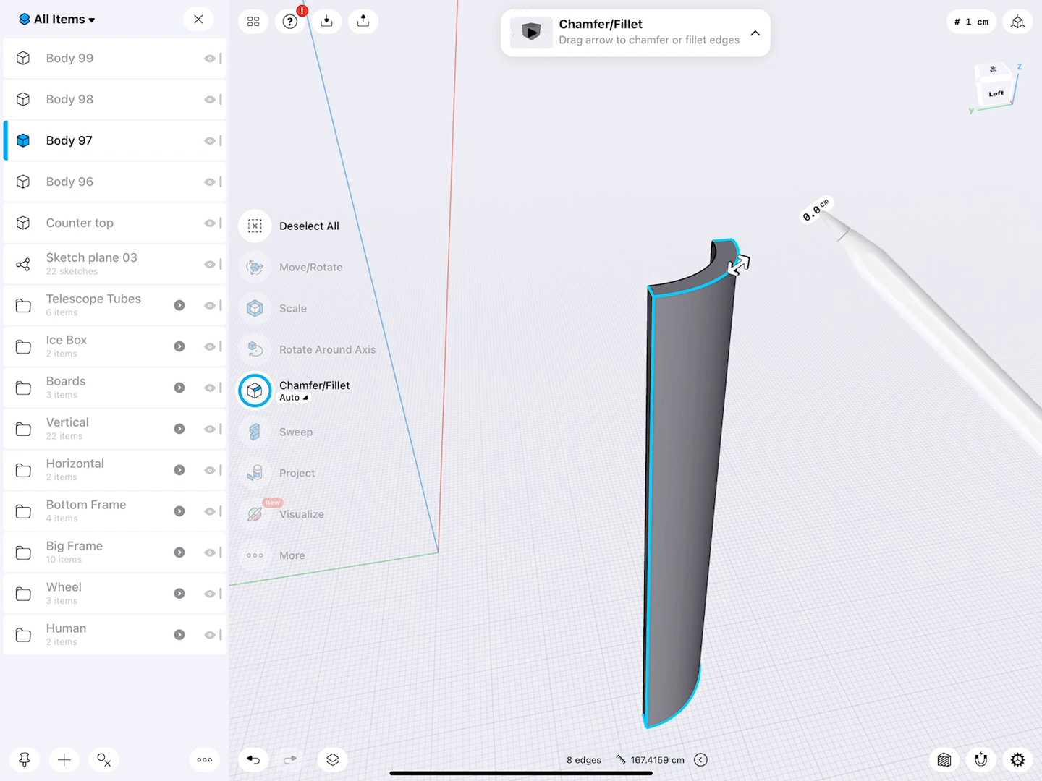
click(738, 267)
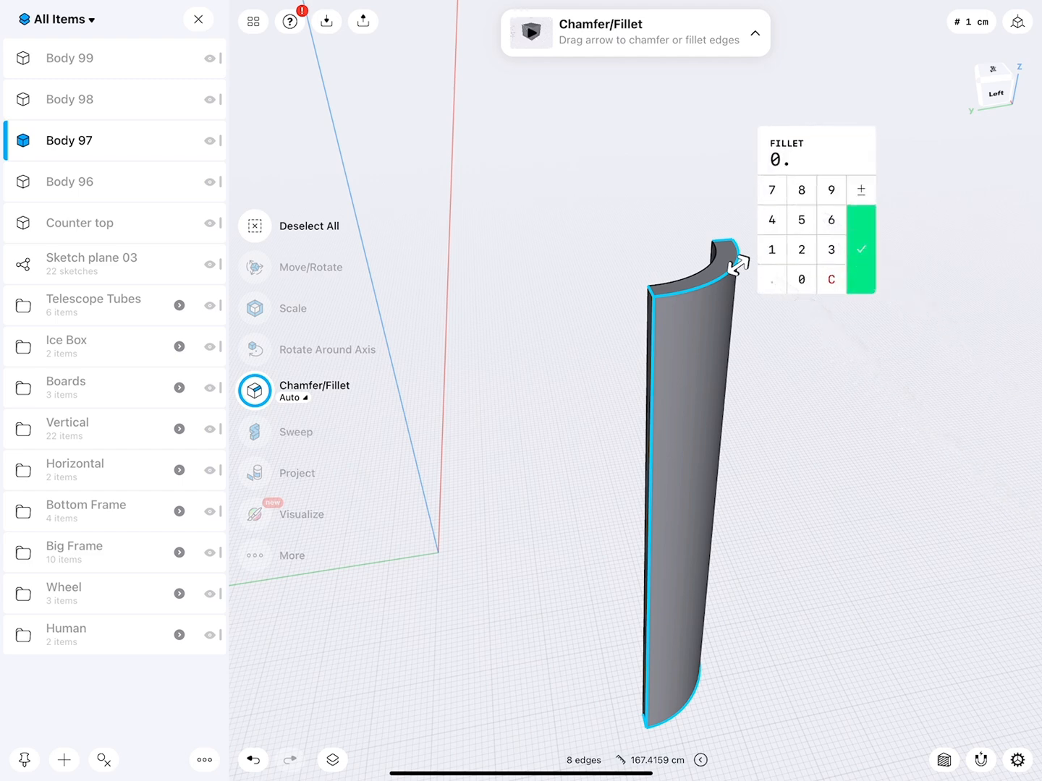
drag(738, 264, 763, 246)
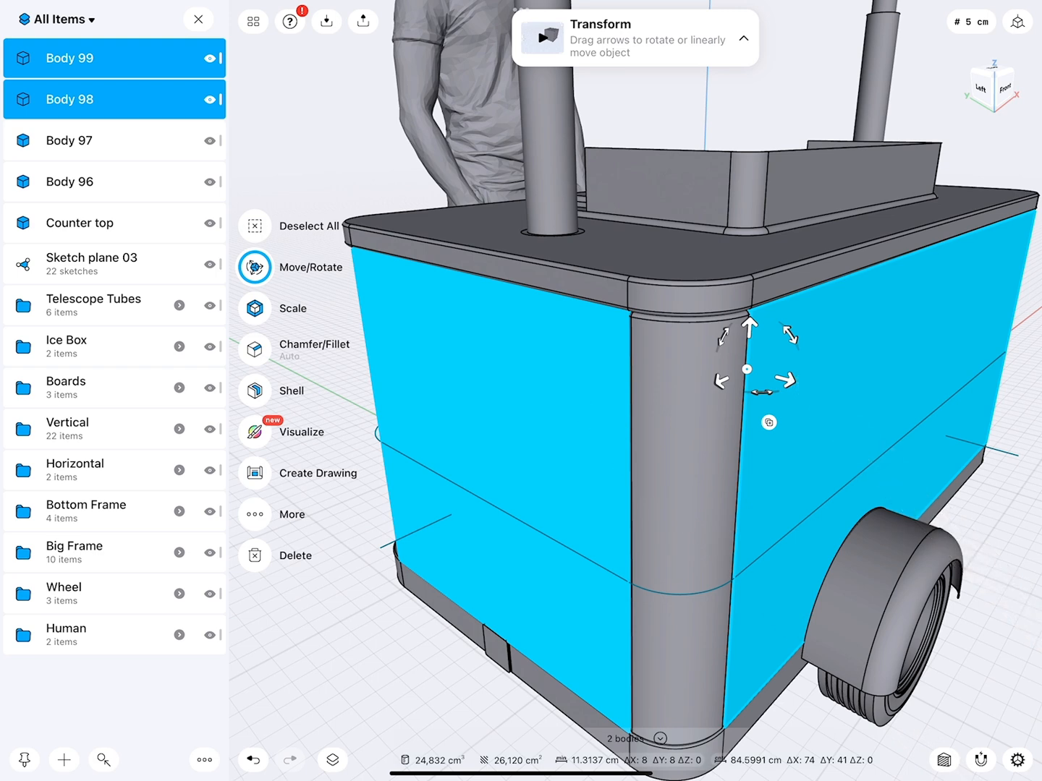
Step: Isolate Bodies 98 and 99 and fillet their 16 edges at 0.5 cm
click(307, 307)
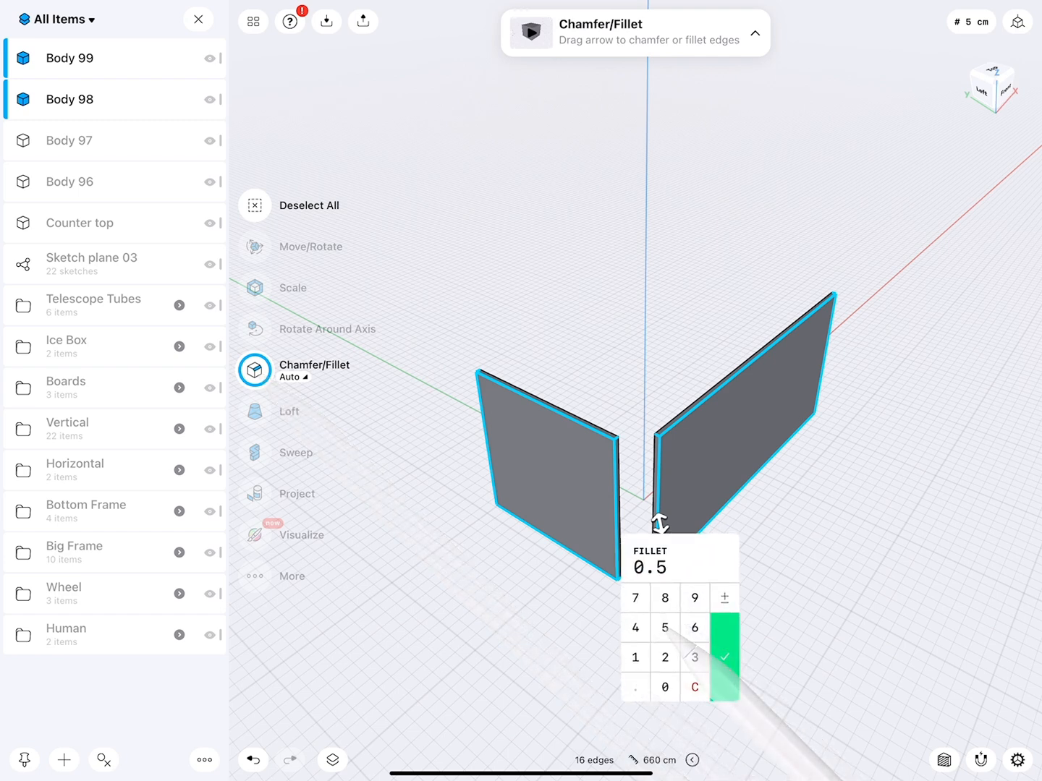
click(724, 657)
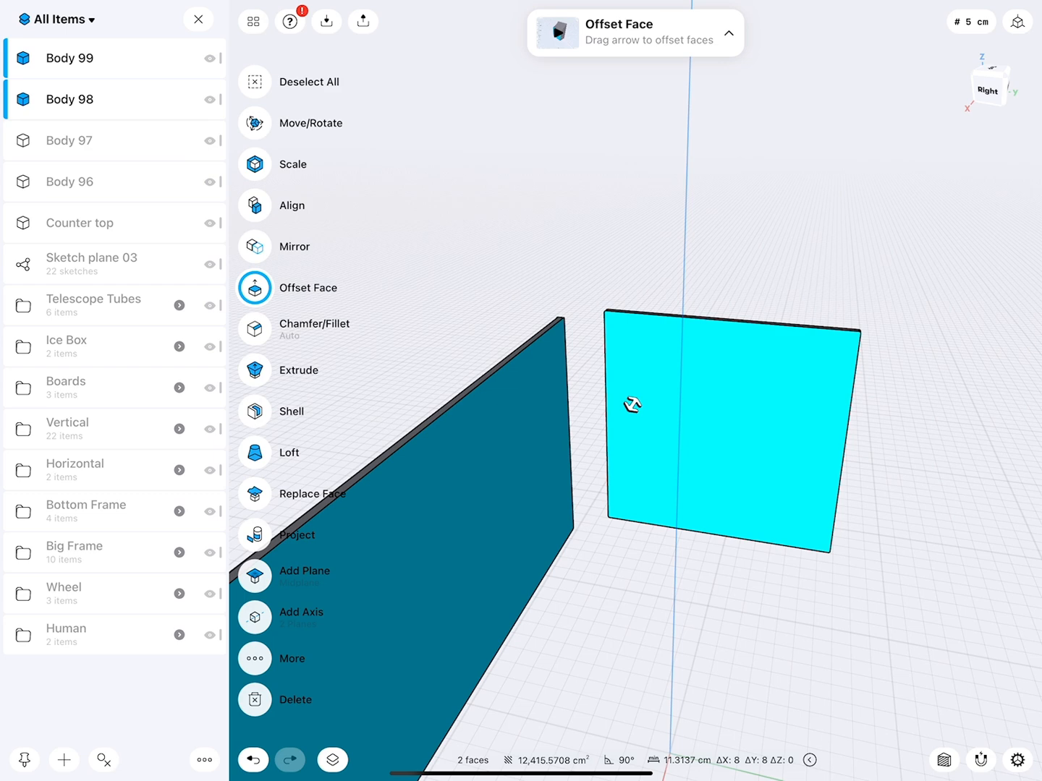
click(254, 411)
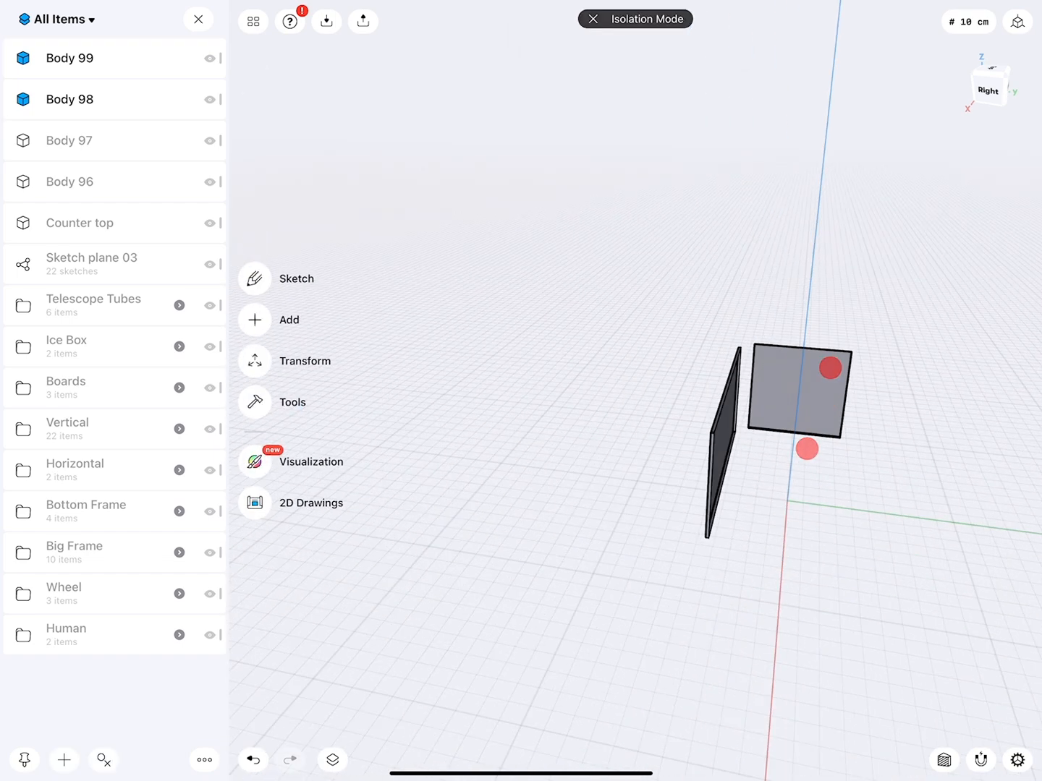
click(593, 19)
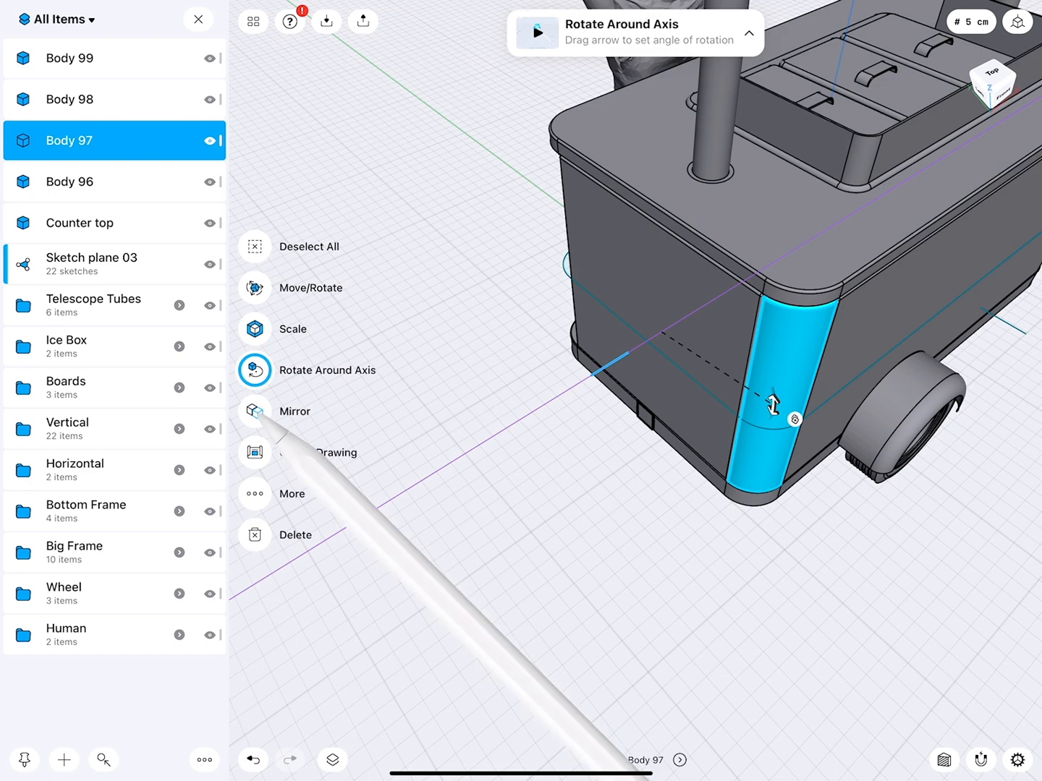
Step: Mirror the corner piece and side panels across the cart with Keep Originals on
click(254, 411)
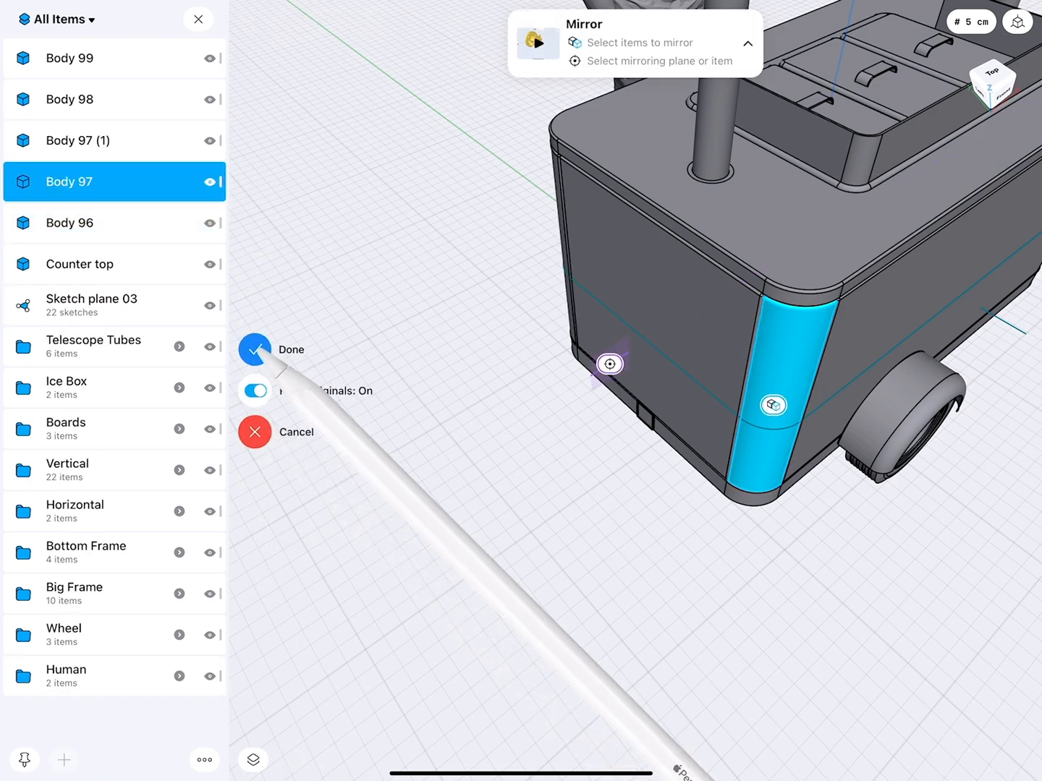
click(255, 350)
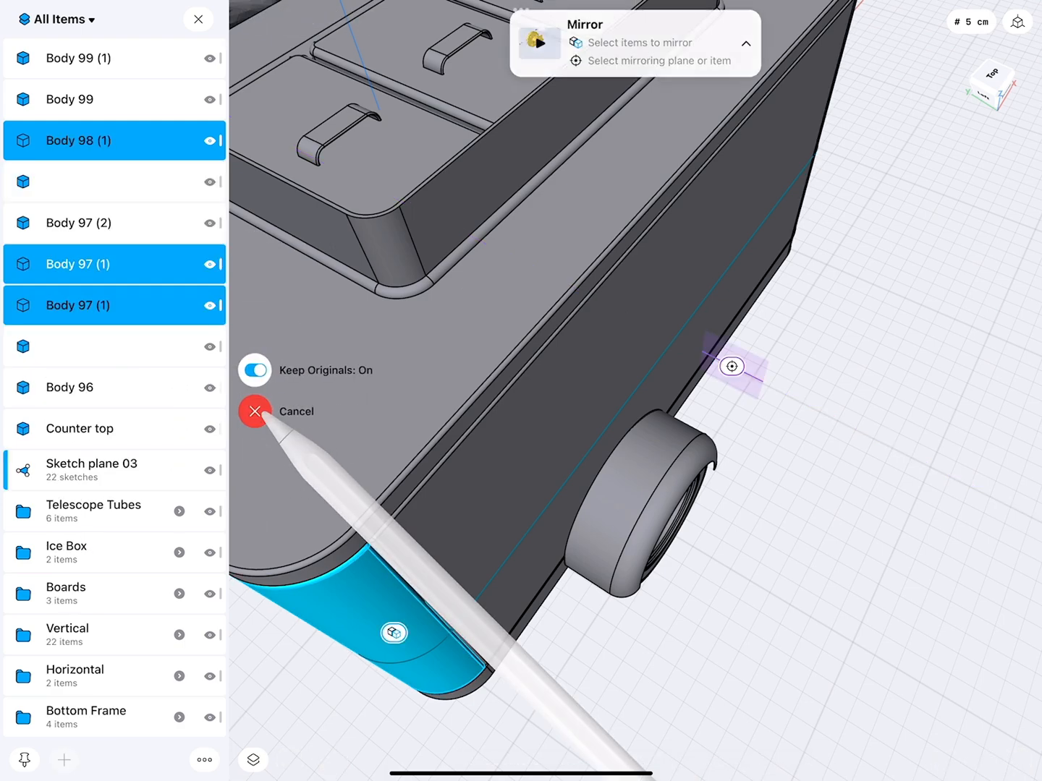
click(255, 411)
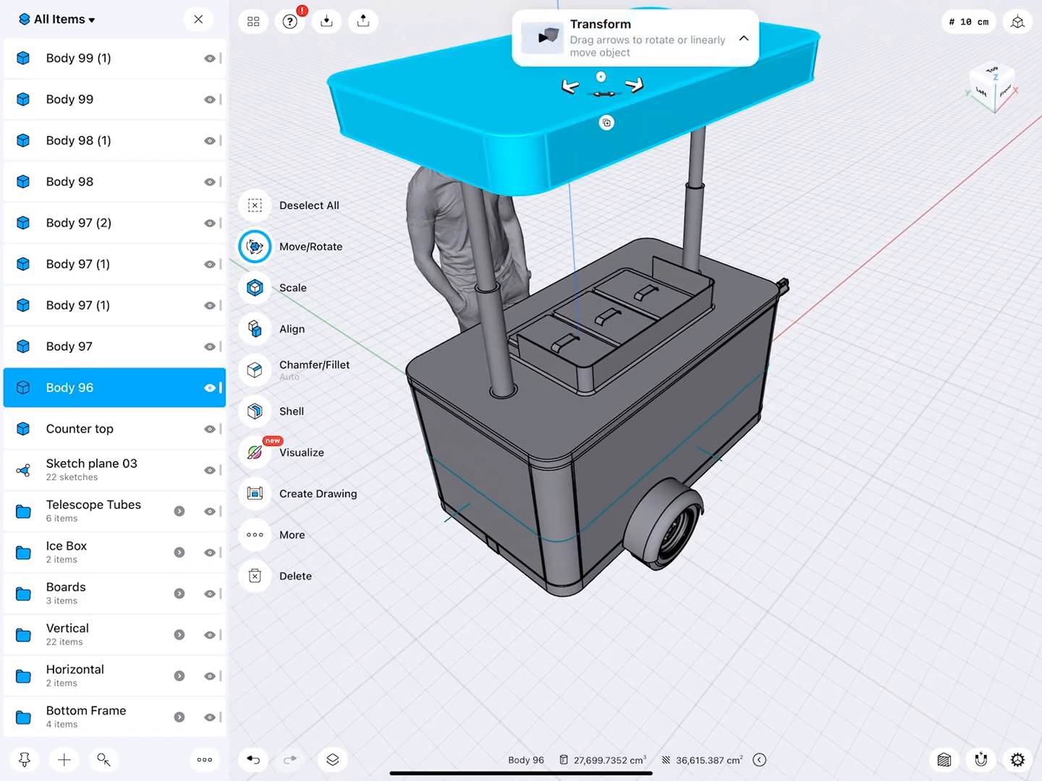
Step: Rename Body 96 to Roof and the new folder of side panels to Sides
double_click(69, 387)
text(Topf)
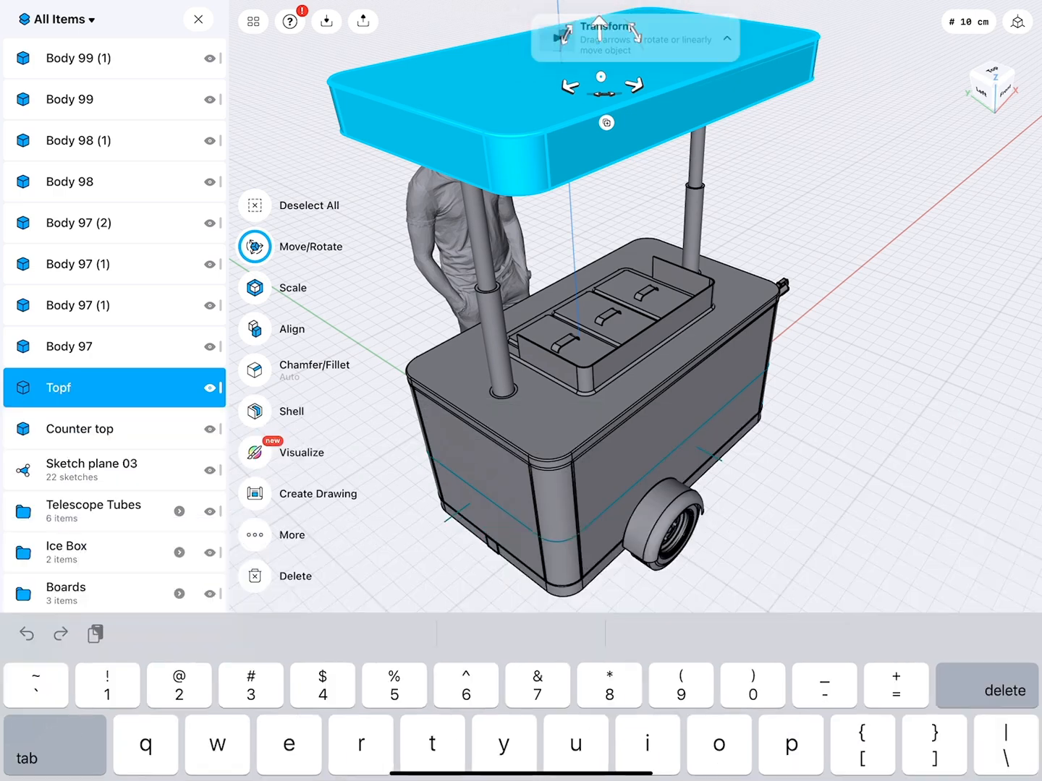
double_click(58, 388)
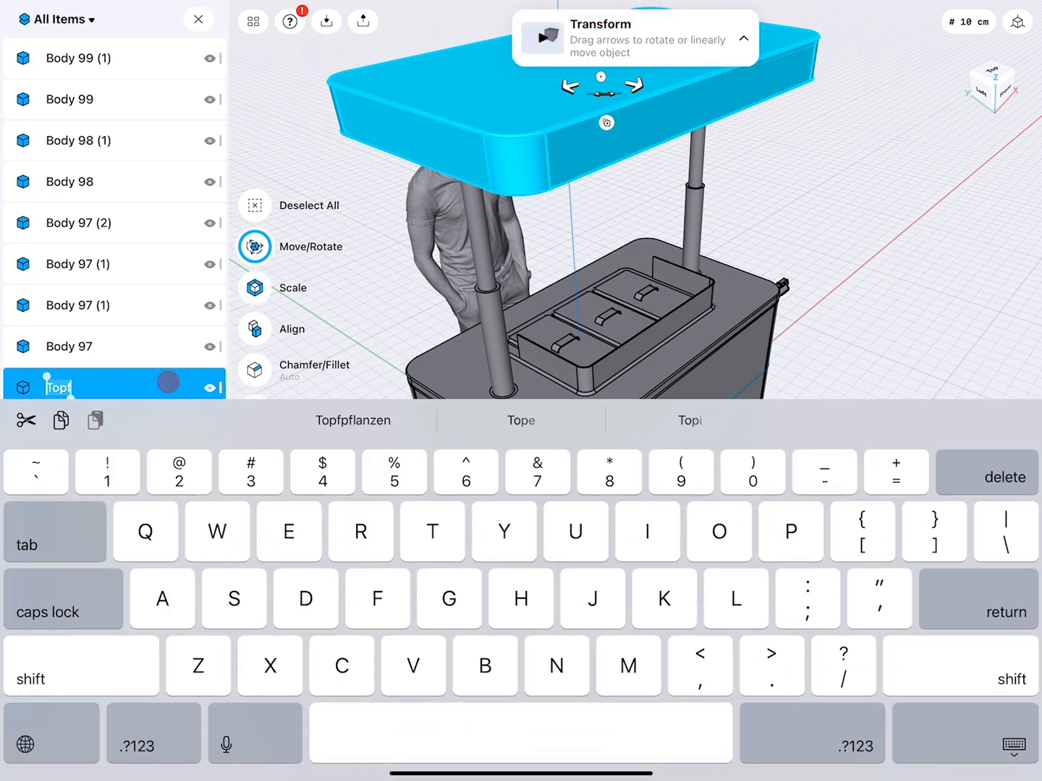
key(return)
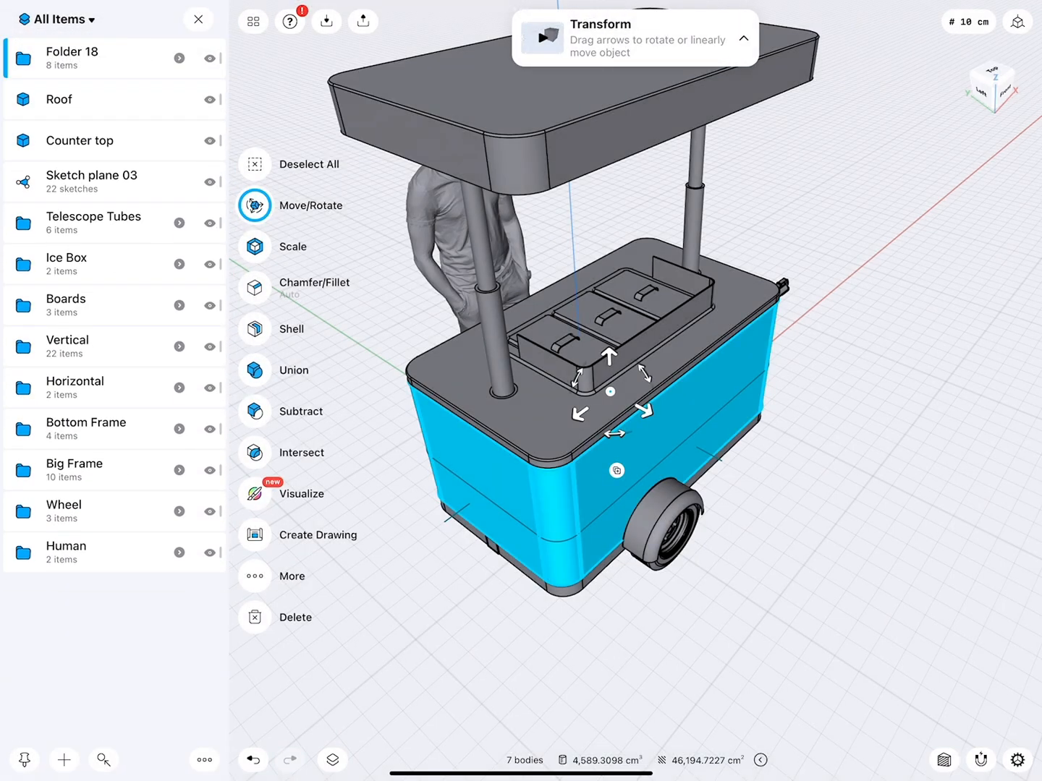
double_click(72, 51)
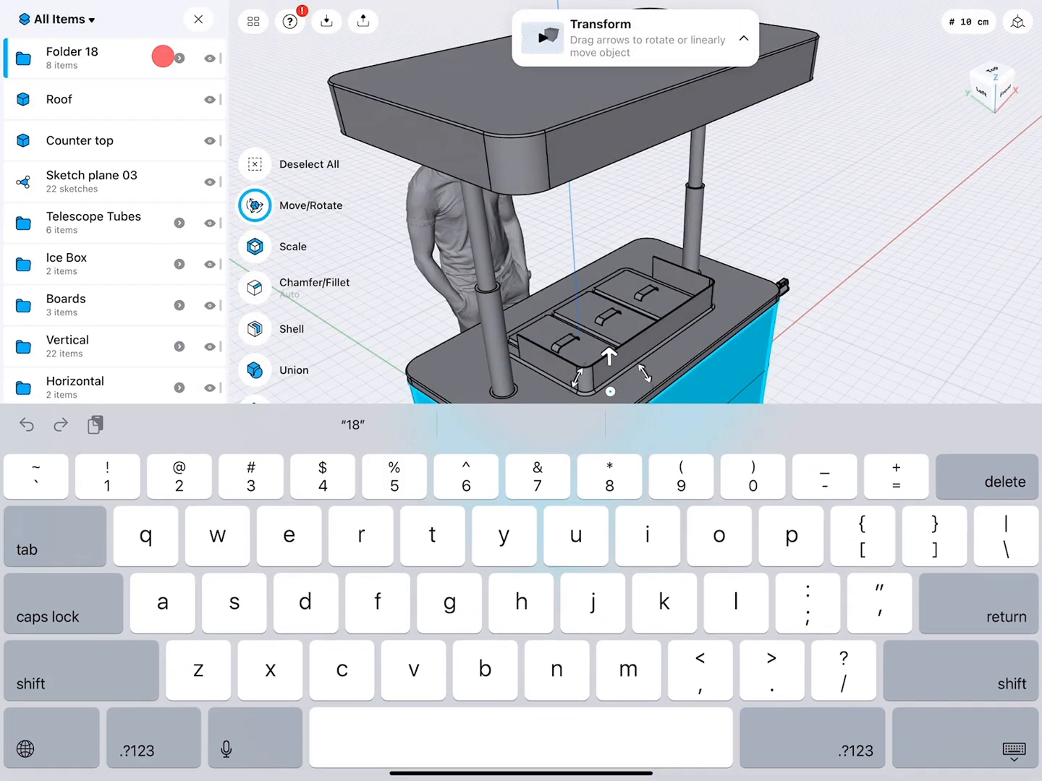
text(Sides)
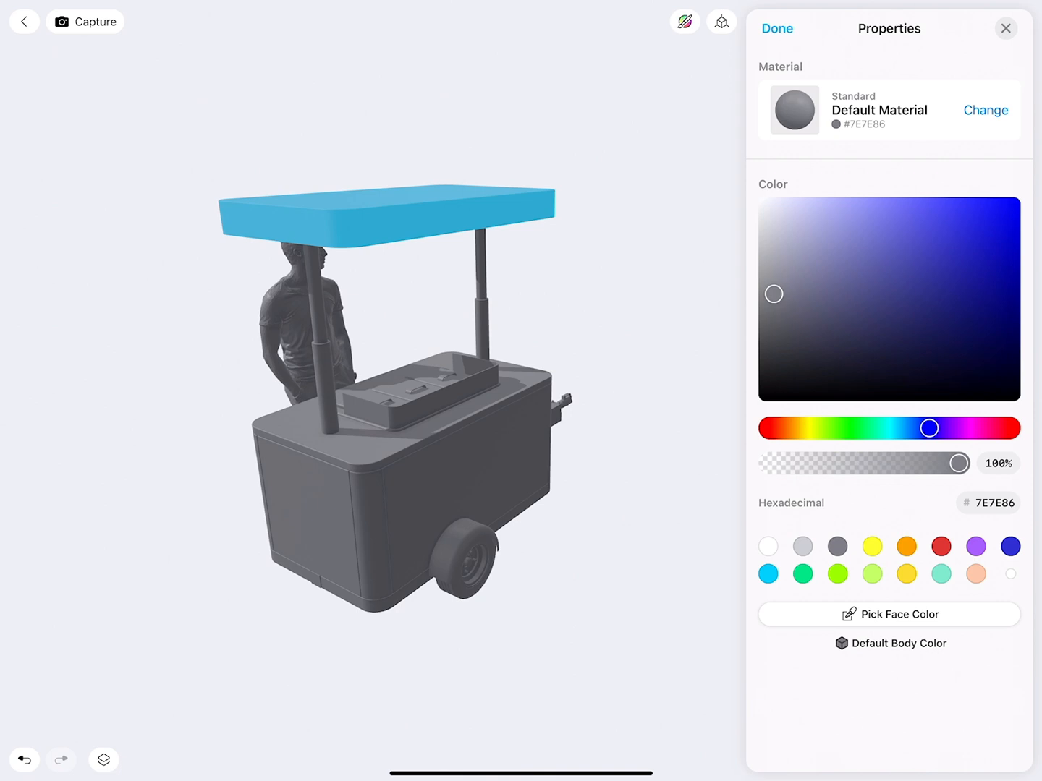
Step: Apply Glossy ABS in teal 7FE8CD to the roof
click(986, 110)
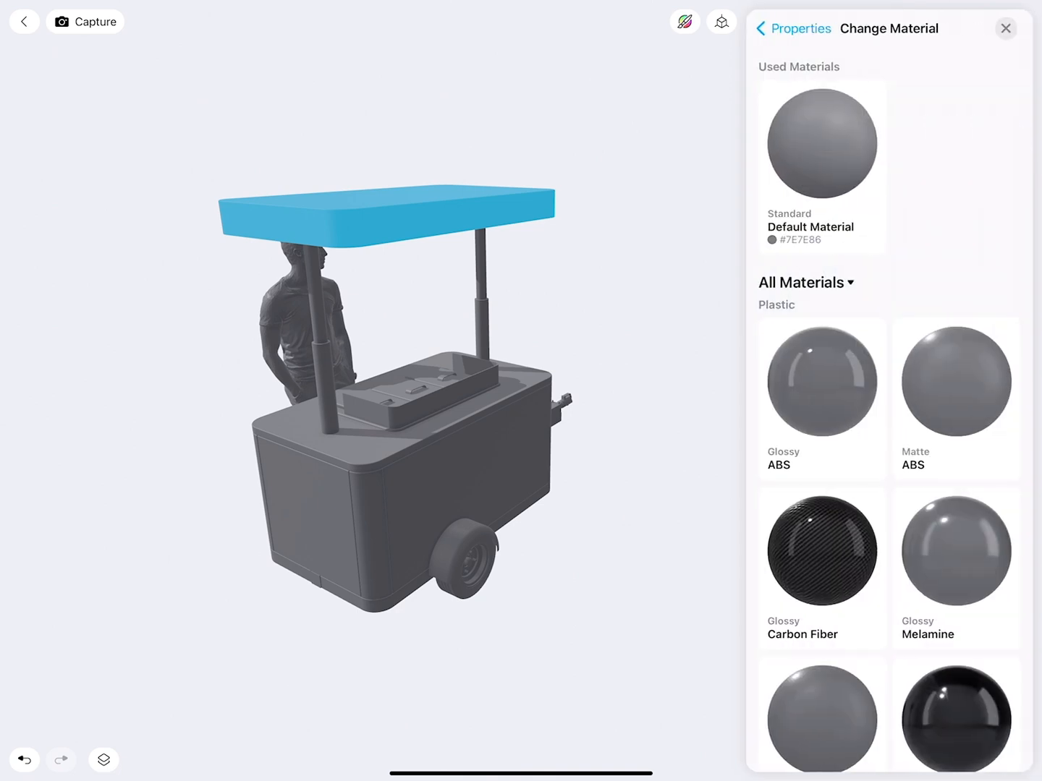
click(821, 381)
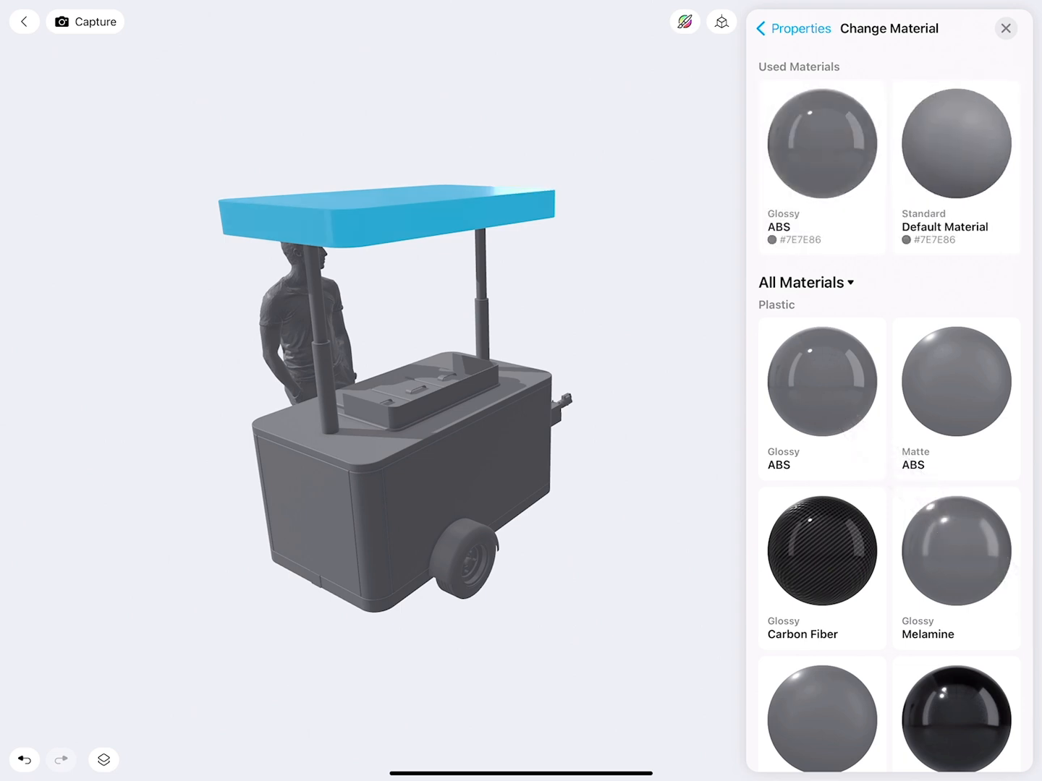
click(761, 29)
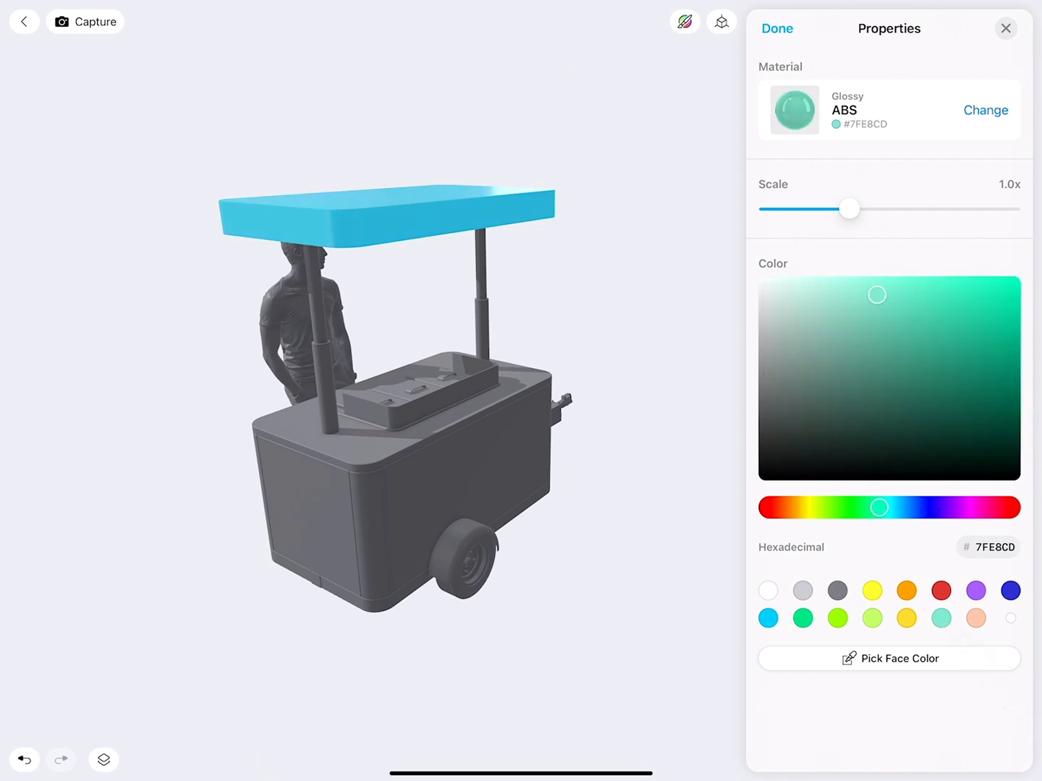
click(986, 110)
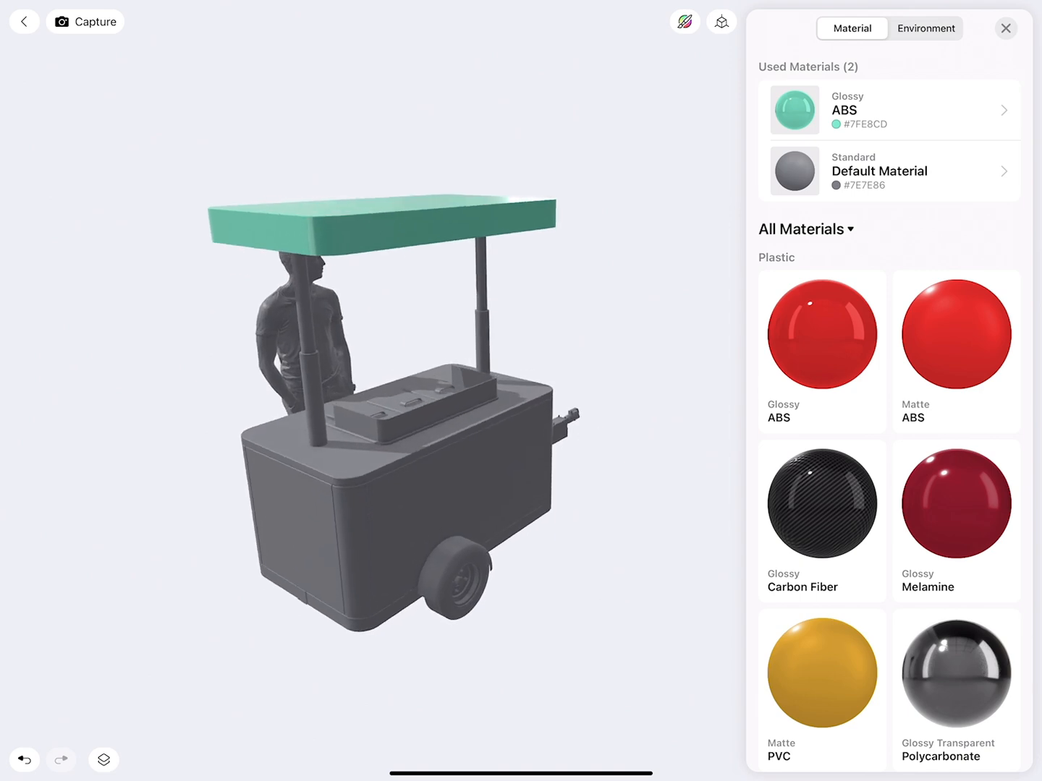
click(890, 172)
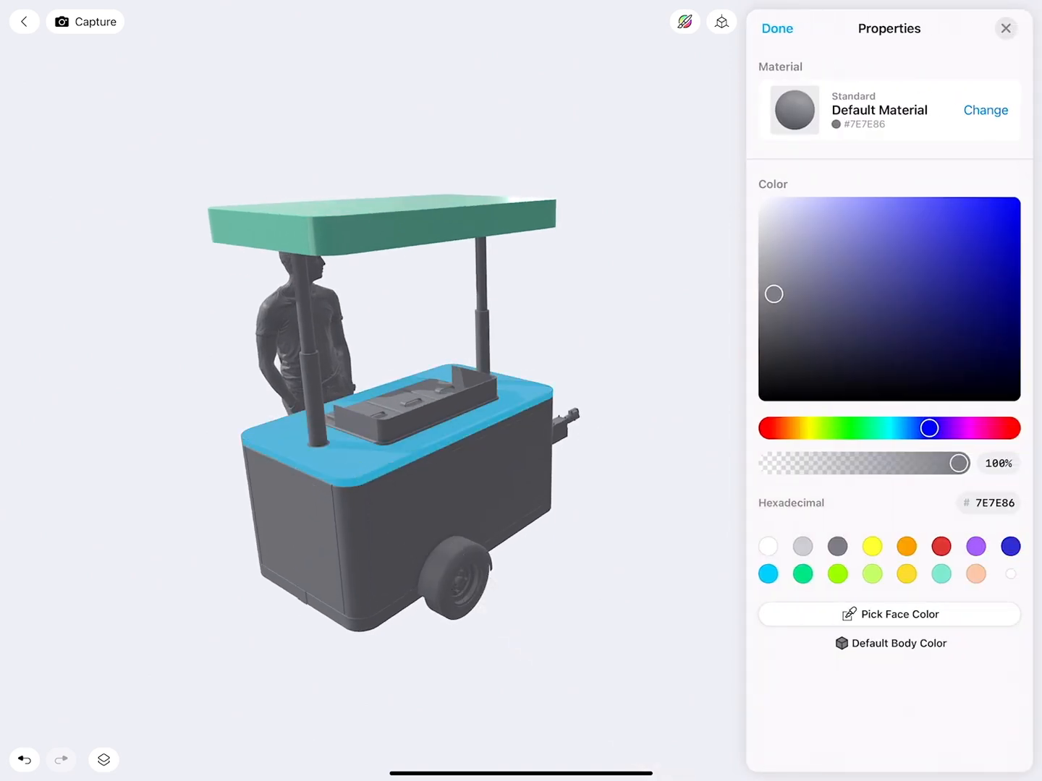
Step: Apply Glossy ABS in white FFFFFF to the counter top
click(985, 110)
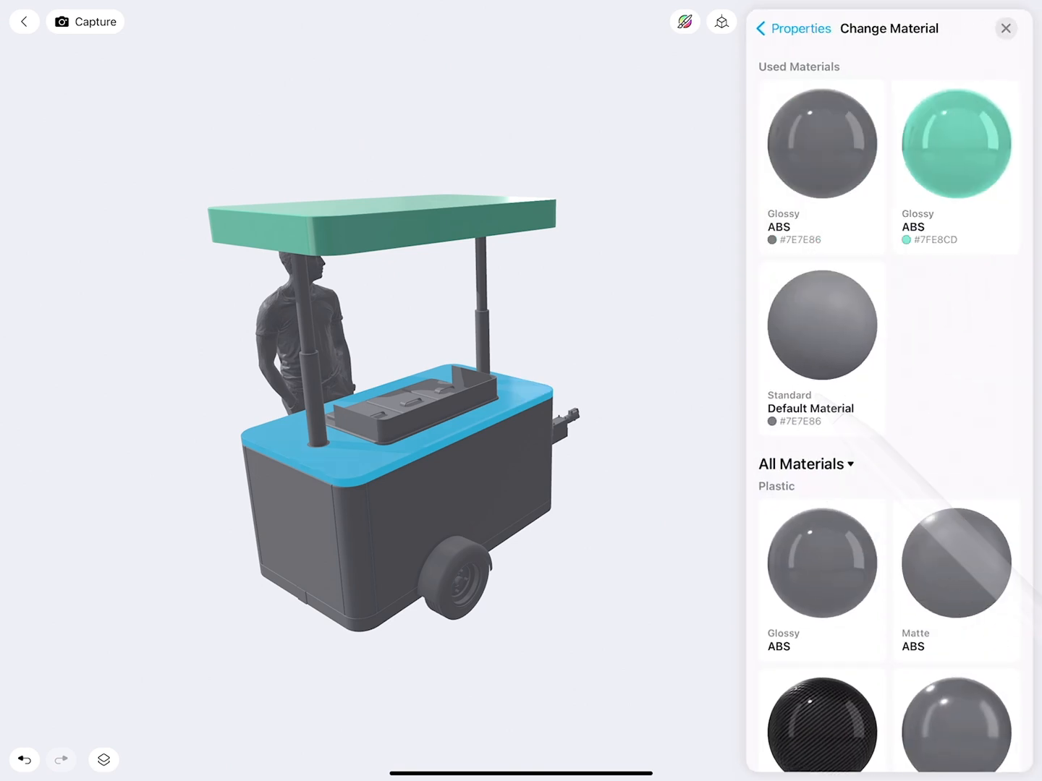
click(760, 28)
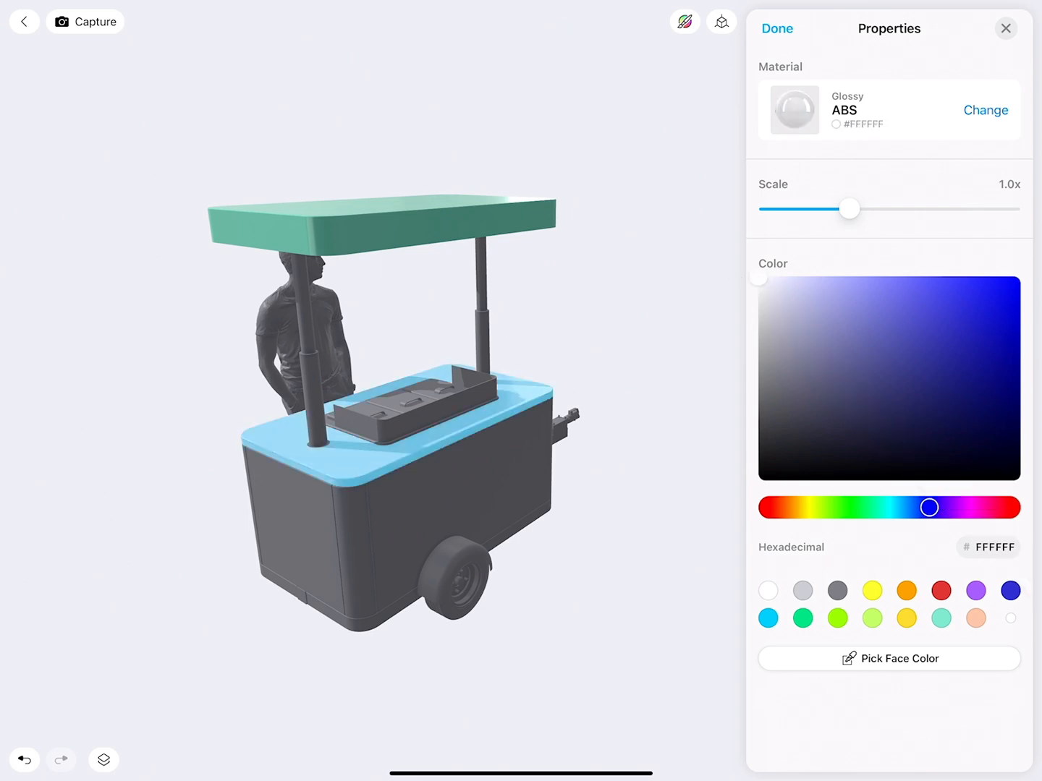
click(986, 110)
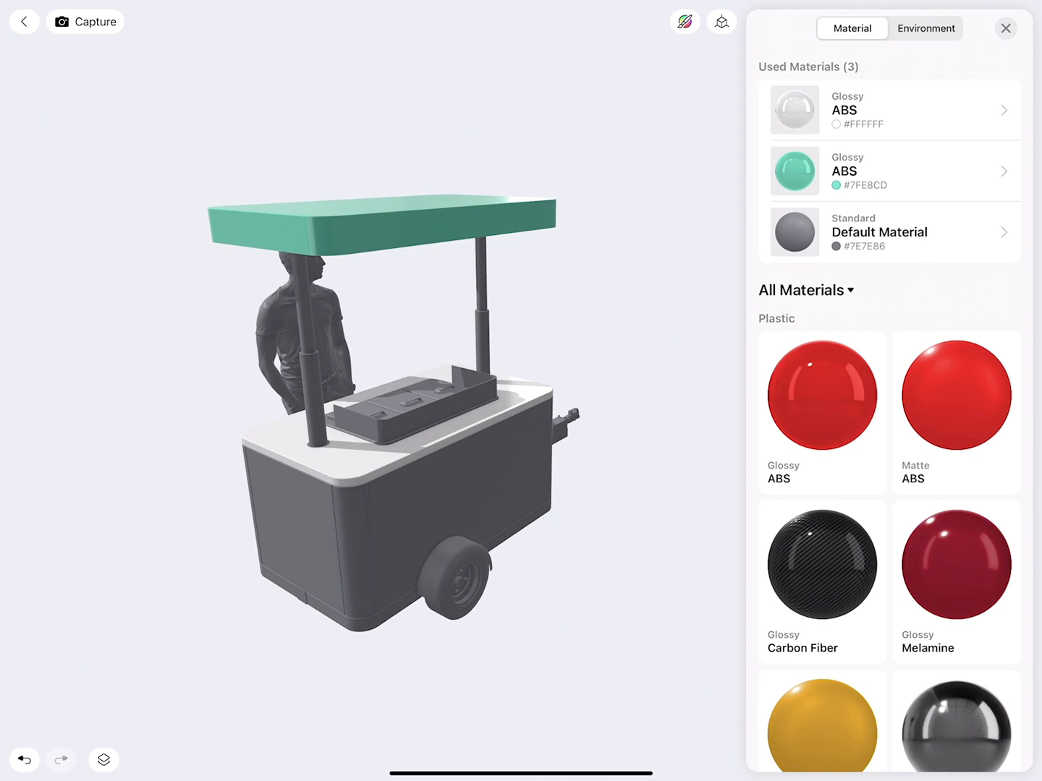
click(104, 759)
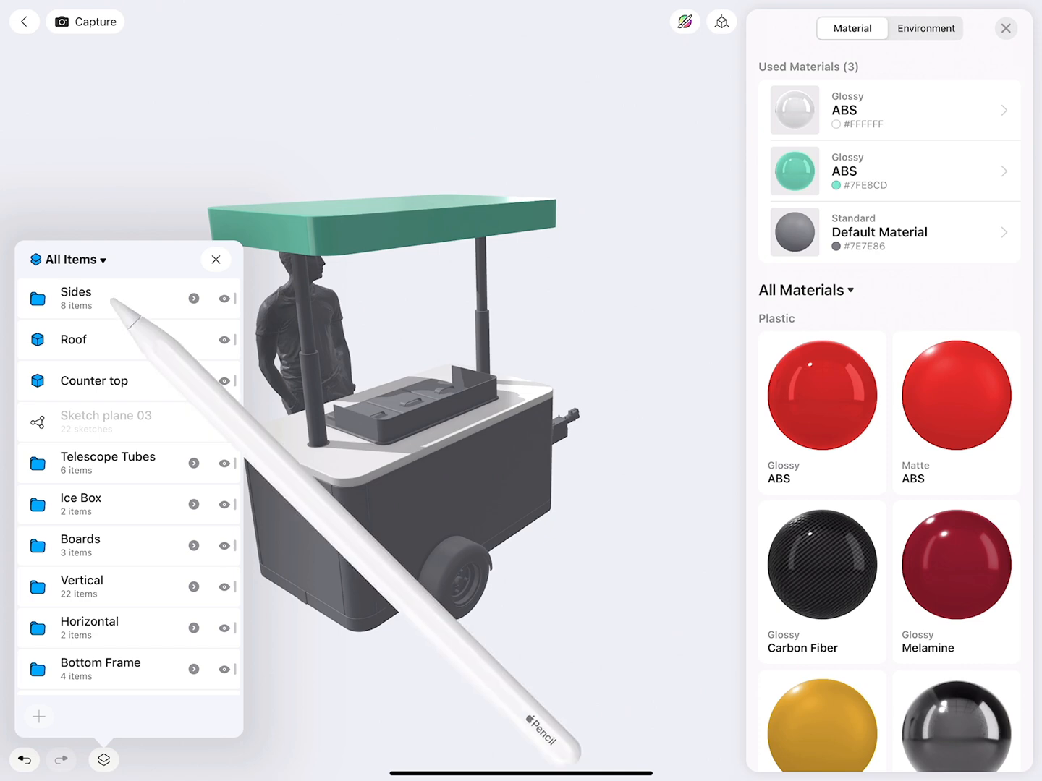
Step: Apply the used teal Glossy ABS 7FE8CD material to the Sides folder
click(75, 298)
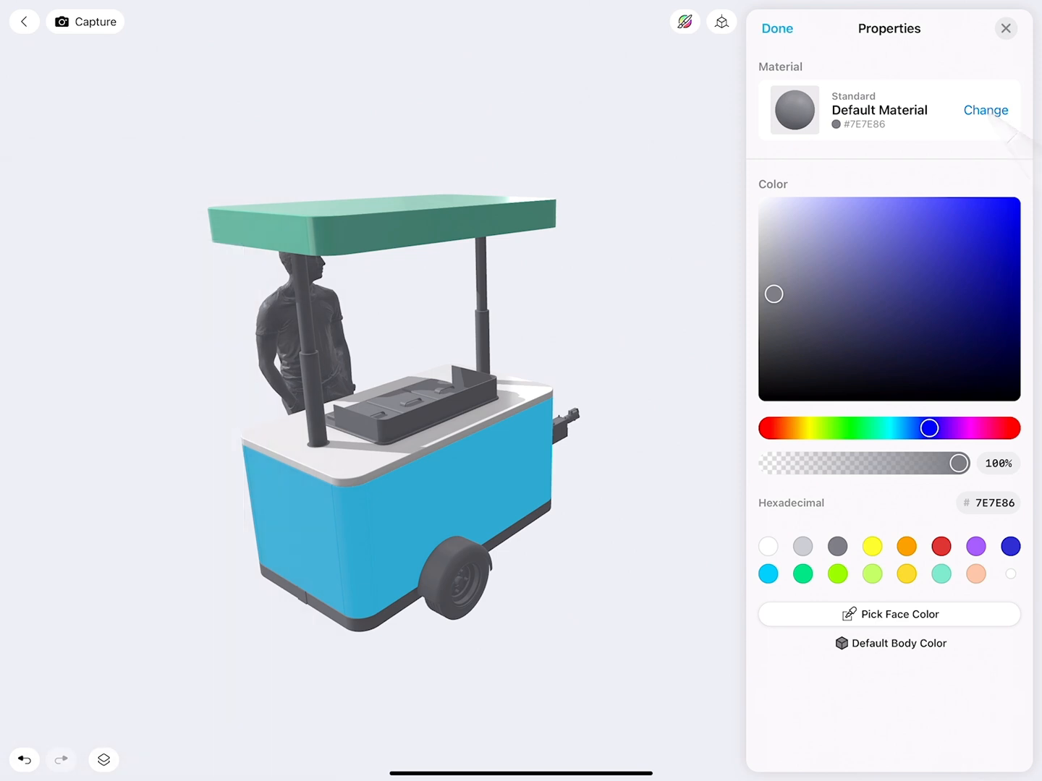
click(985, 110)
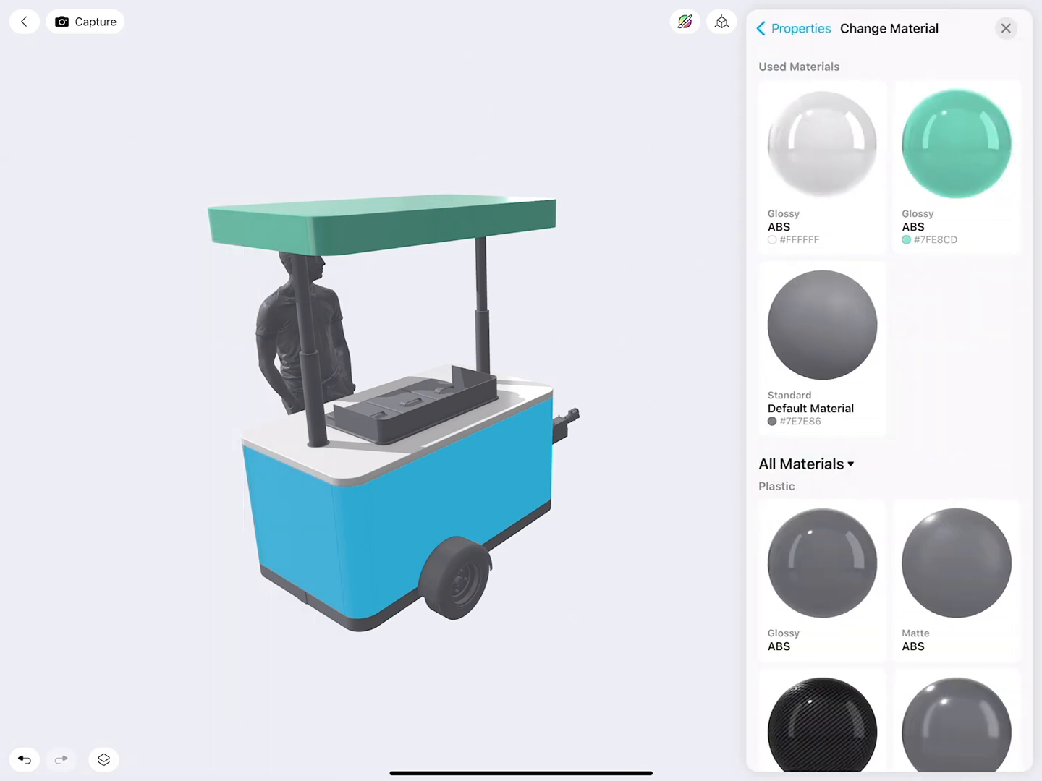
click(955, 143)
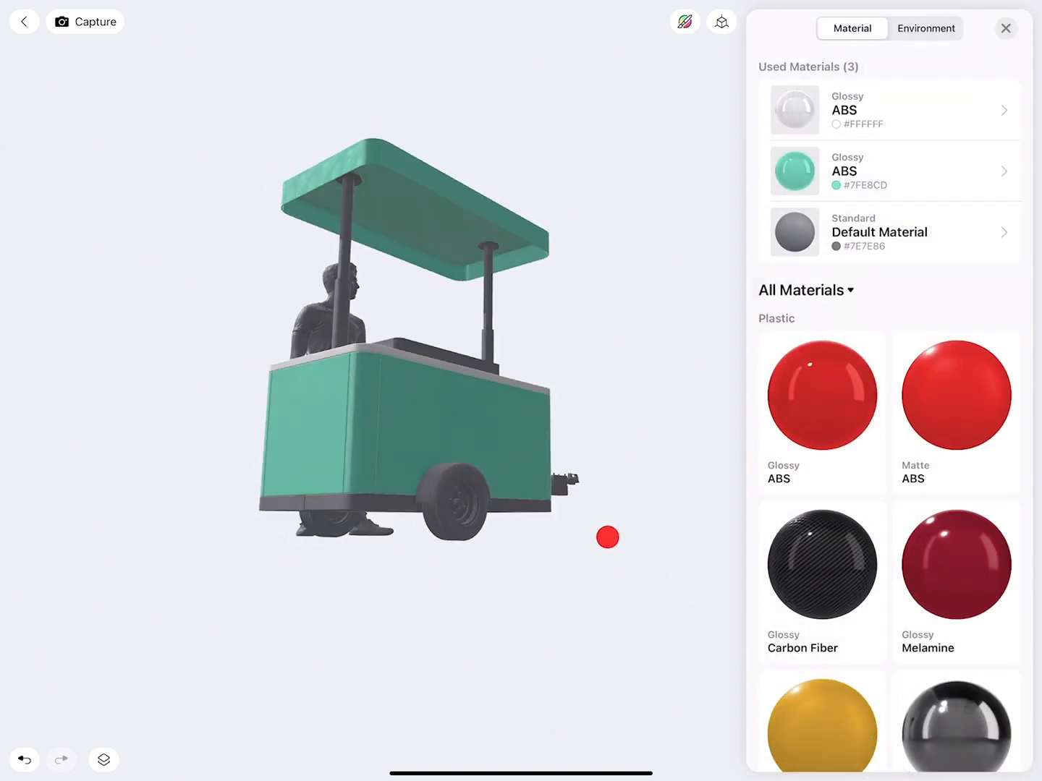
drag(607, 538, 547, 574)
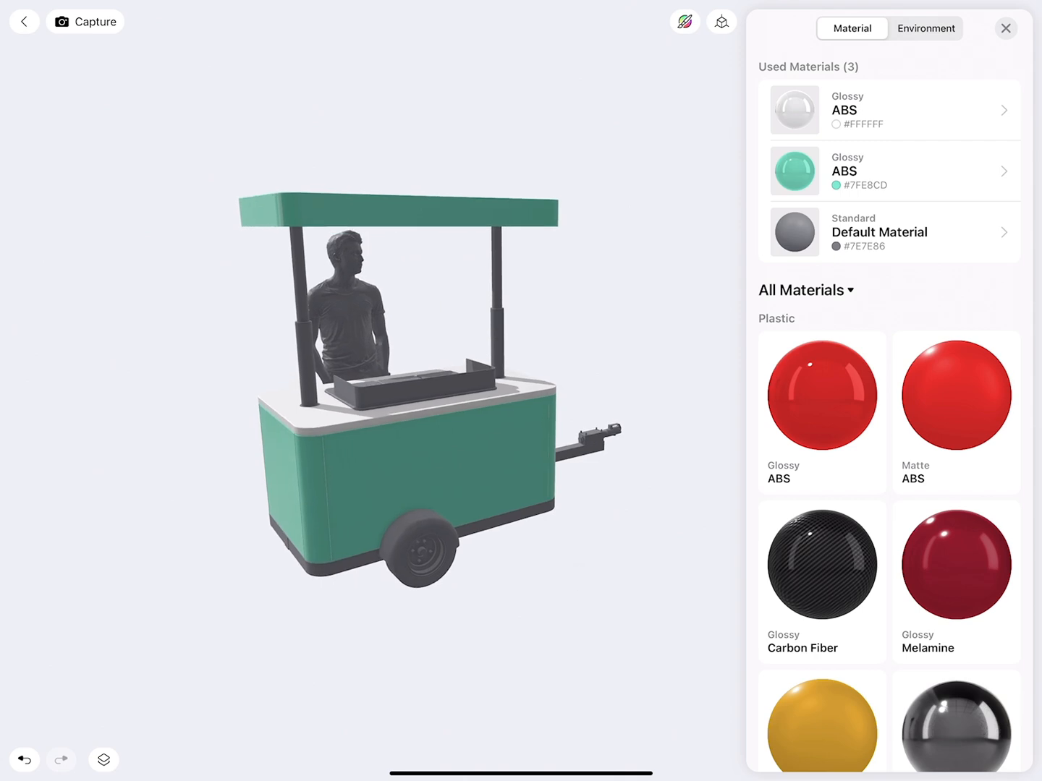
Step: Select the cart's frame folders together with the Ice Box parts and Telescope Tubes
click(103, 760)
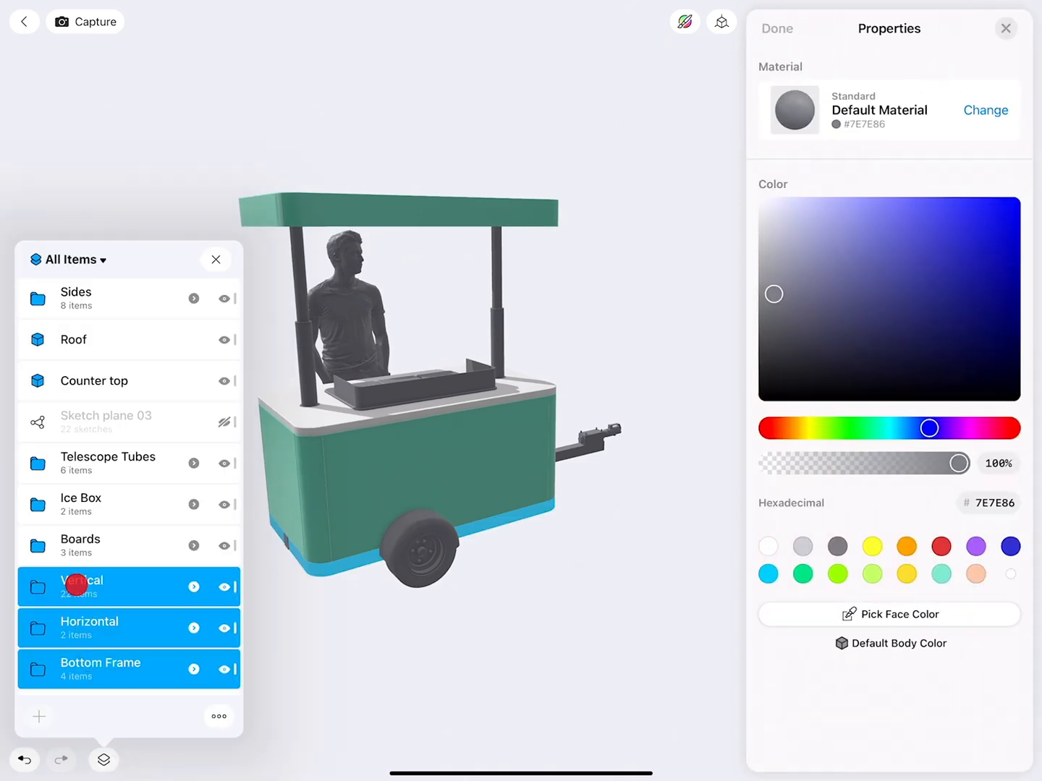
click(80, 505)
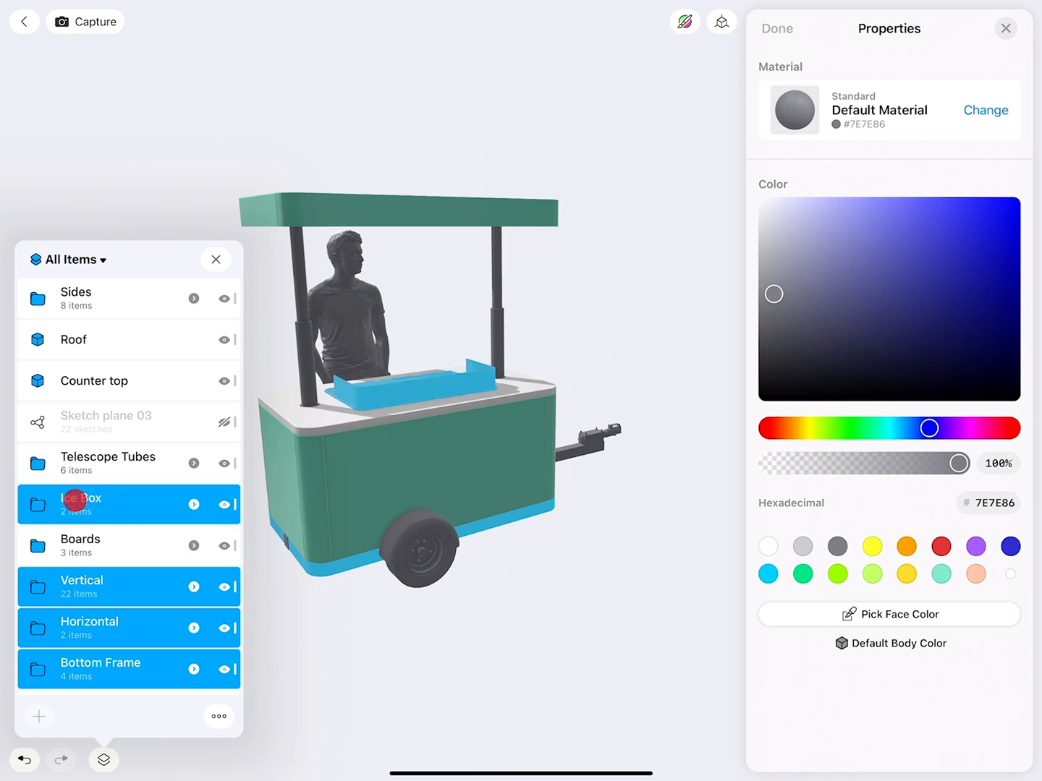
click(129, 464)
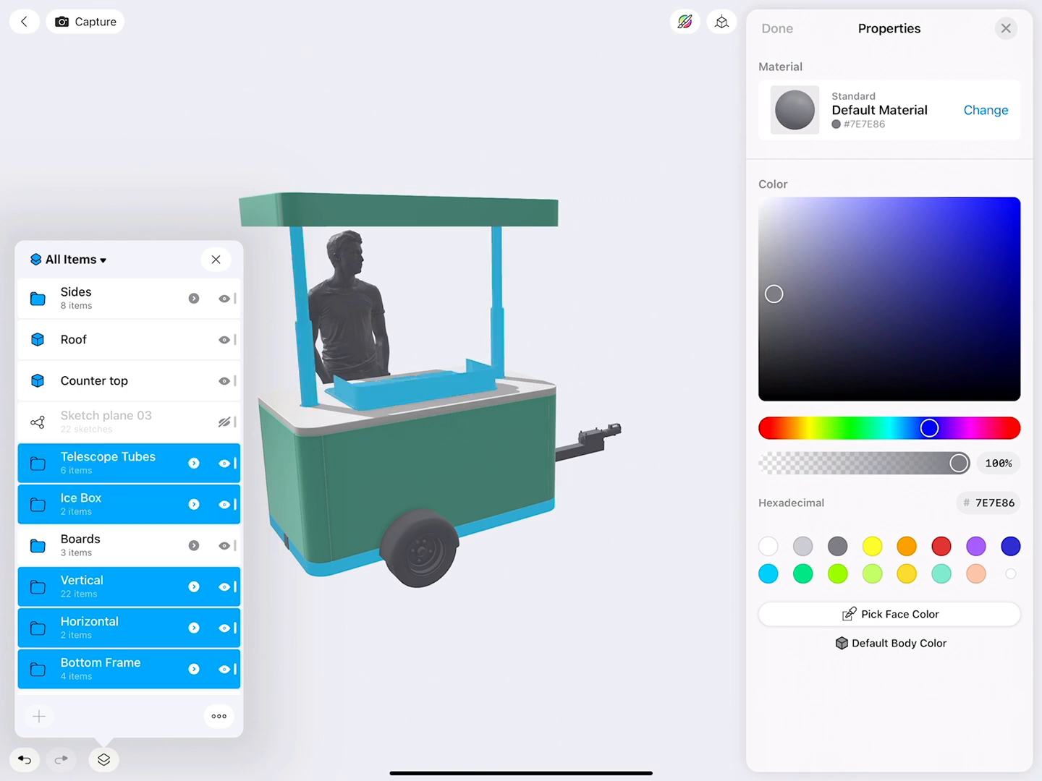
scroll(down, 3)
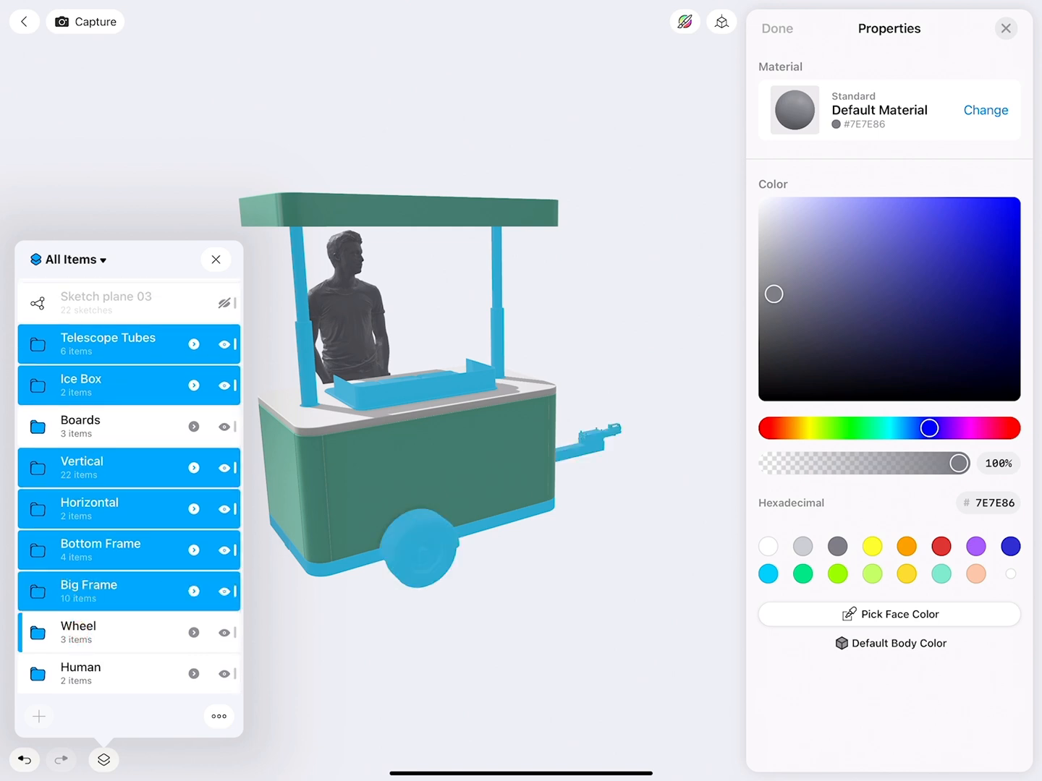
Step: Assign Polished Aluminum from the Metal materials to the selected frame and poles
click(986, 110)
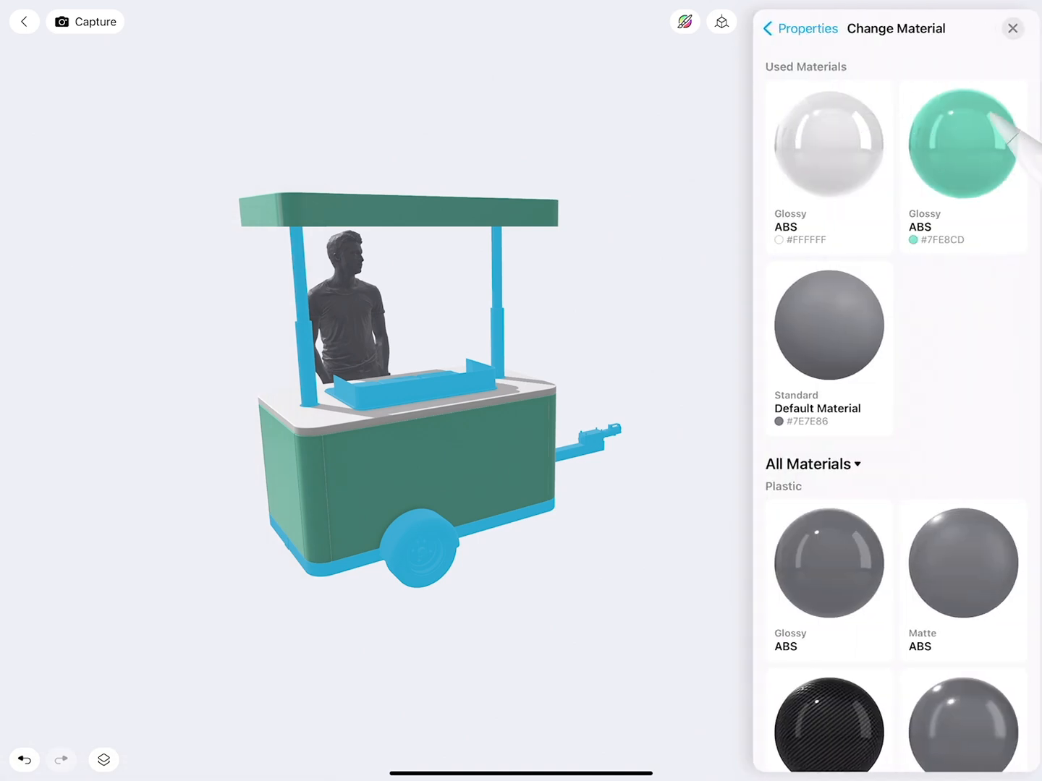
scroll(down, 3)
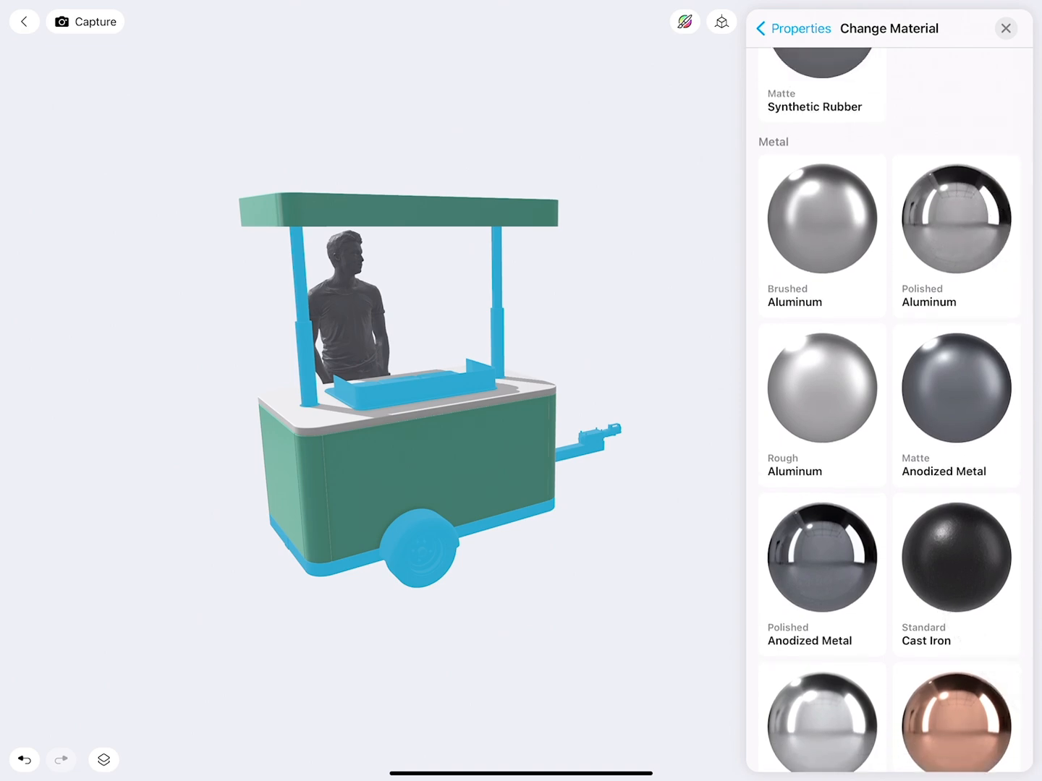
click(956, 387)
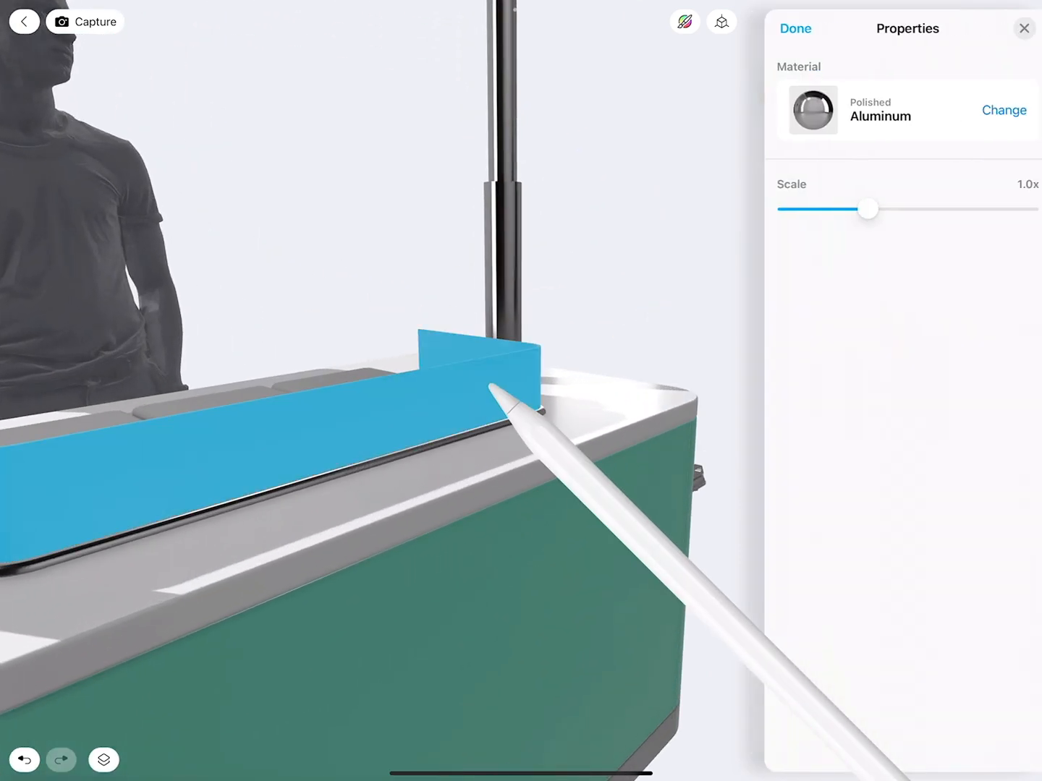
Step: Filter the guard's material choices to the Glass category for a thick clear glass finish
click(1005, 110)
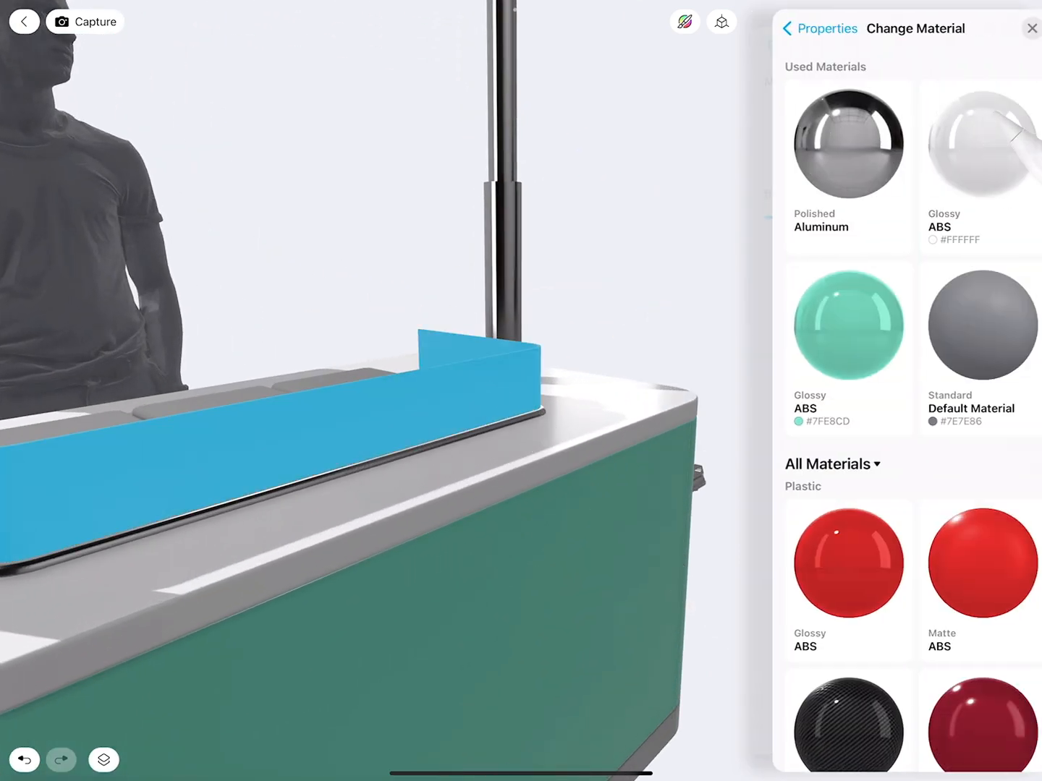
click(830, 464)
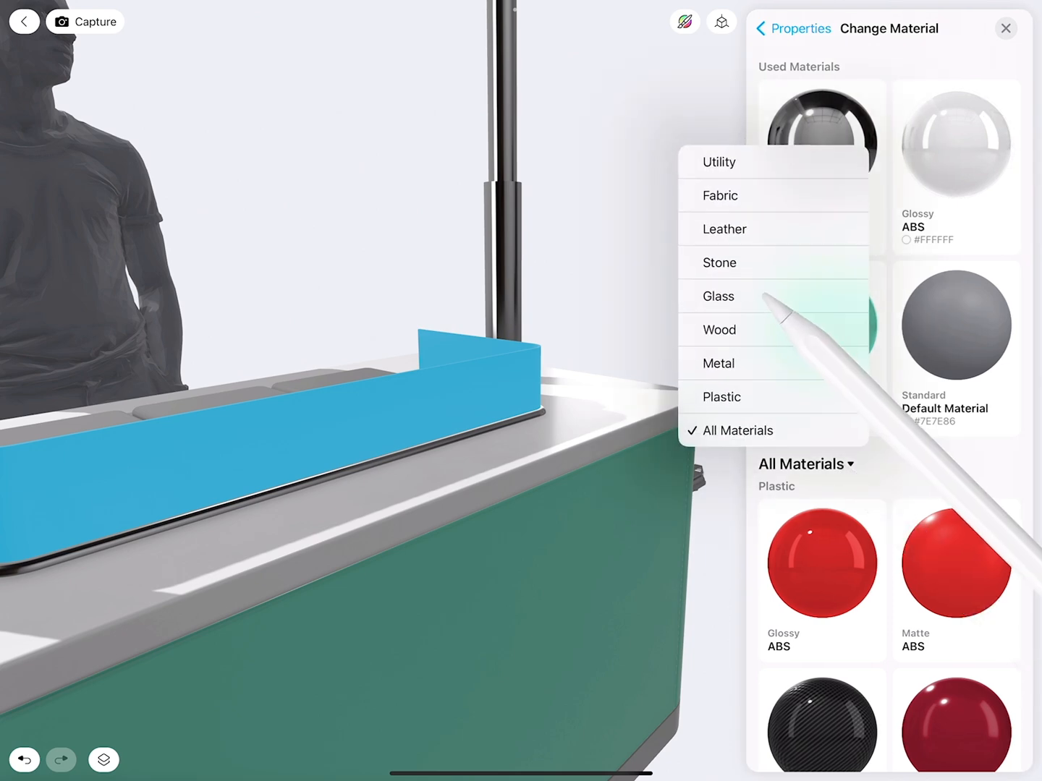
click(718, 296)
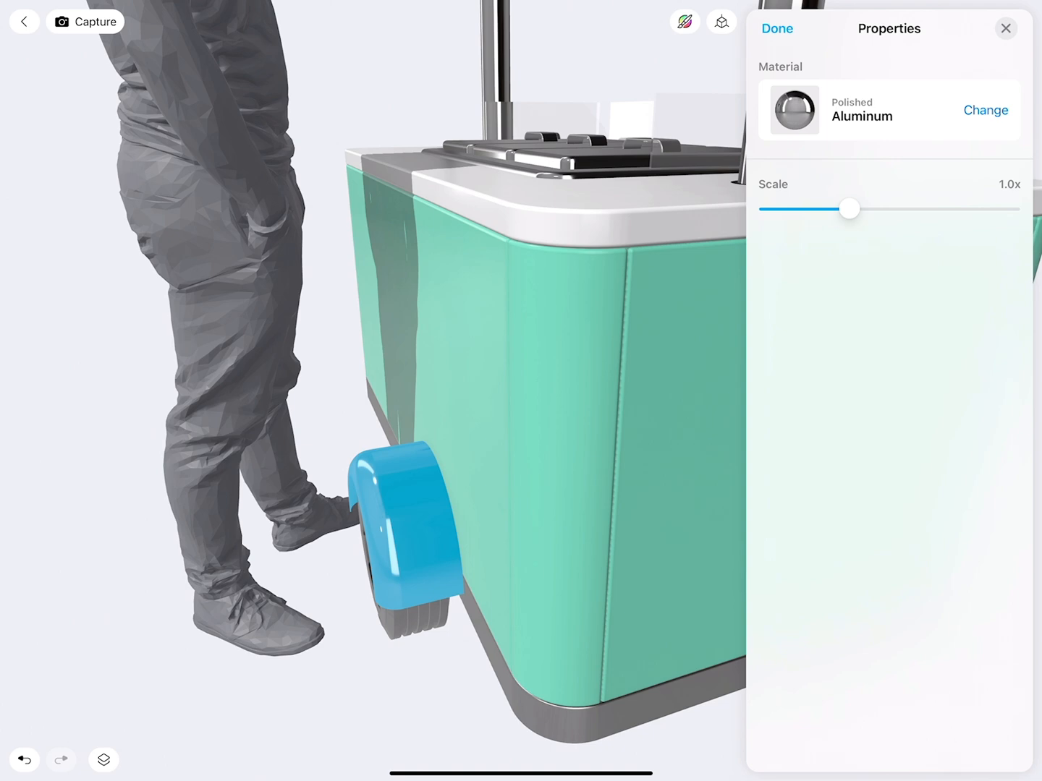
Step: Deselect and bring the cart's underside and wheel into view
click(986, 110)
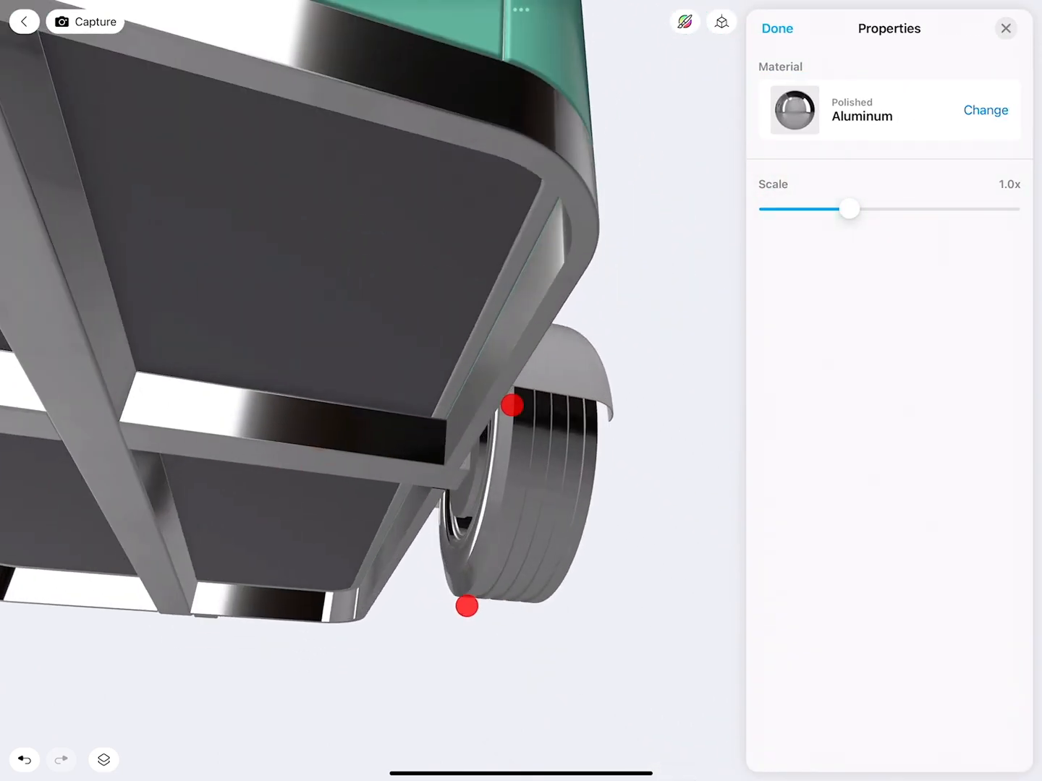
Step: Give the wheel's tire the Matte Synthetic Rubber material from the Plastic list
click(985, 110)
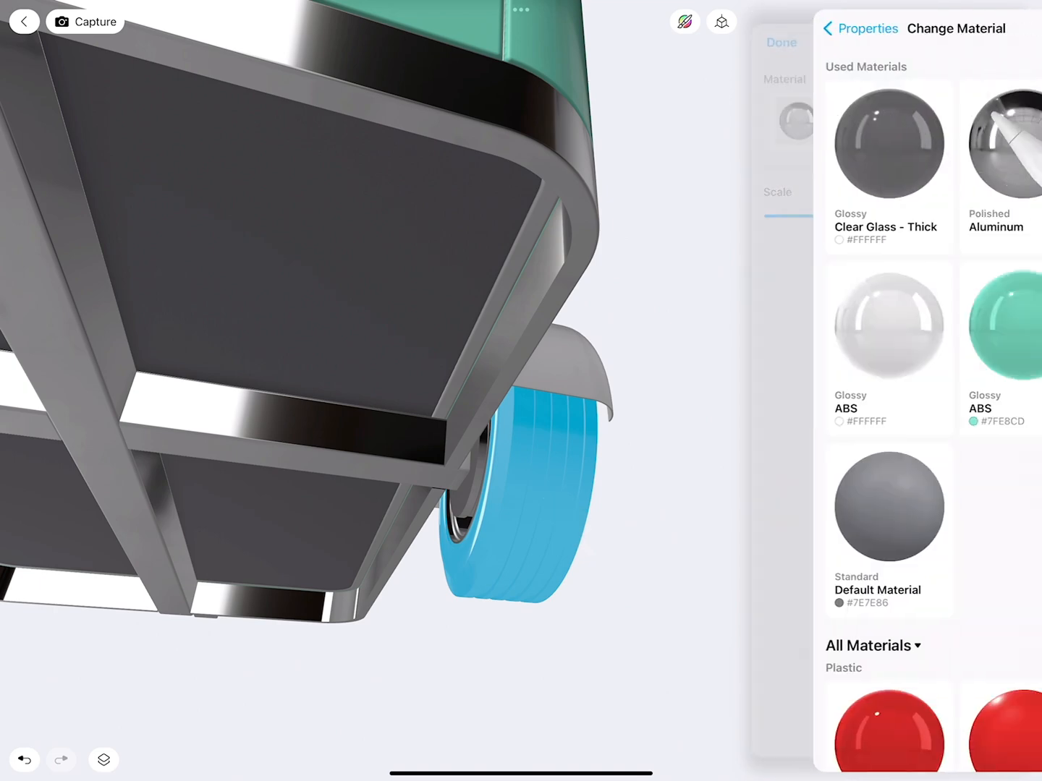
scroll(down, 3)
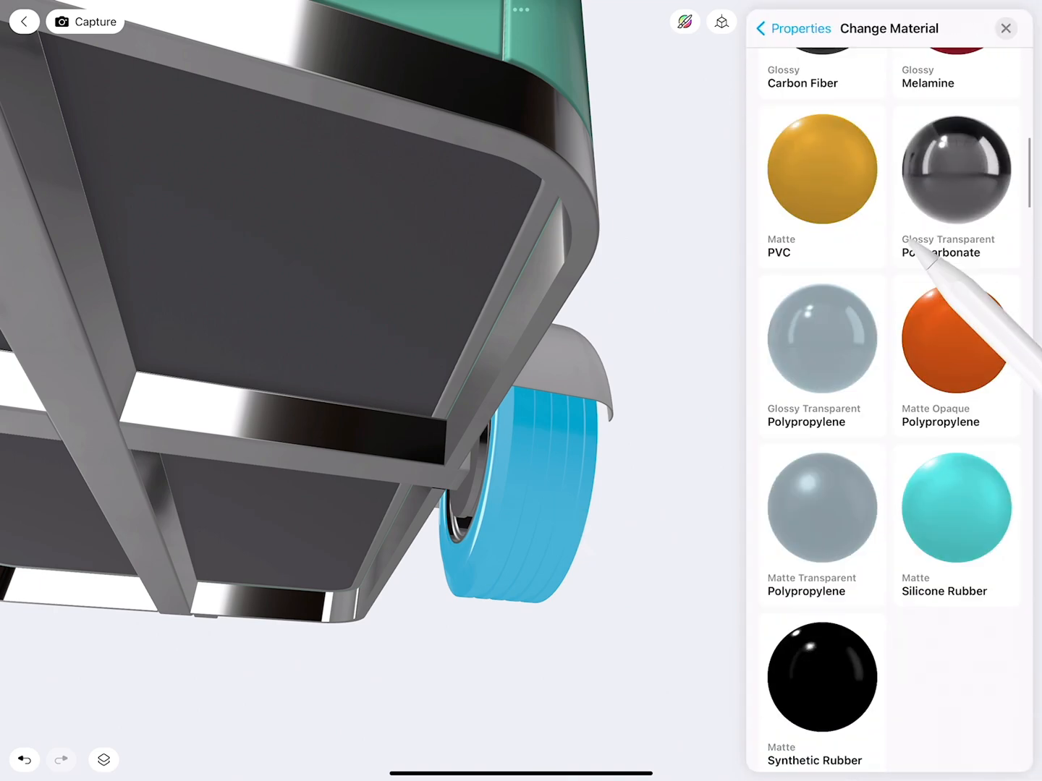
scroll(down, 3)
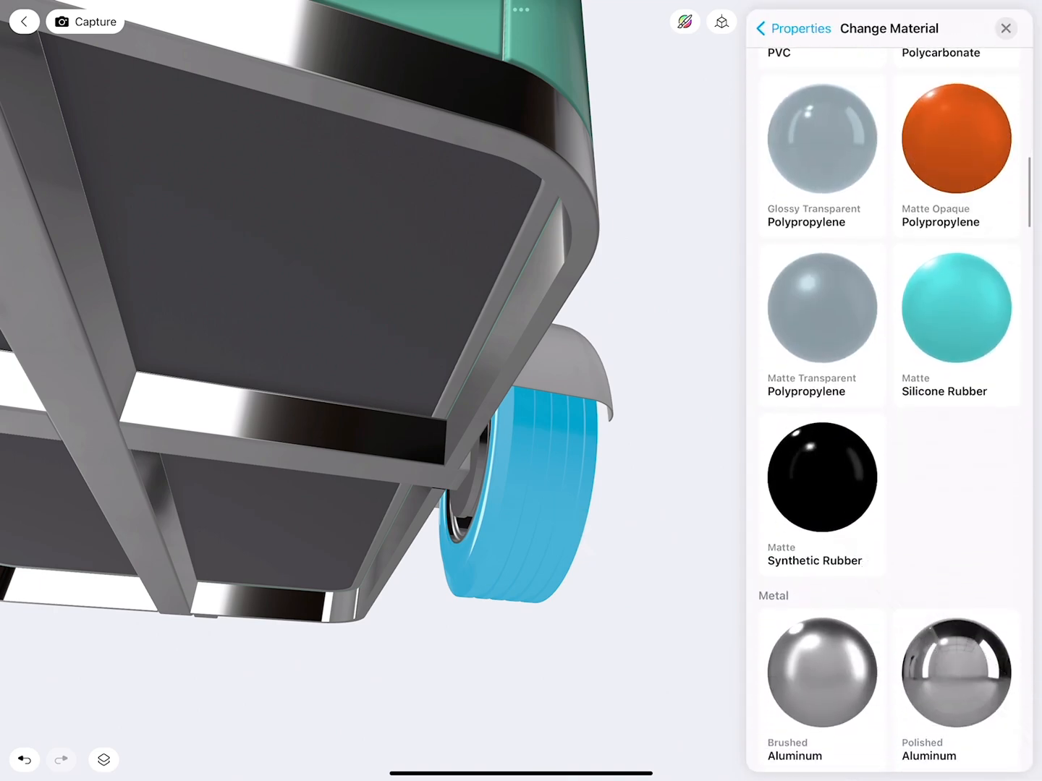
click(821, 475)
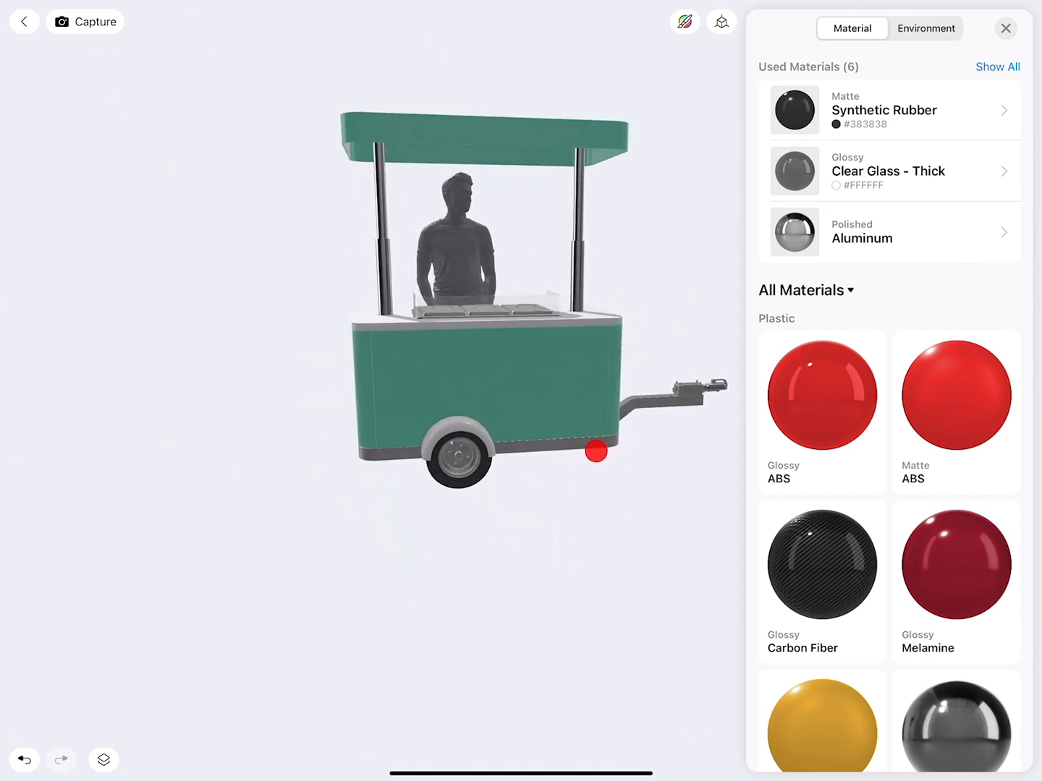
Step: Set the Environment background to Gradient and bring up its colour and lighting settings
drag(596, 453, 651, 359)
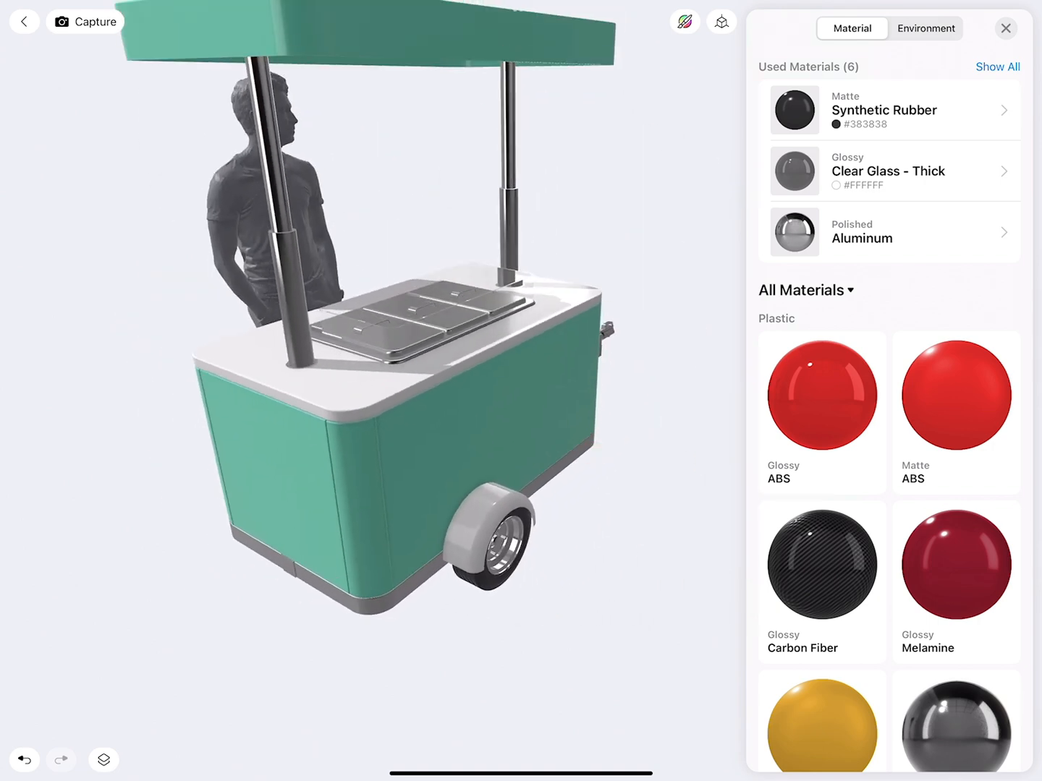
click(925, 28)
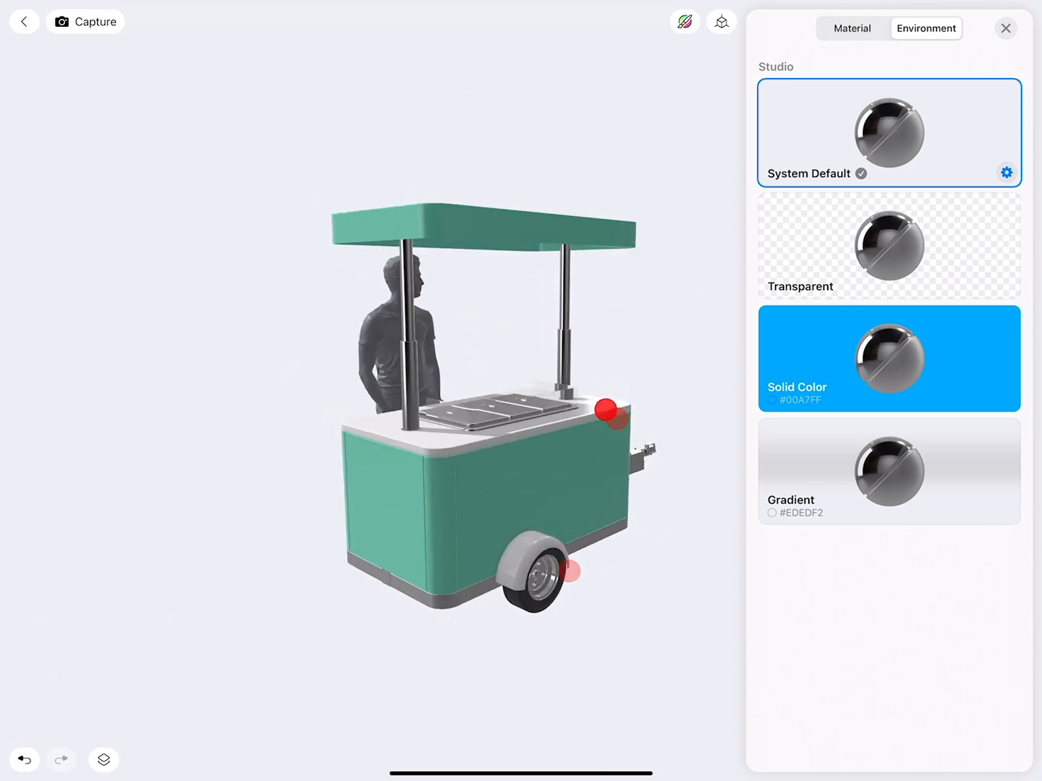
click(888, 471)
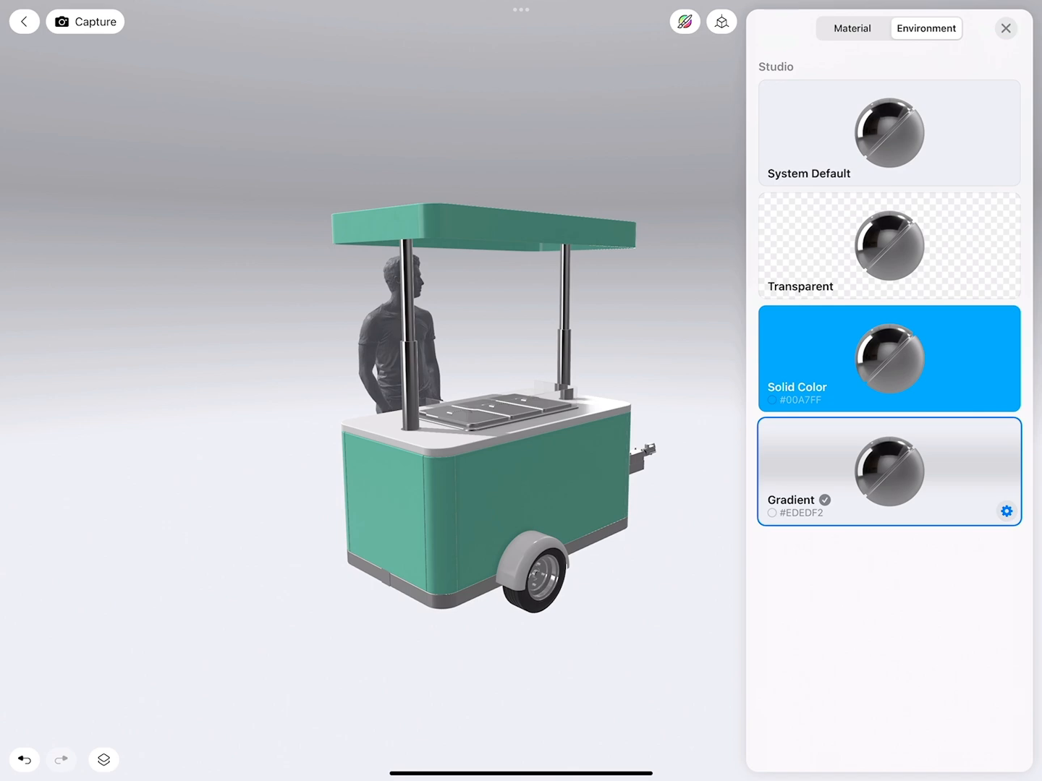
click(1005, 511)
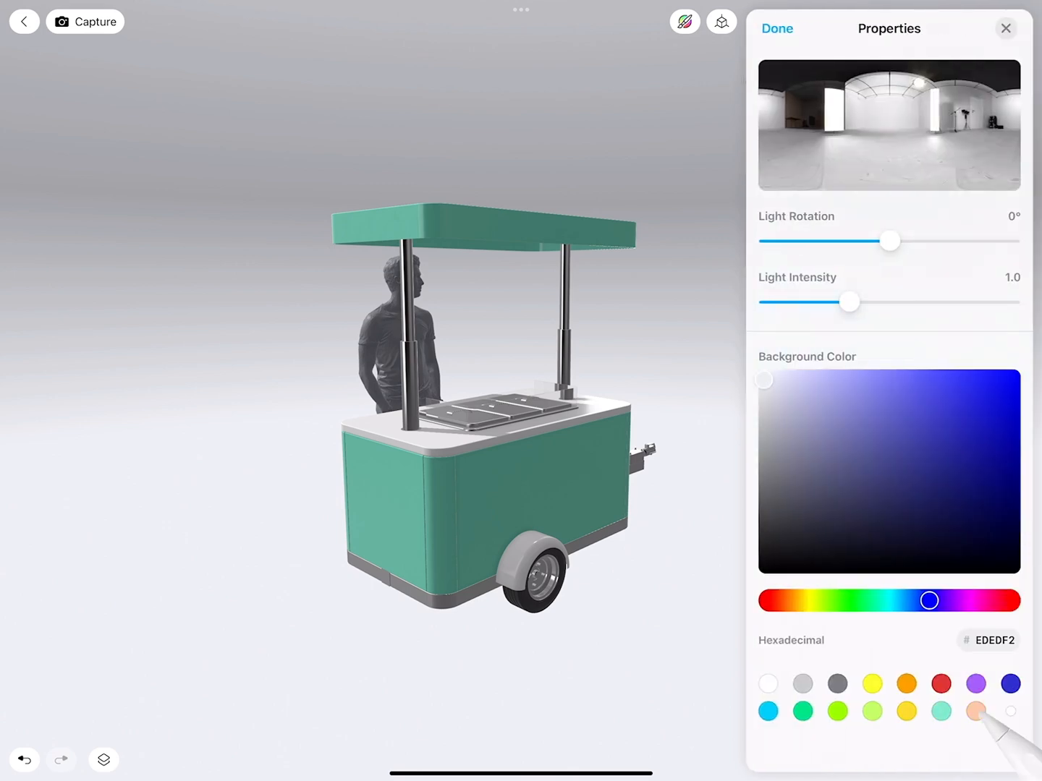
Step: Tint the gradient peach (FFC5A7) and sweep the light rotation from 28 through -180 to -139 degrees
click(976, 712)
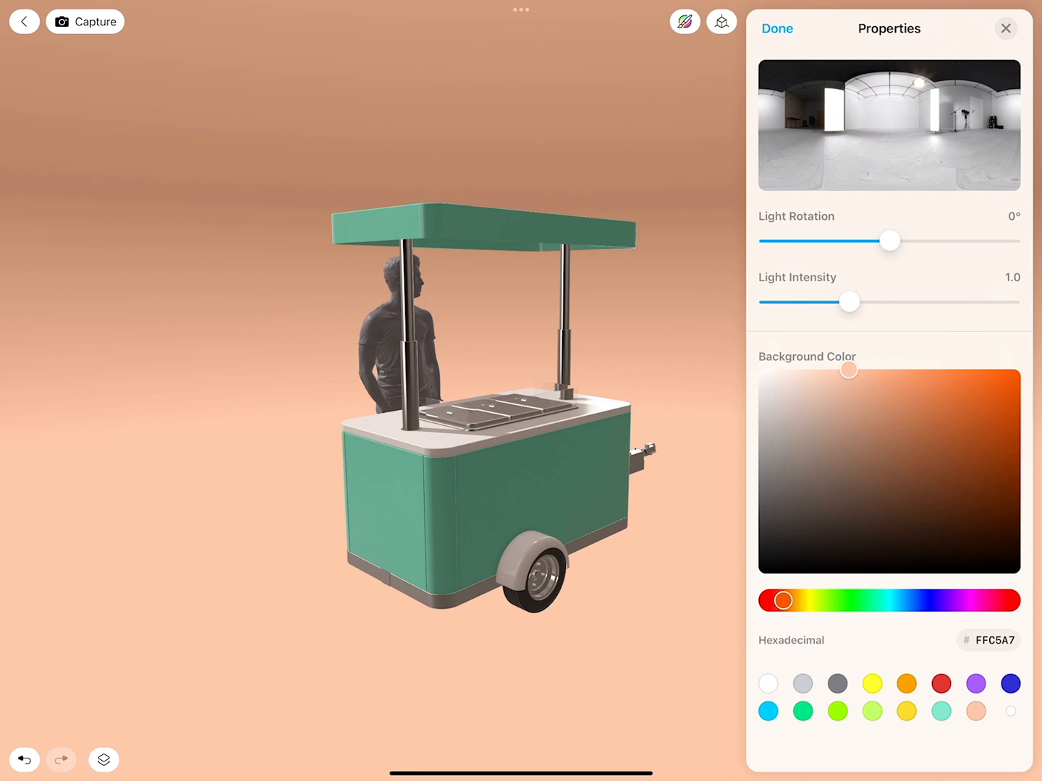
drag(890, 240, 909, 240)
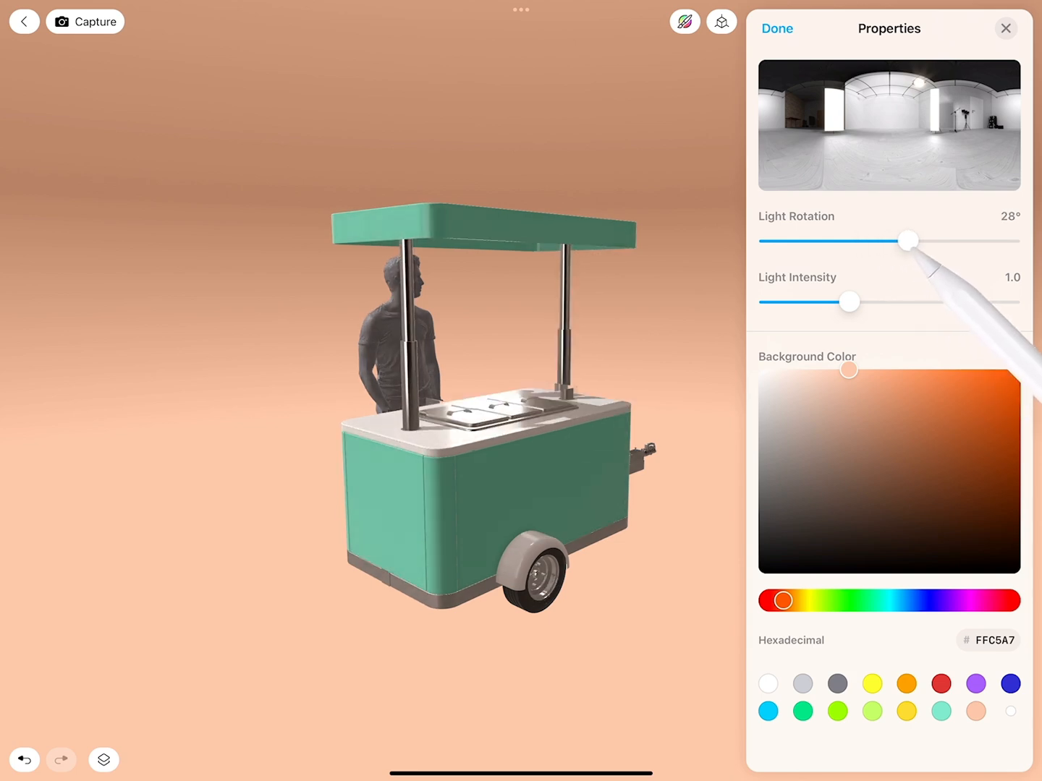
drag(908, 241, 768, 240)
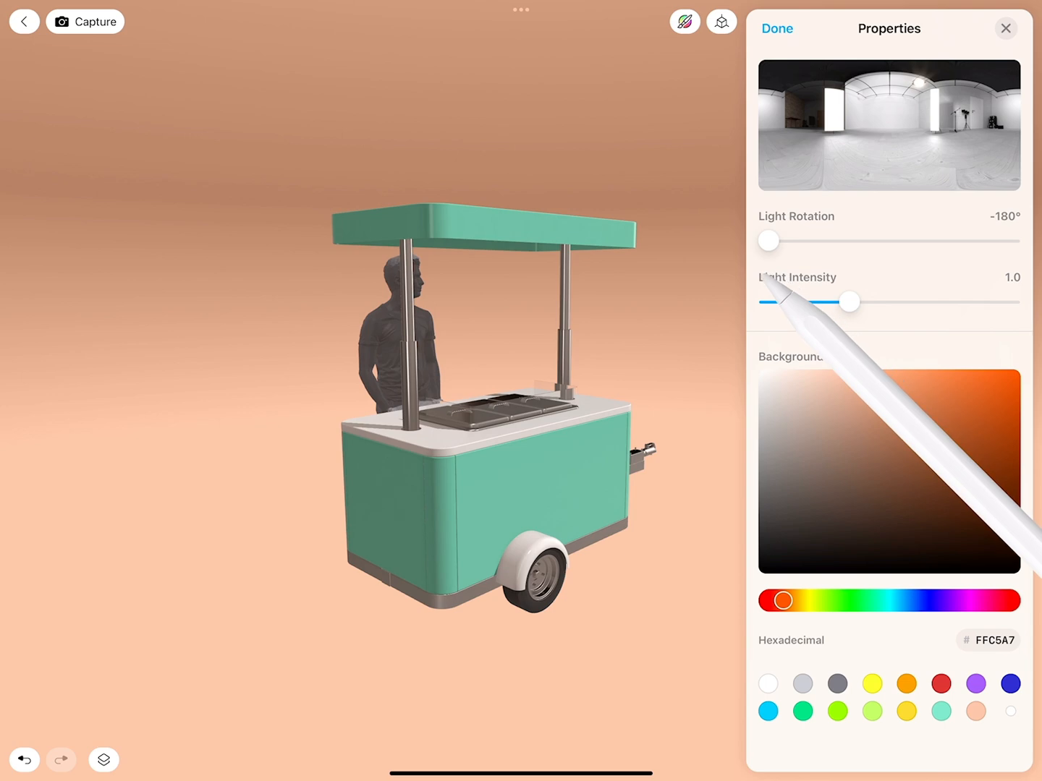
drag(769, 240, 796, 241)
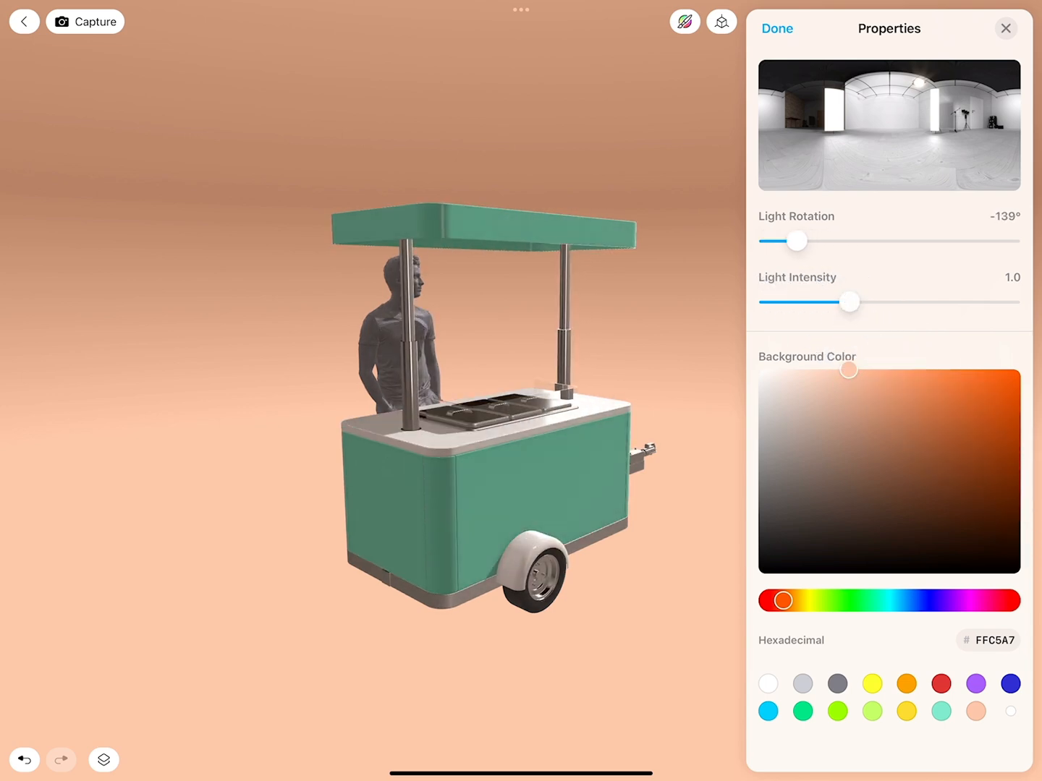
Step: Settle the studio light rotation at about 119 degrees with a final fine adjustment
drag(796, 240, 873, 242)
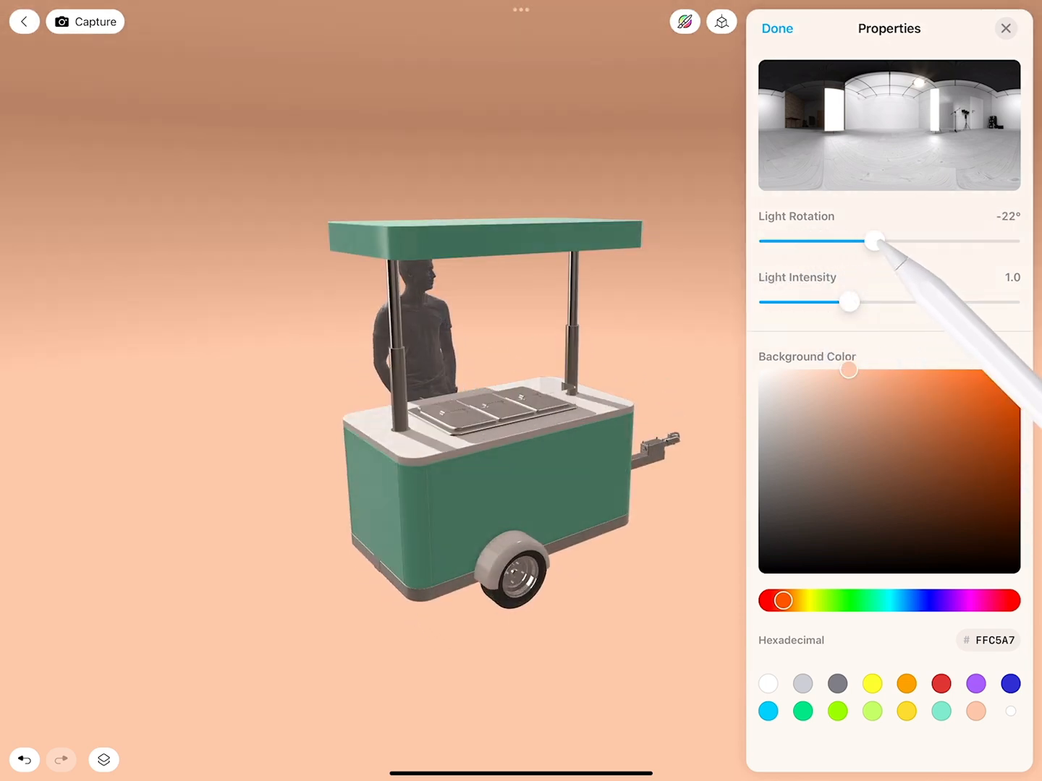
drag(874, 241, 968, 241)
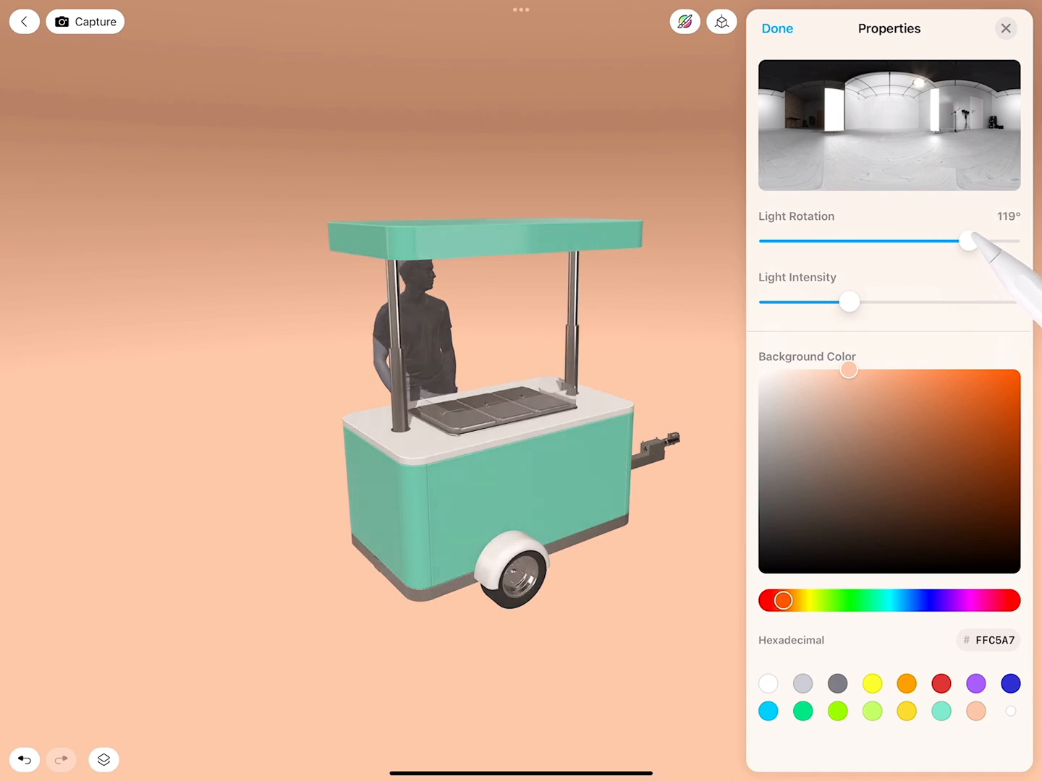
drag(966, 241, 974, 241)
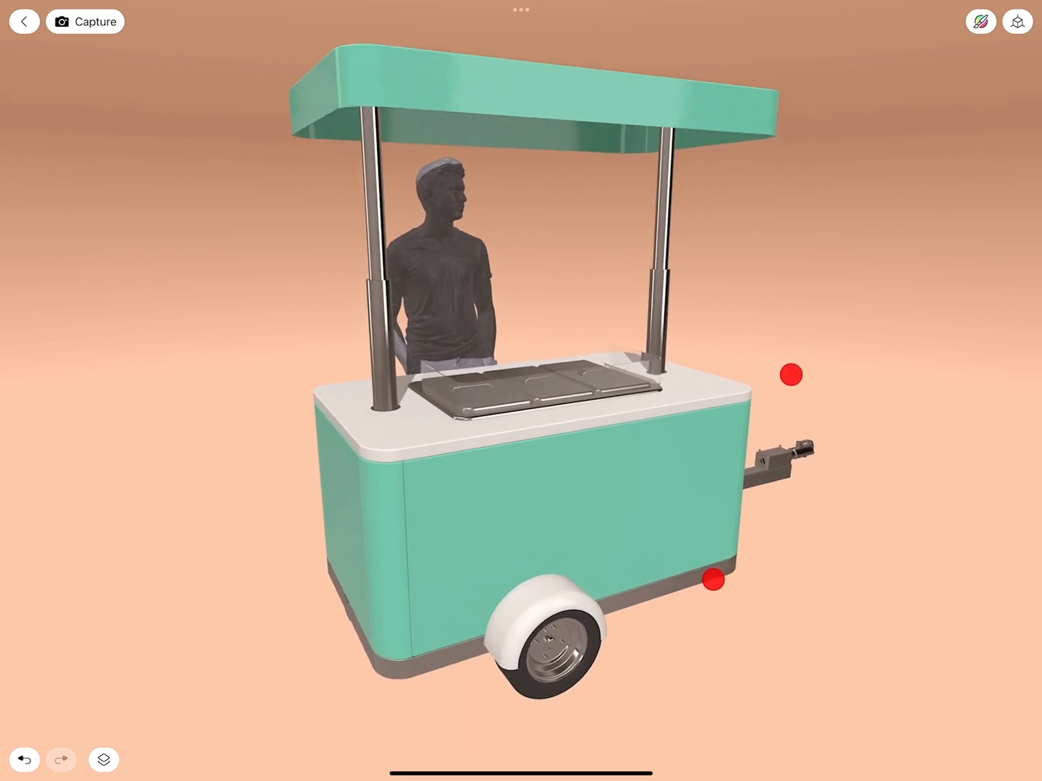
Step: Capture a snapshot of the teal cart on the peach backdrop to Photos
click(85, 21)
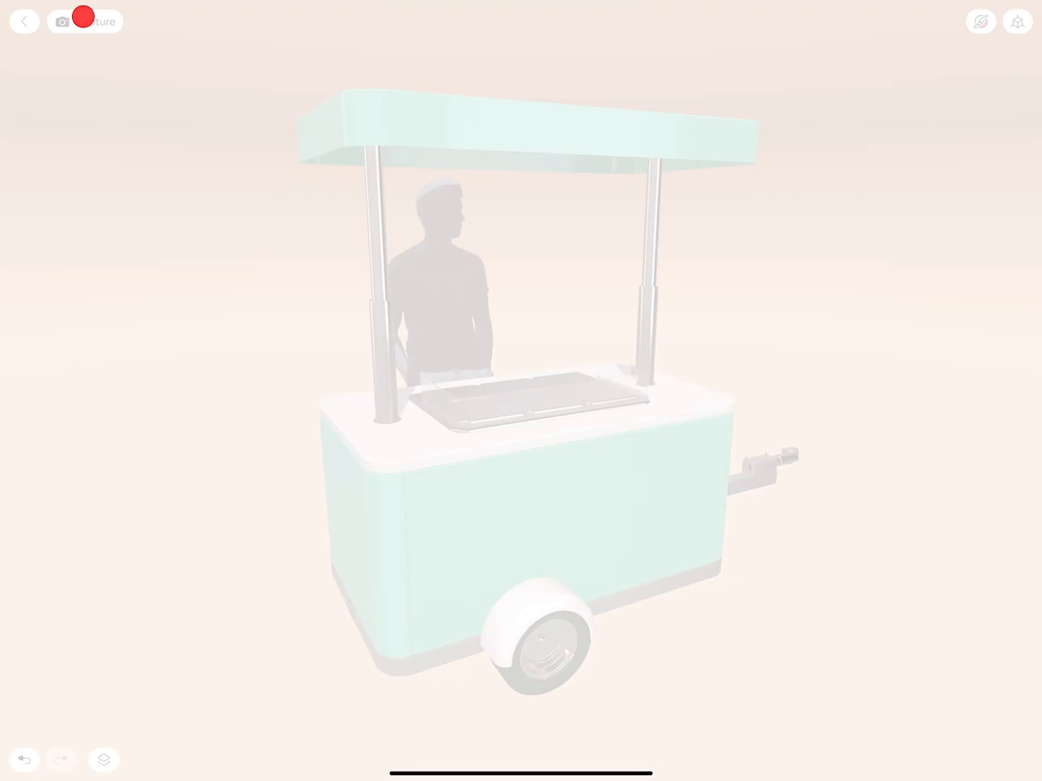
click(84, 21)
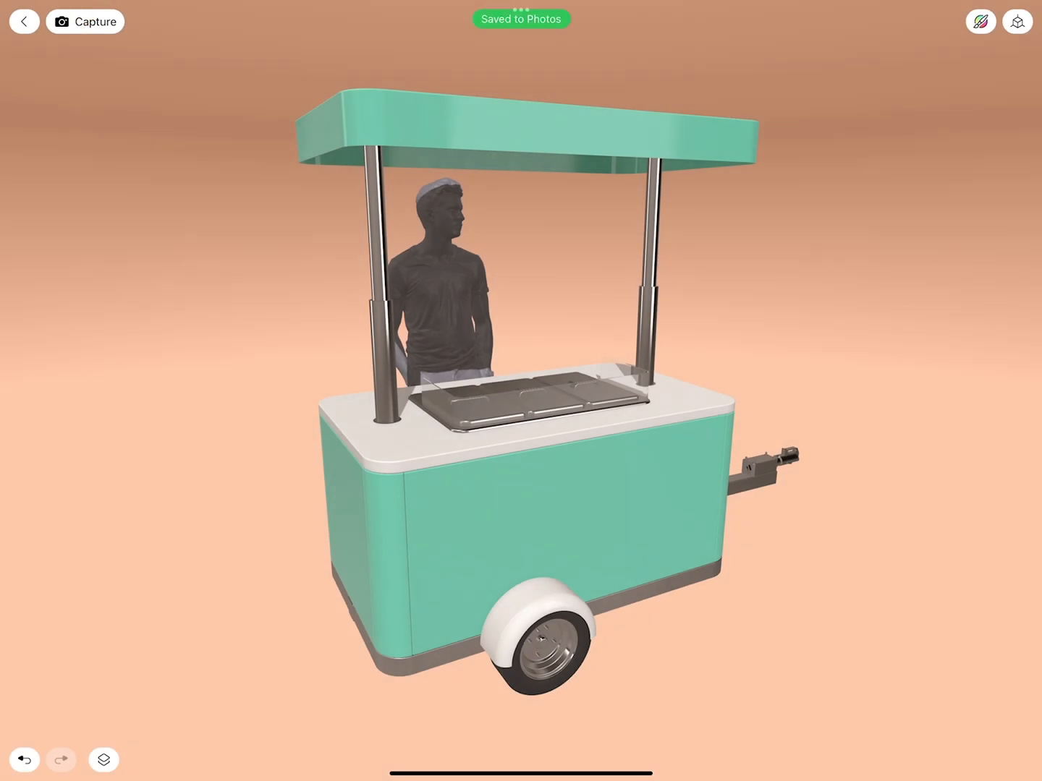